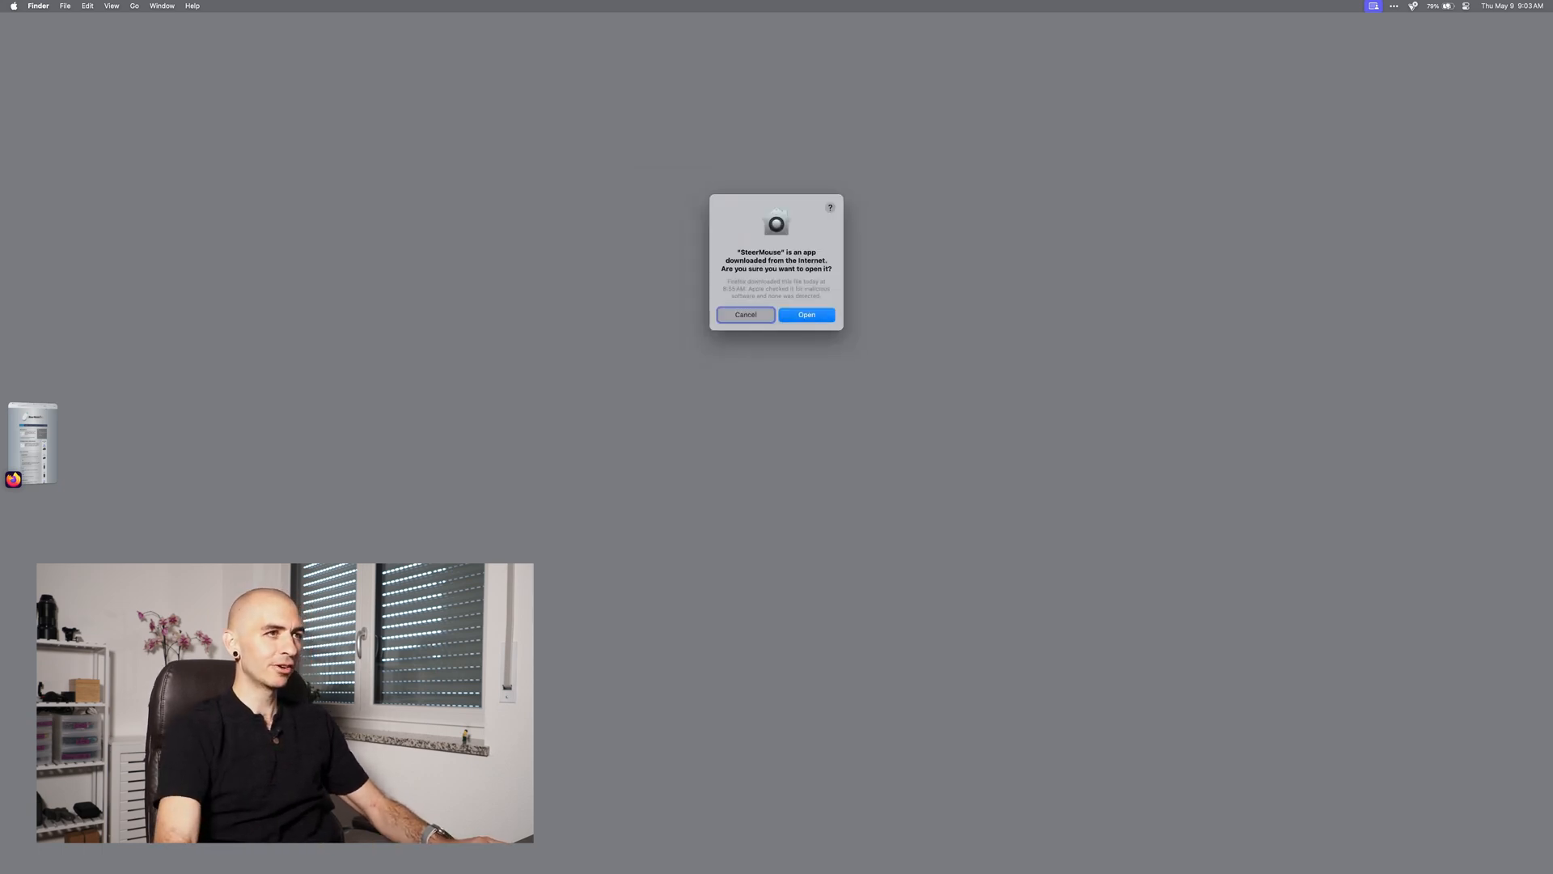
Confirm the 'downloaded from the internet' warning to launch SteerMouse
click(807, 314)
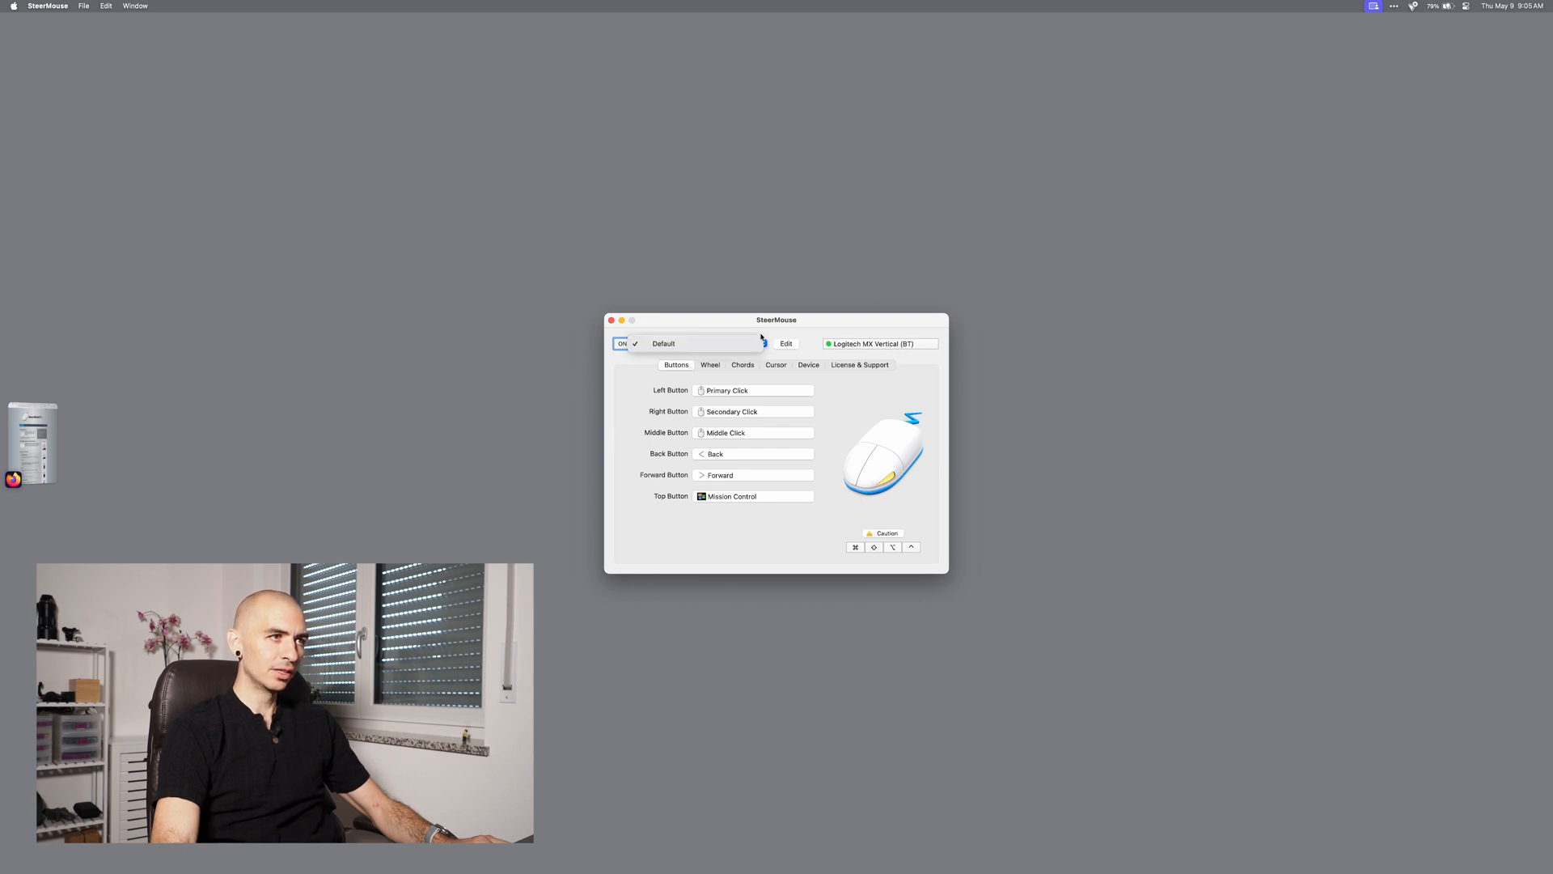
Toggle SteerMouse off and on, and view the app list and Top Button dialog without changes
click(622, 343)
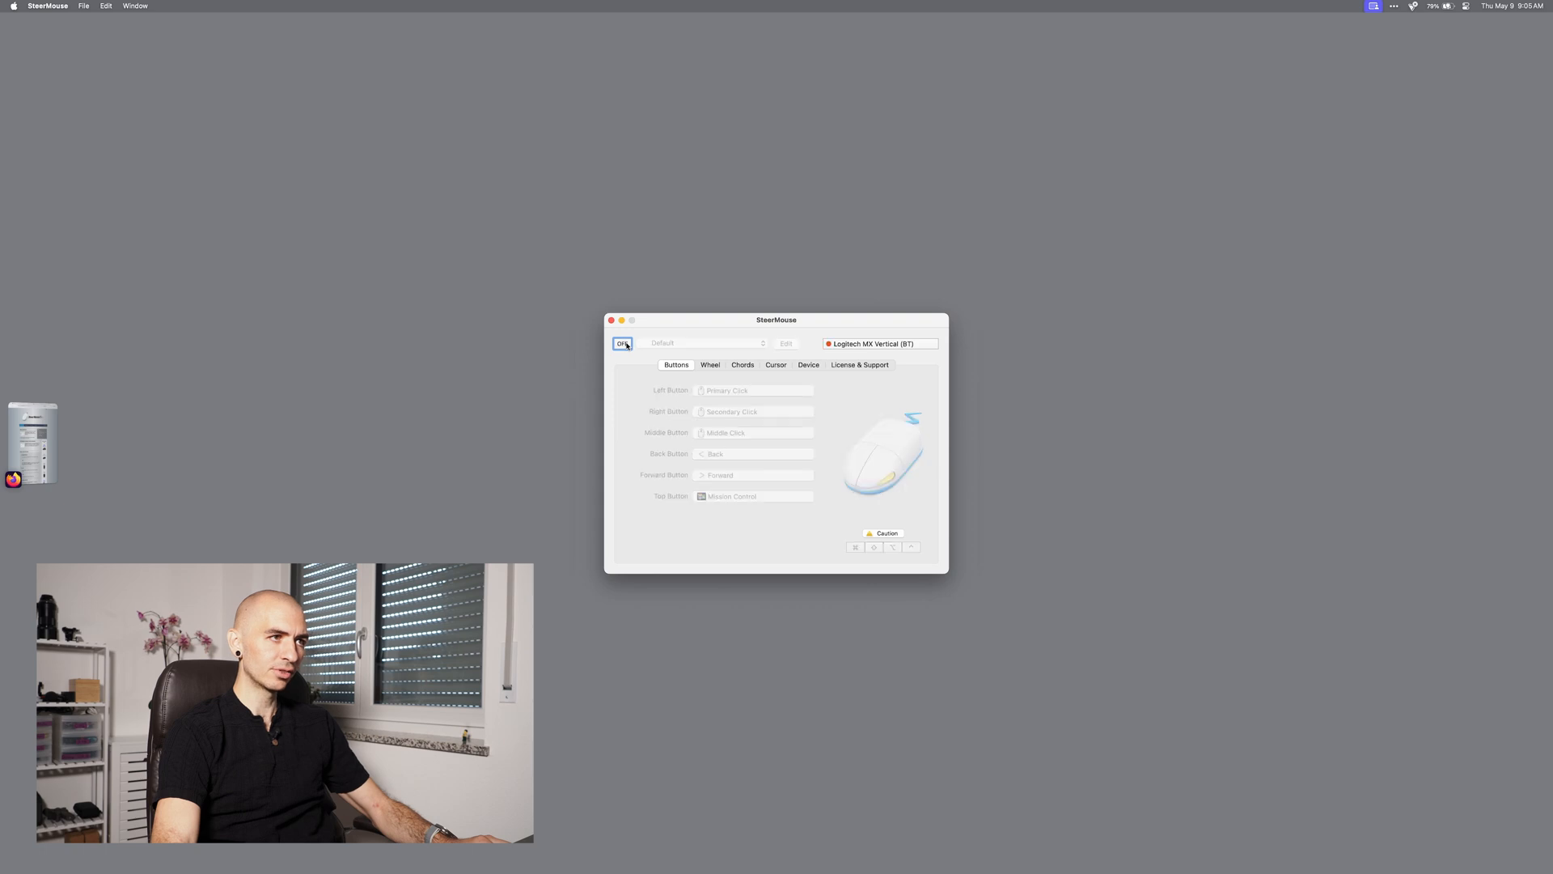
click(622, 343)
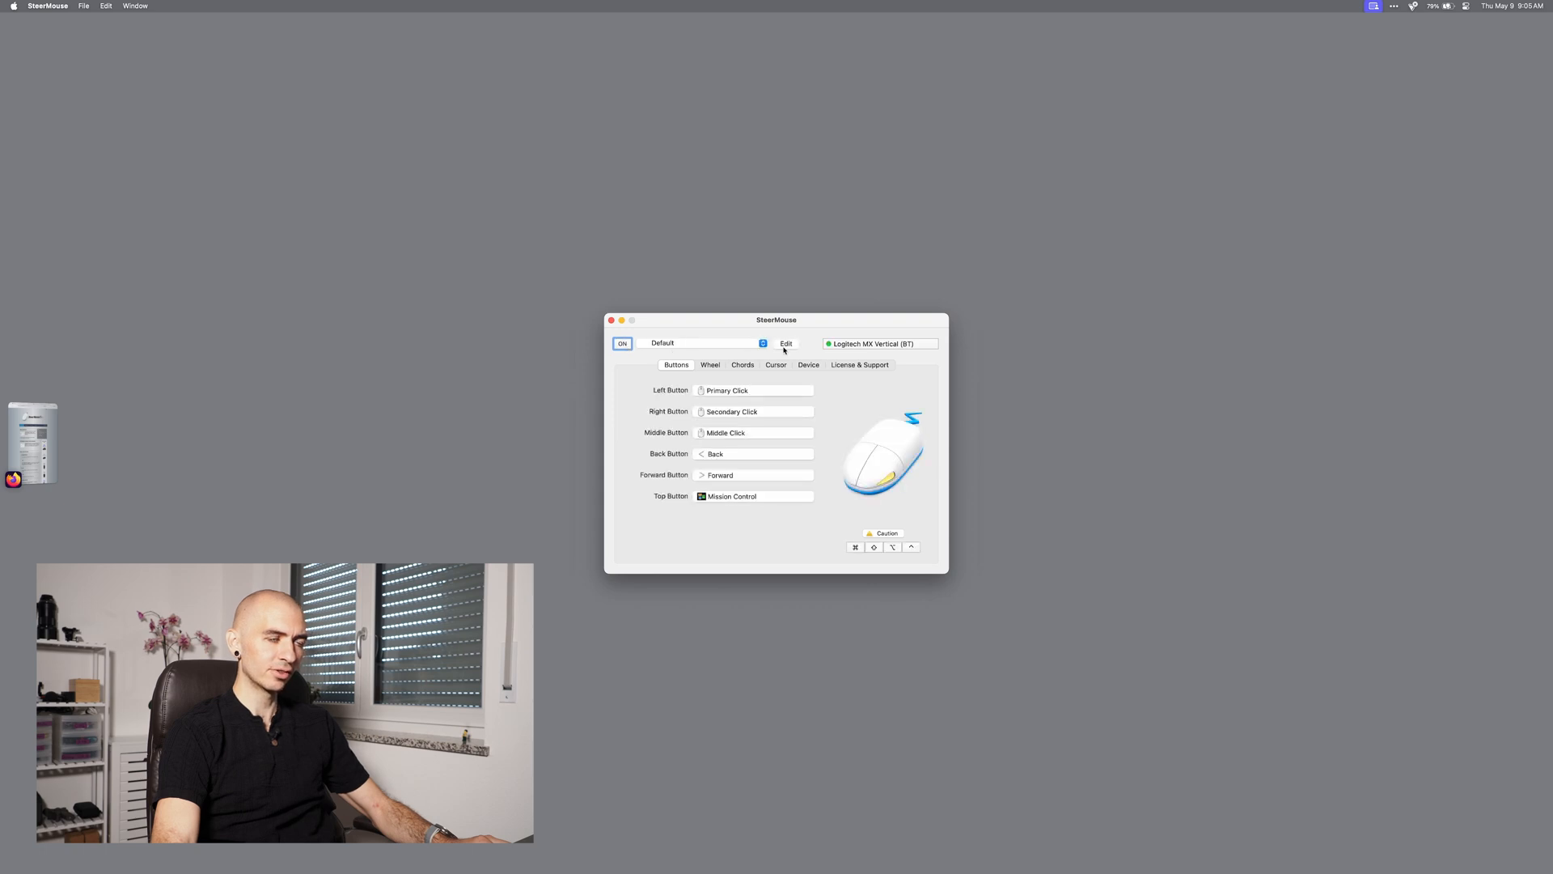
click(785, 343)
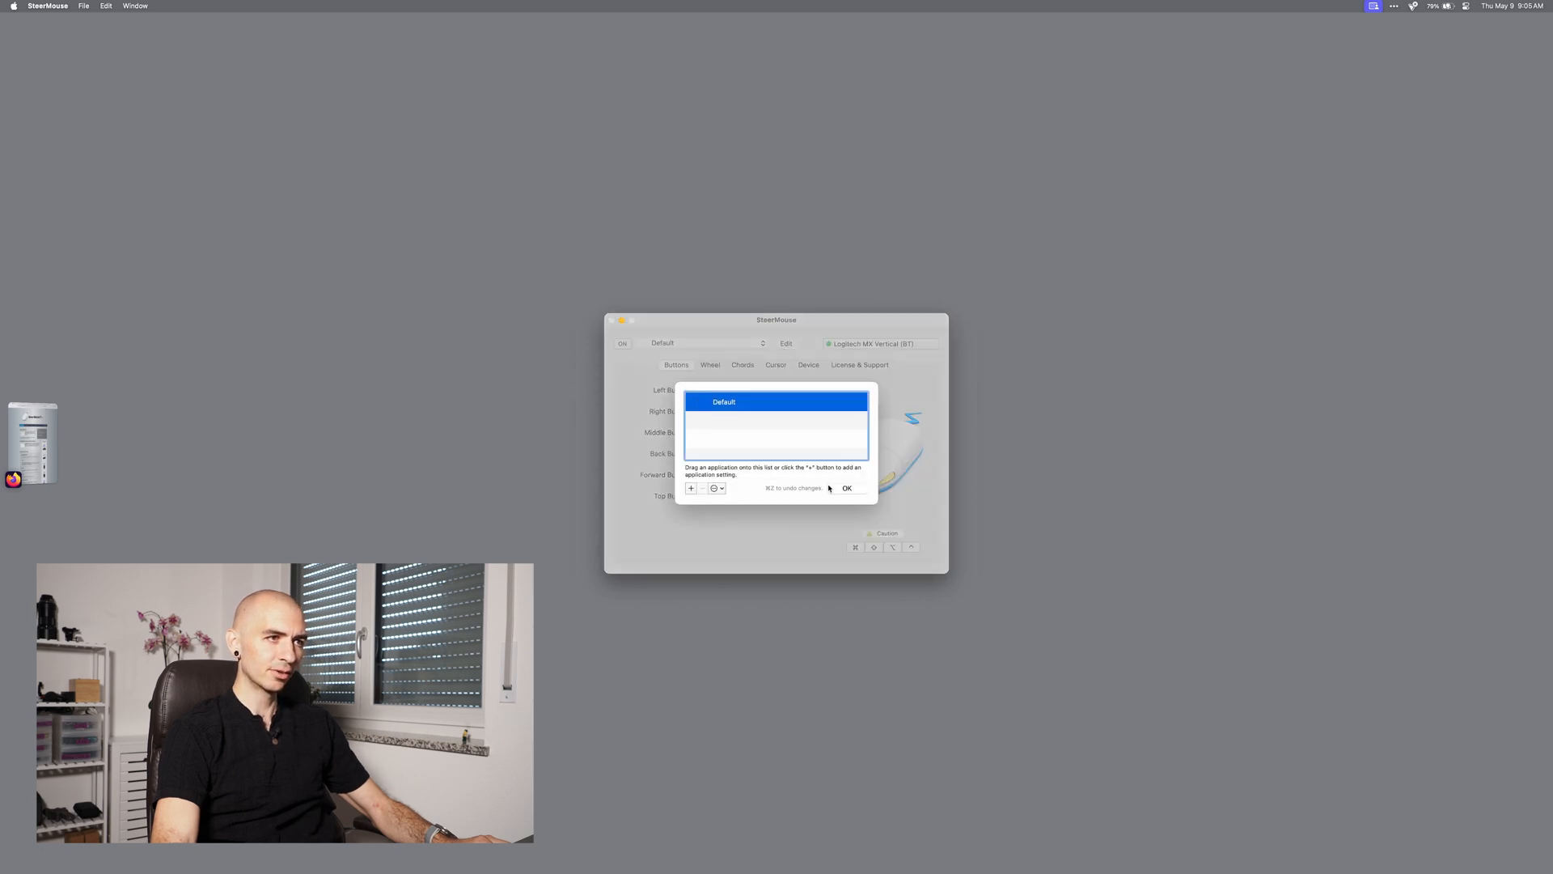
click(848, 488)
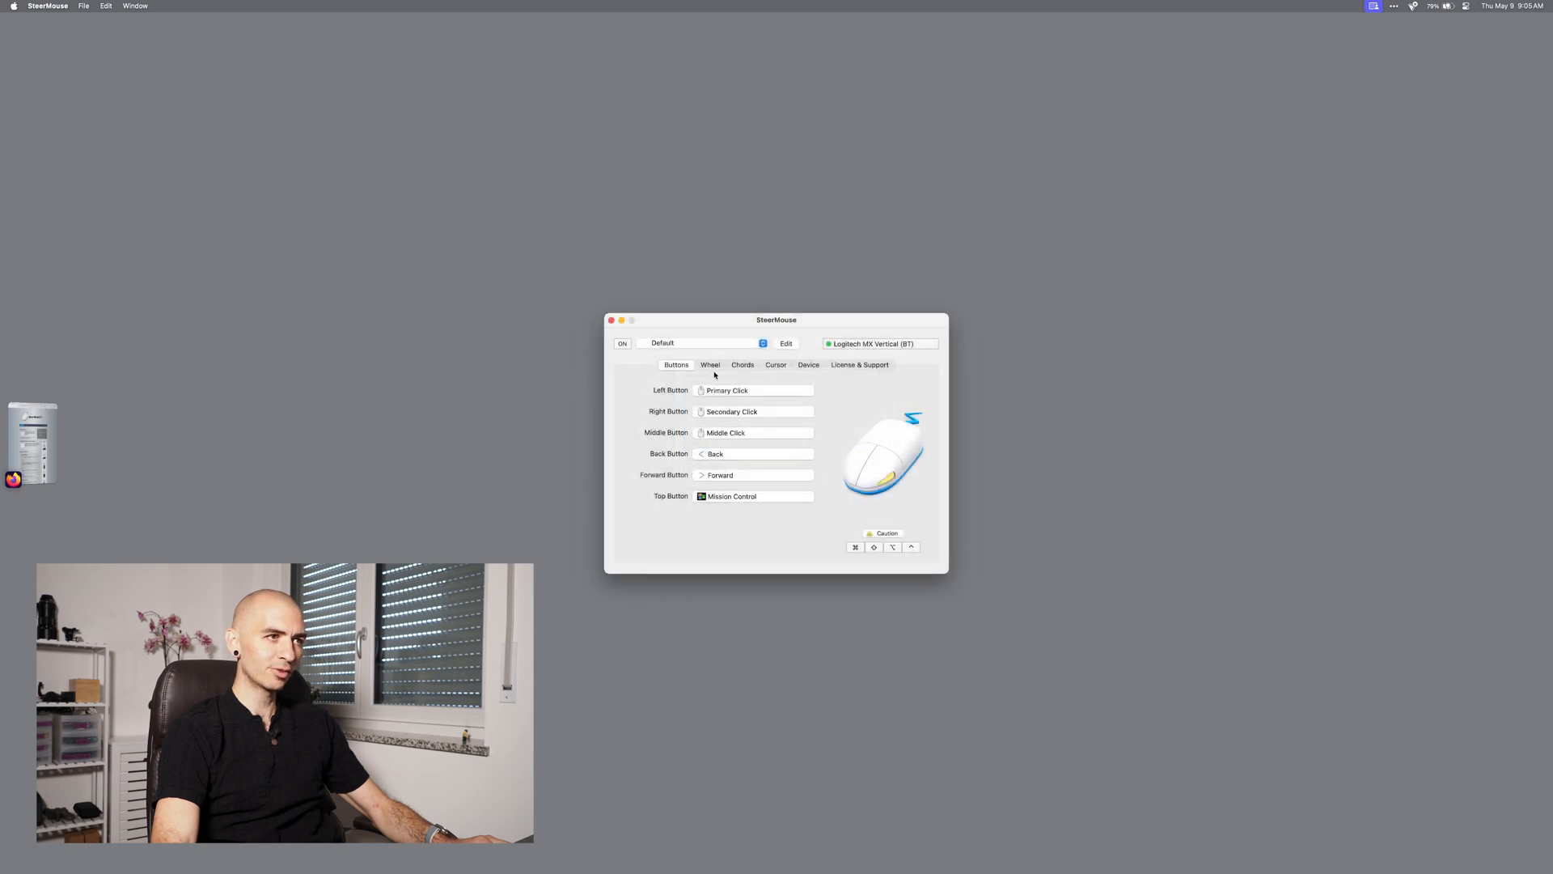
click(753, 496)
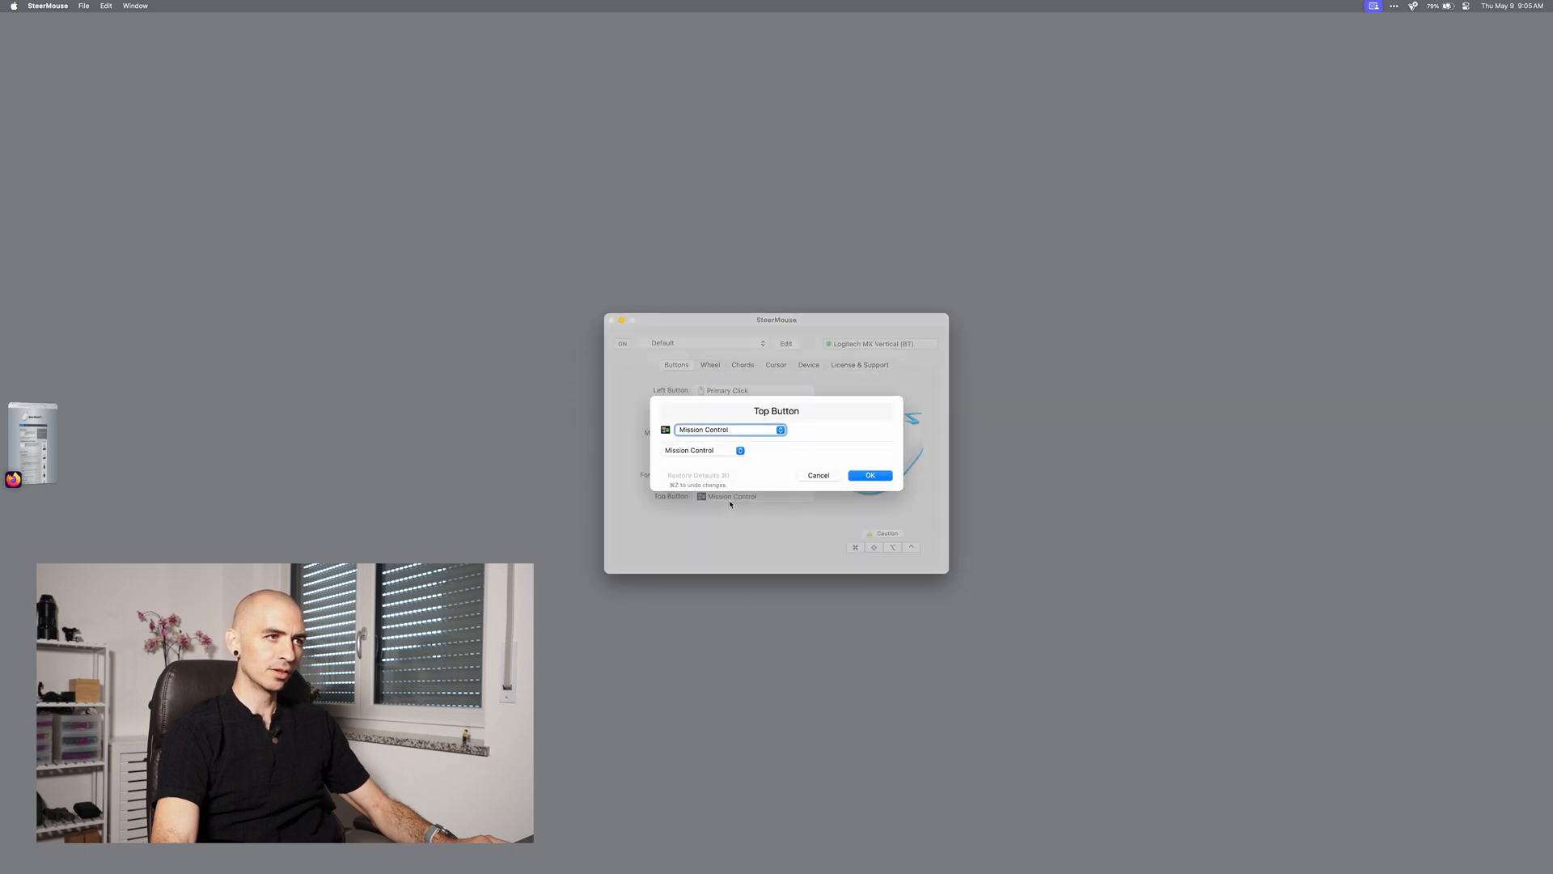
click(870, 474)
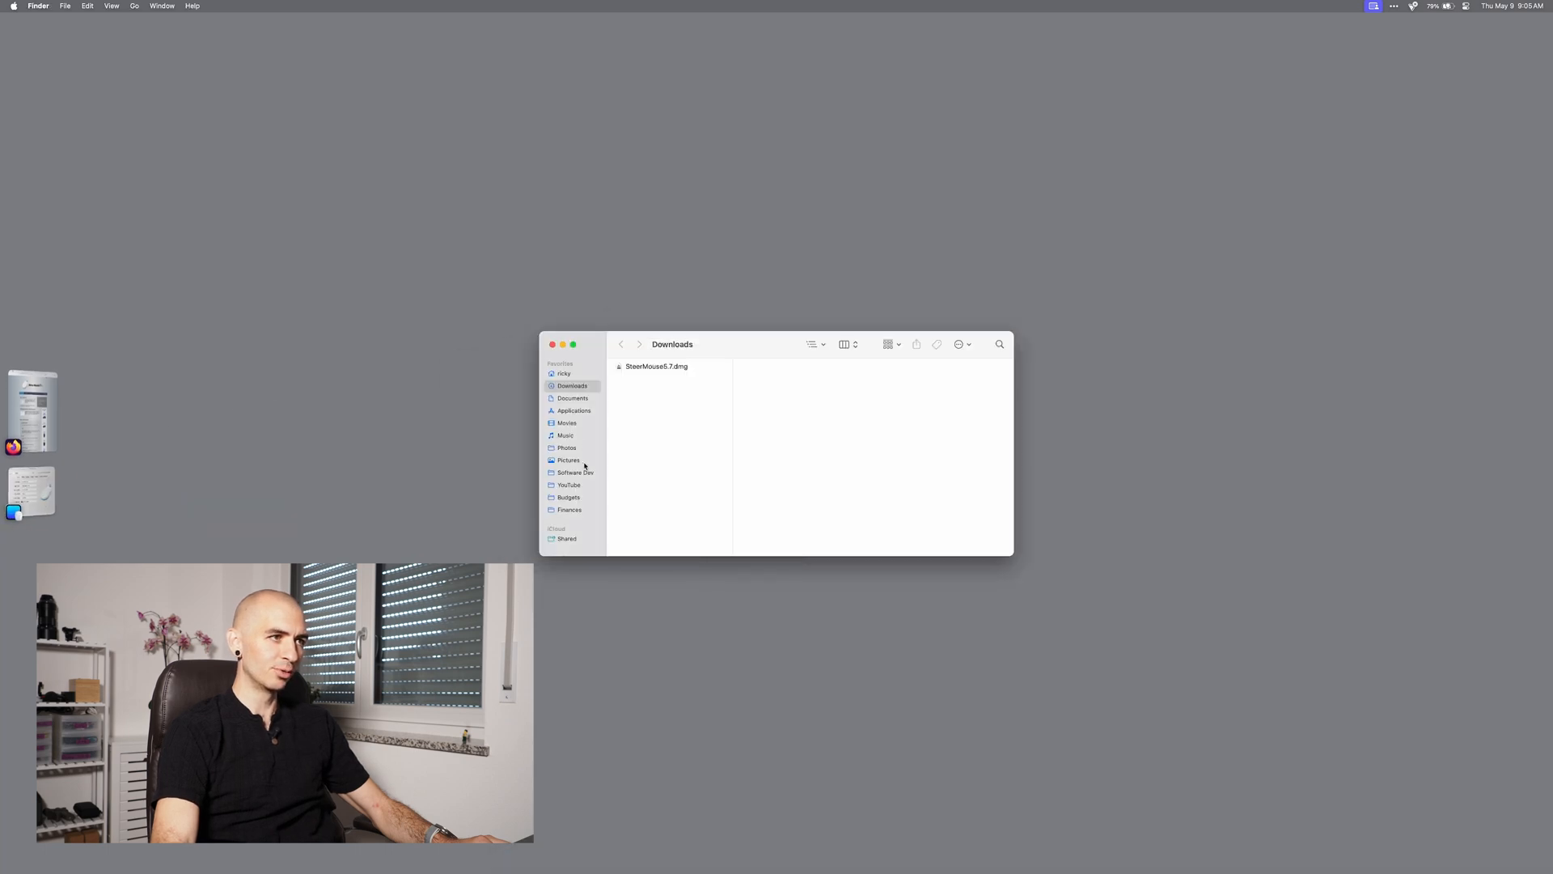
Move Logi Options+ from Applications to the Trash, authorizing with the password
click(574, 410)
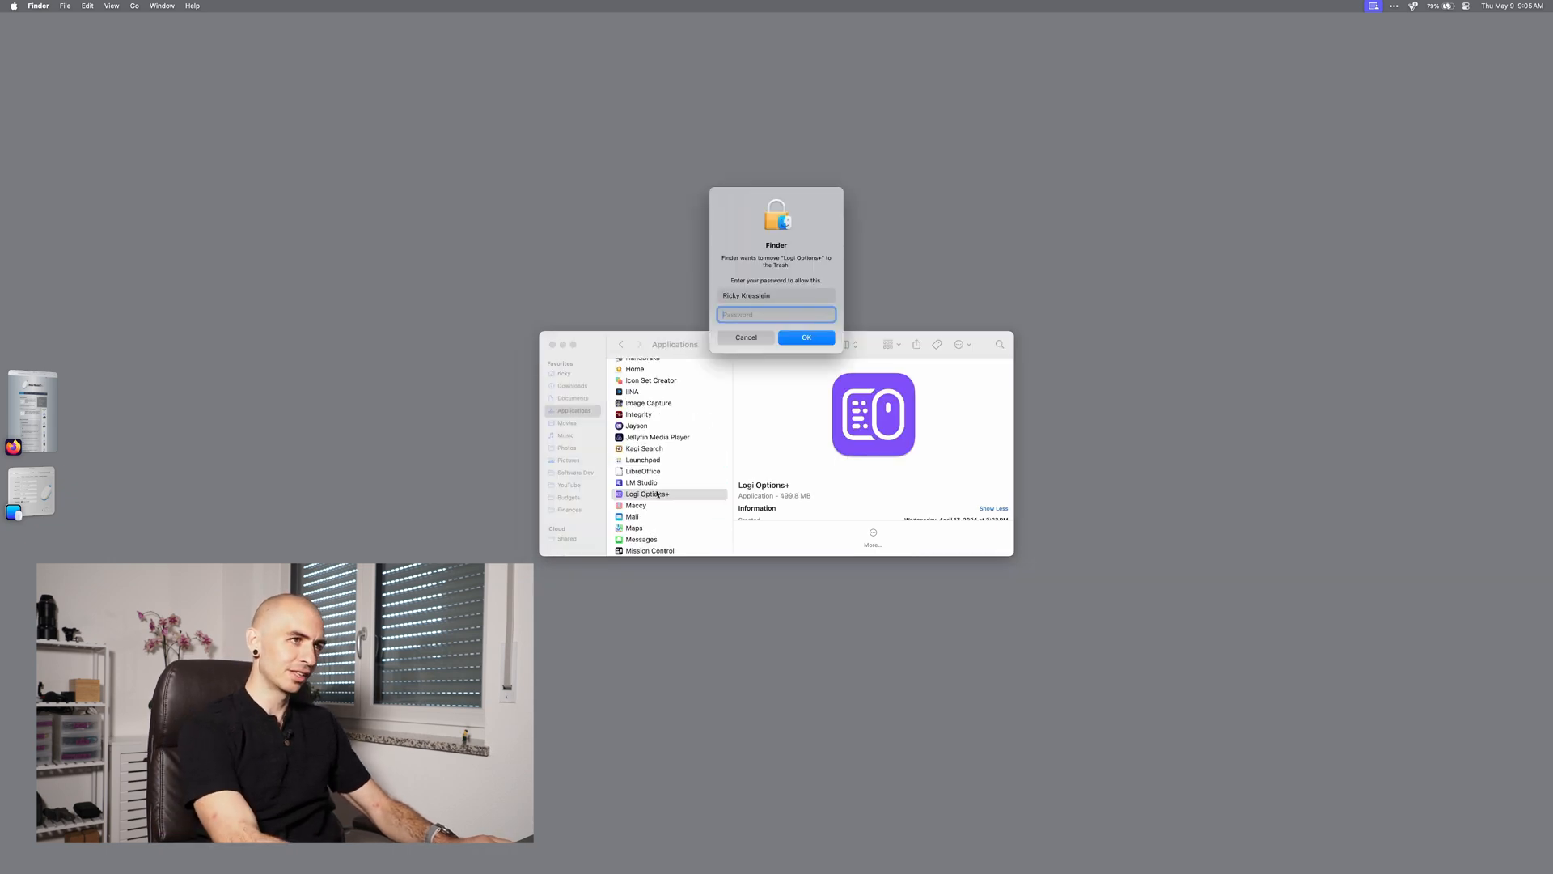
text(password)
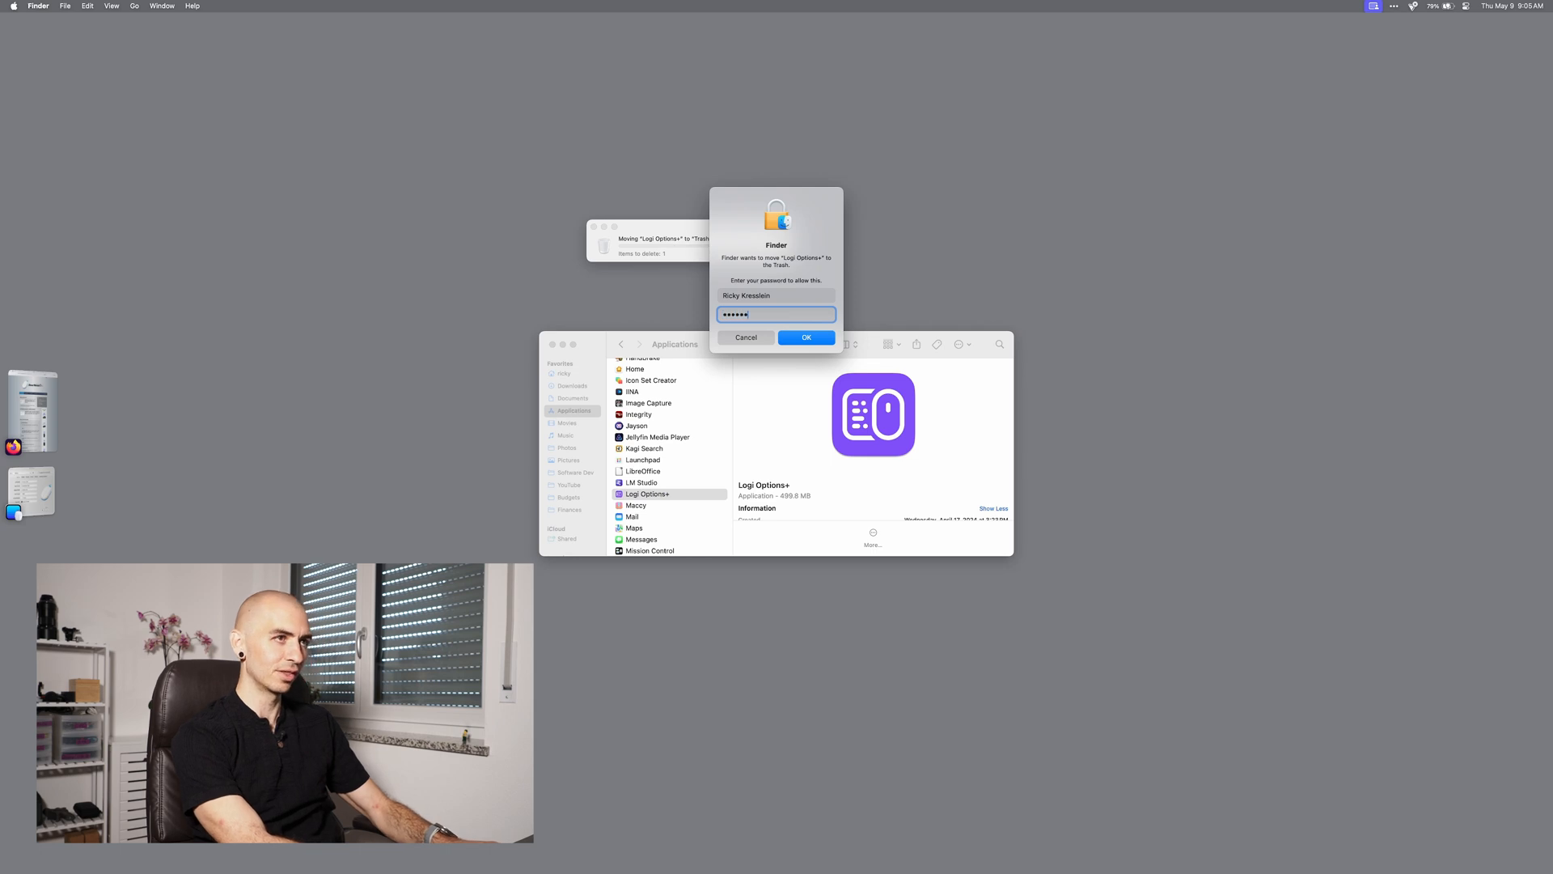
click(806, 337)
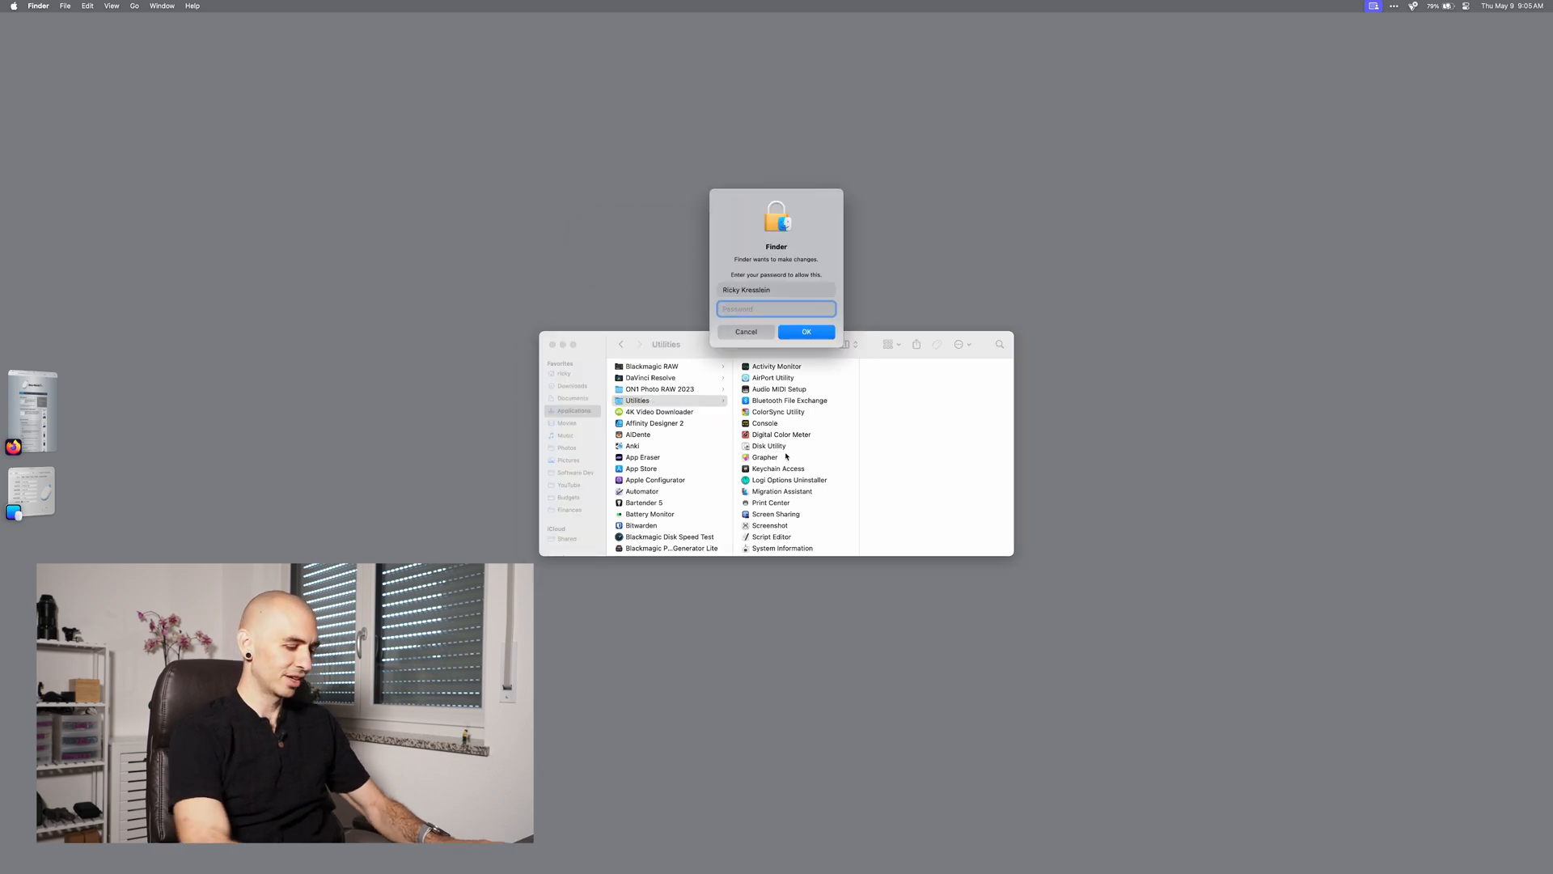
Trash Logi Options Uninstaller from Utilities with password authorization, then open the Trash
text(password)
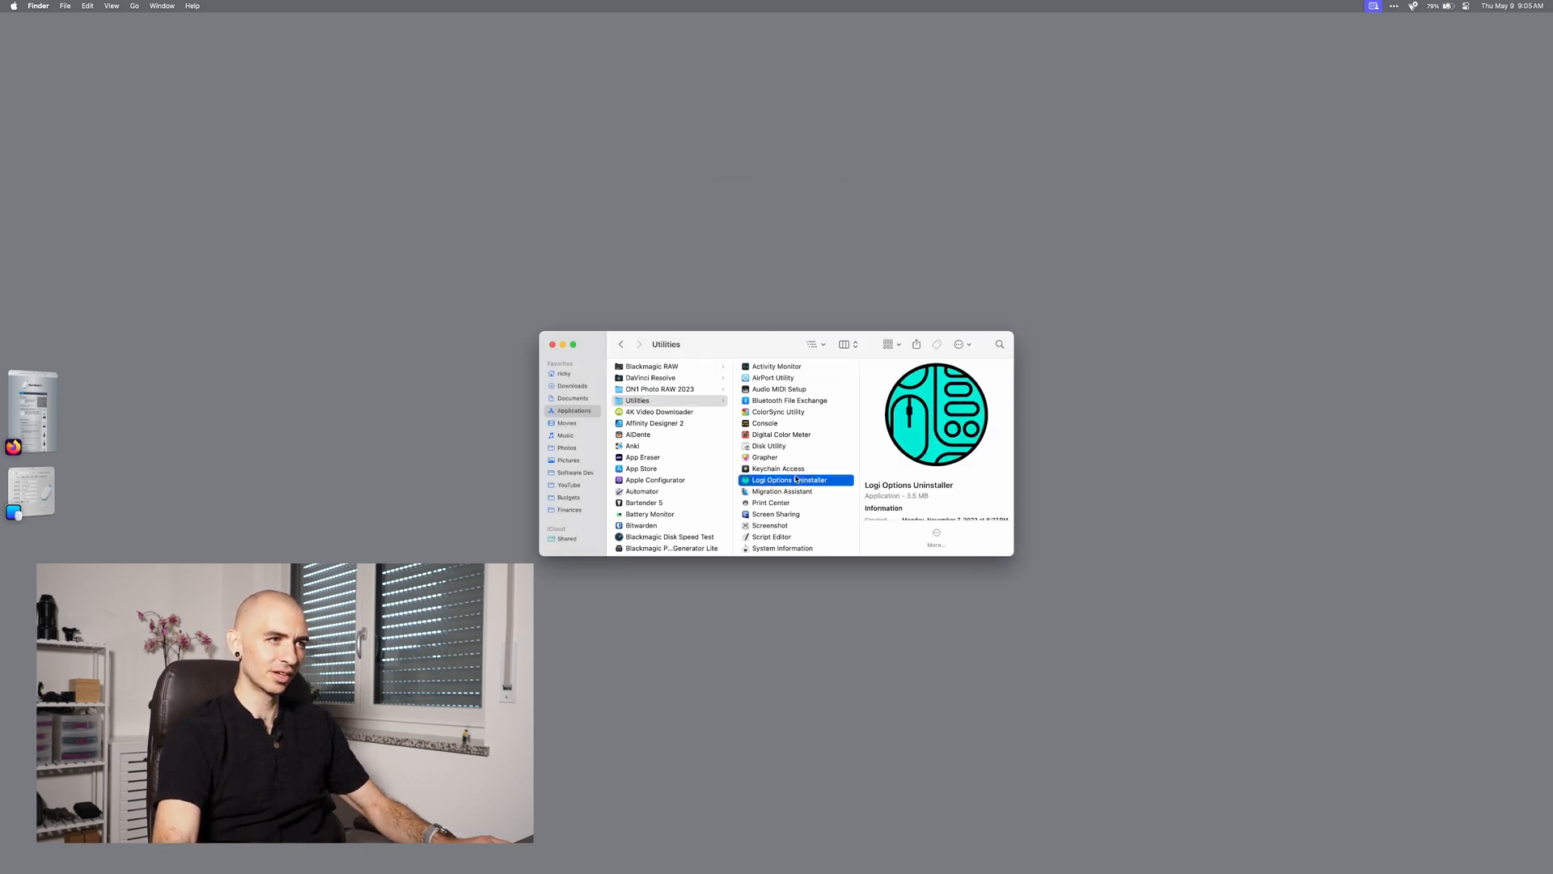
double_click(795, 480)
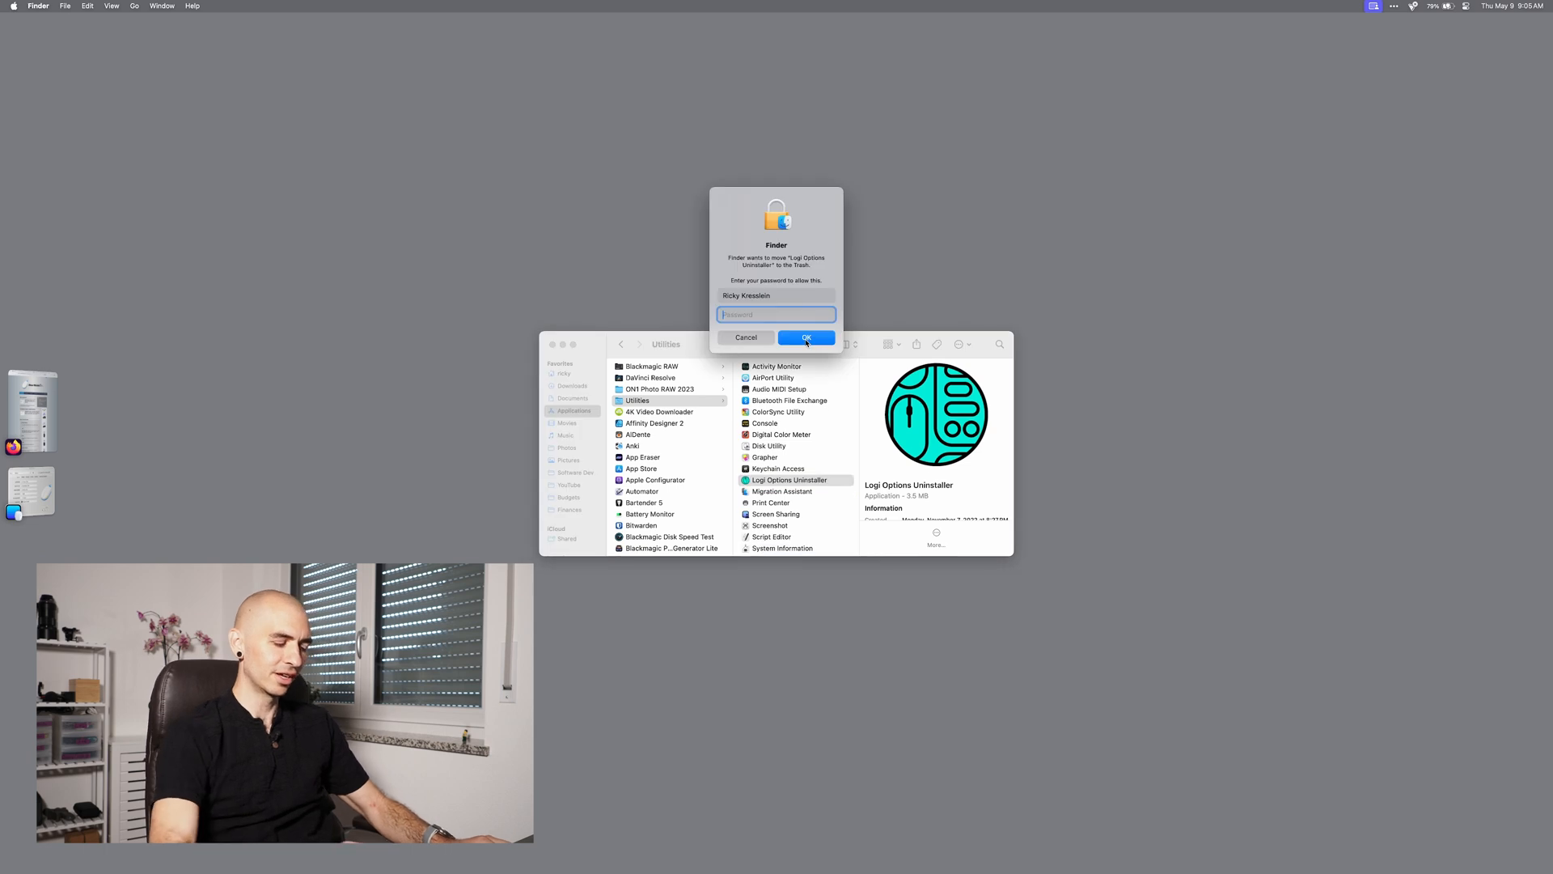
click(806, 337)
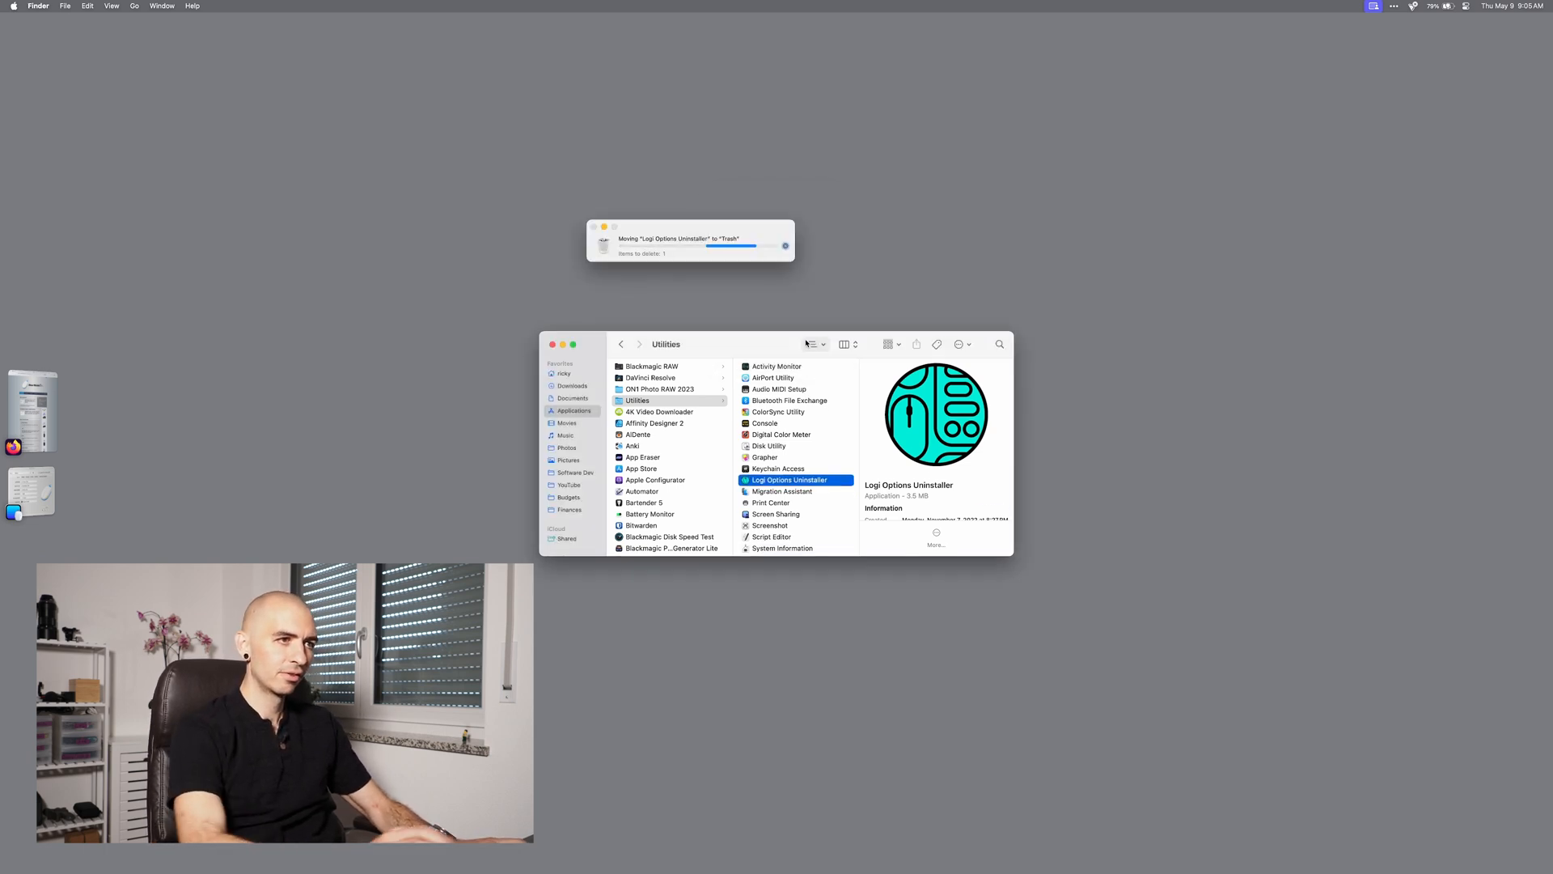
click(782, 480)
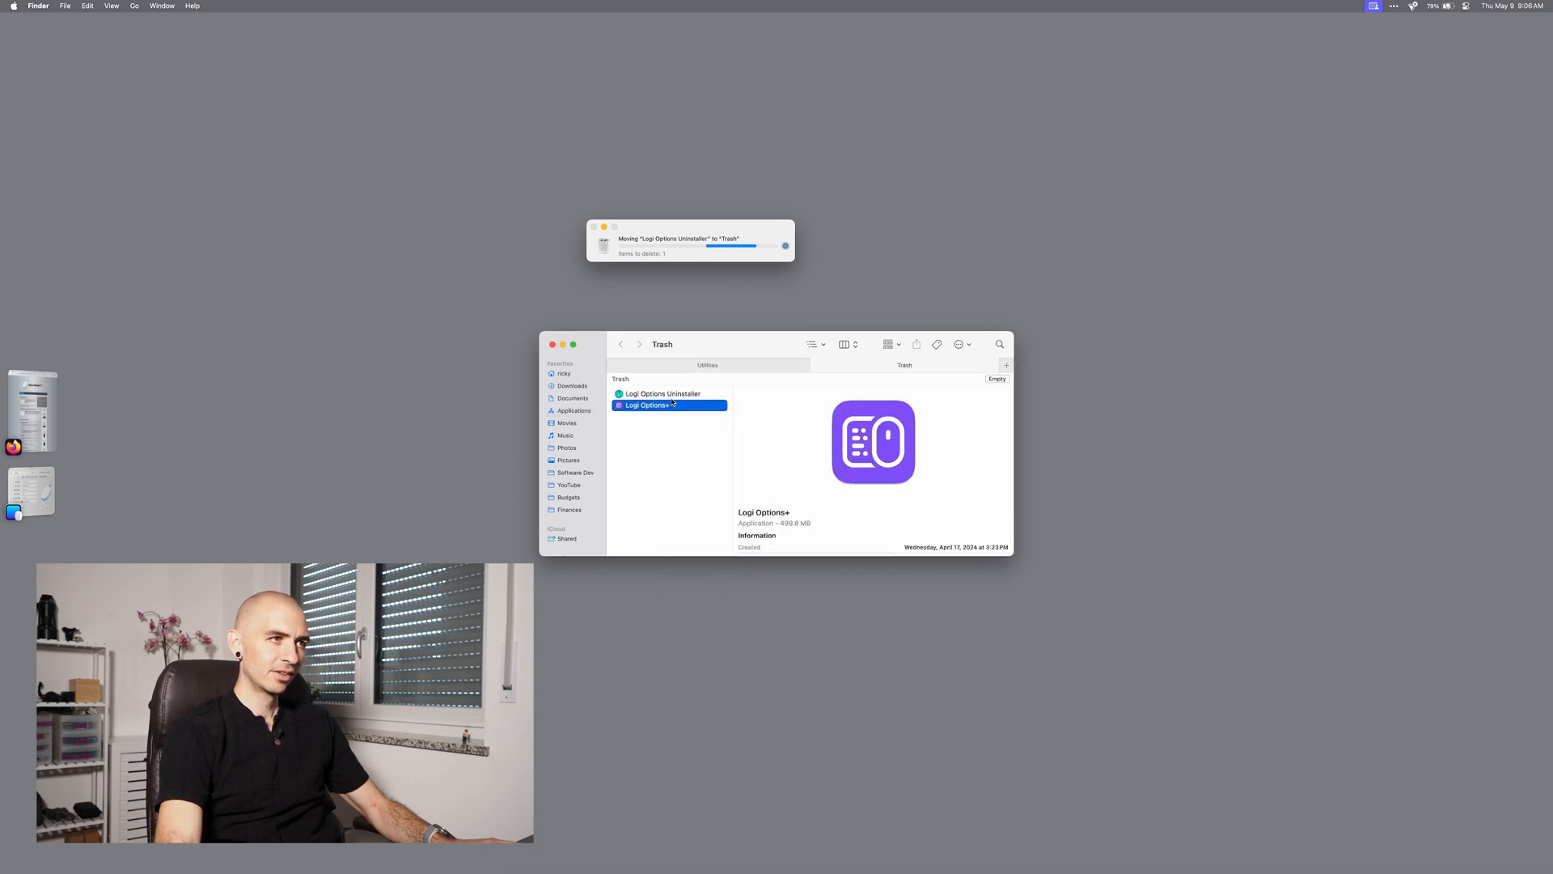
Put Logi Options+ back into Applications from the Trash, authorizing with the password
click(573, 410)
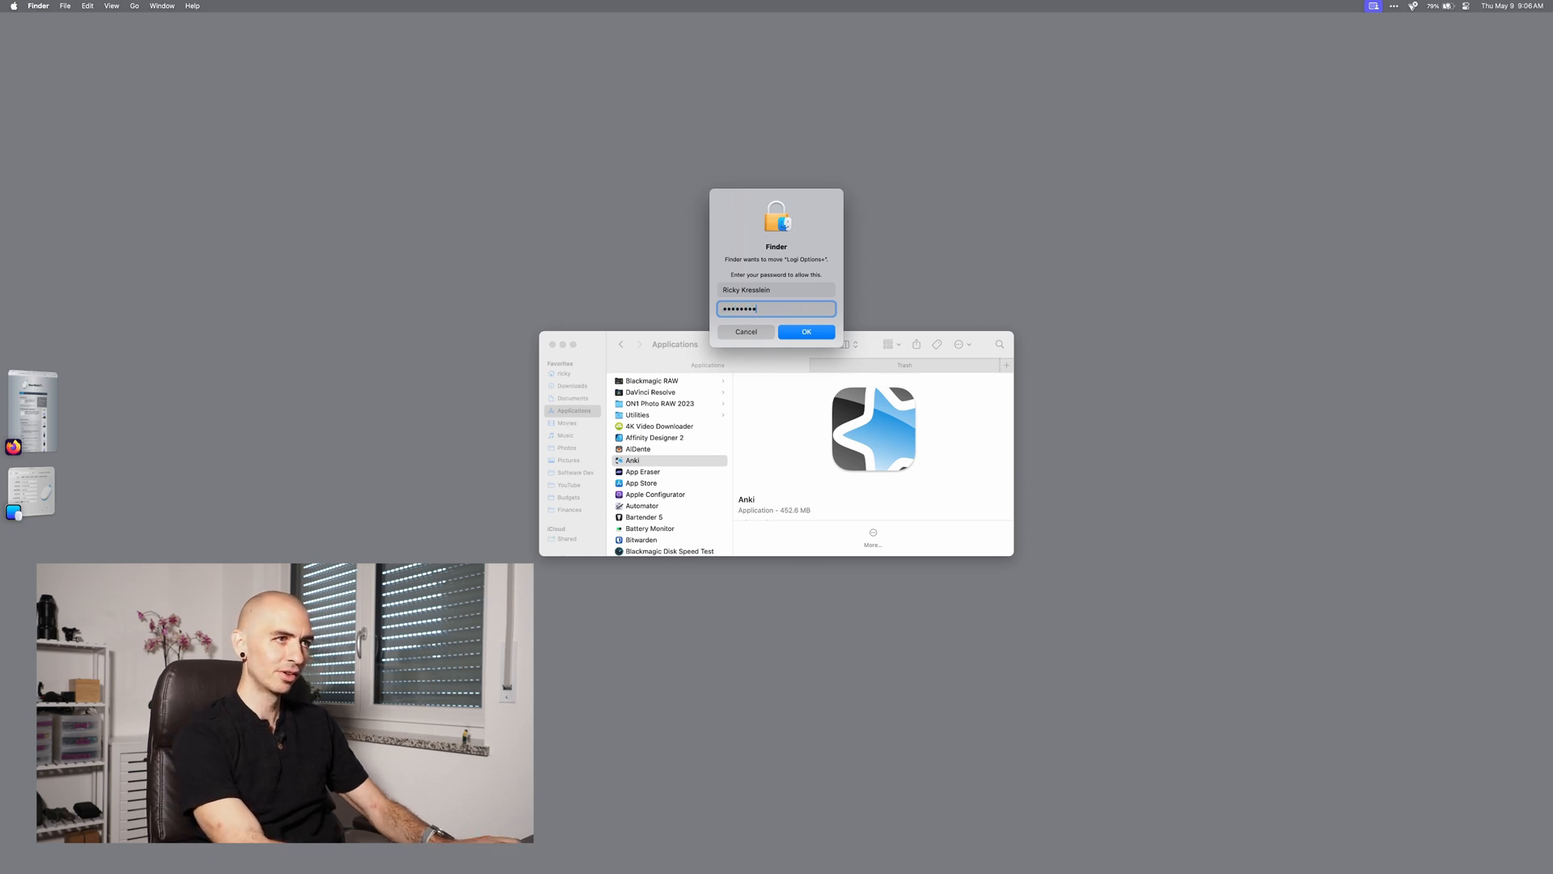
click(806, 330)
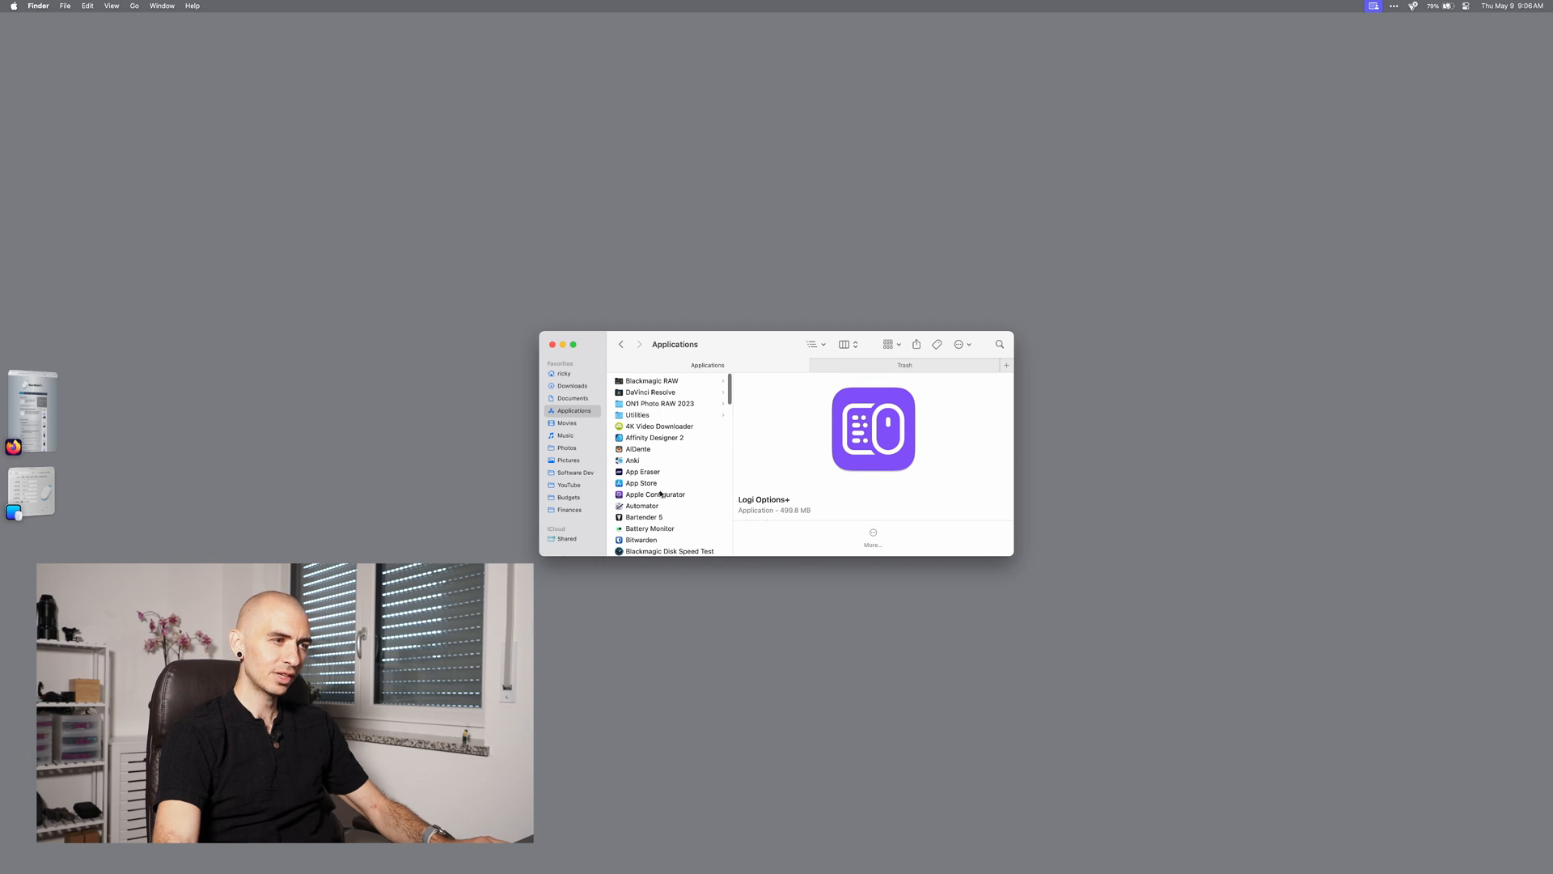
right_click(639, 506)
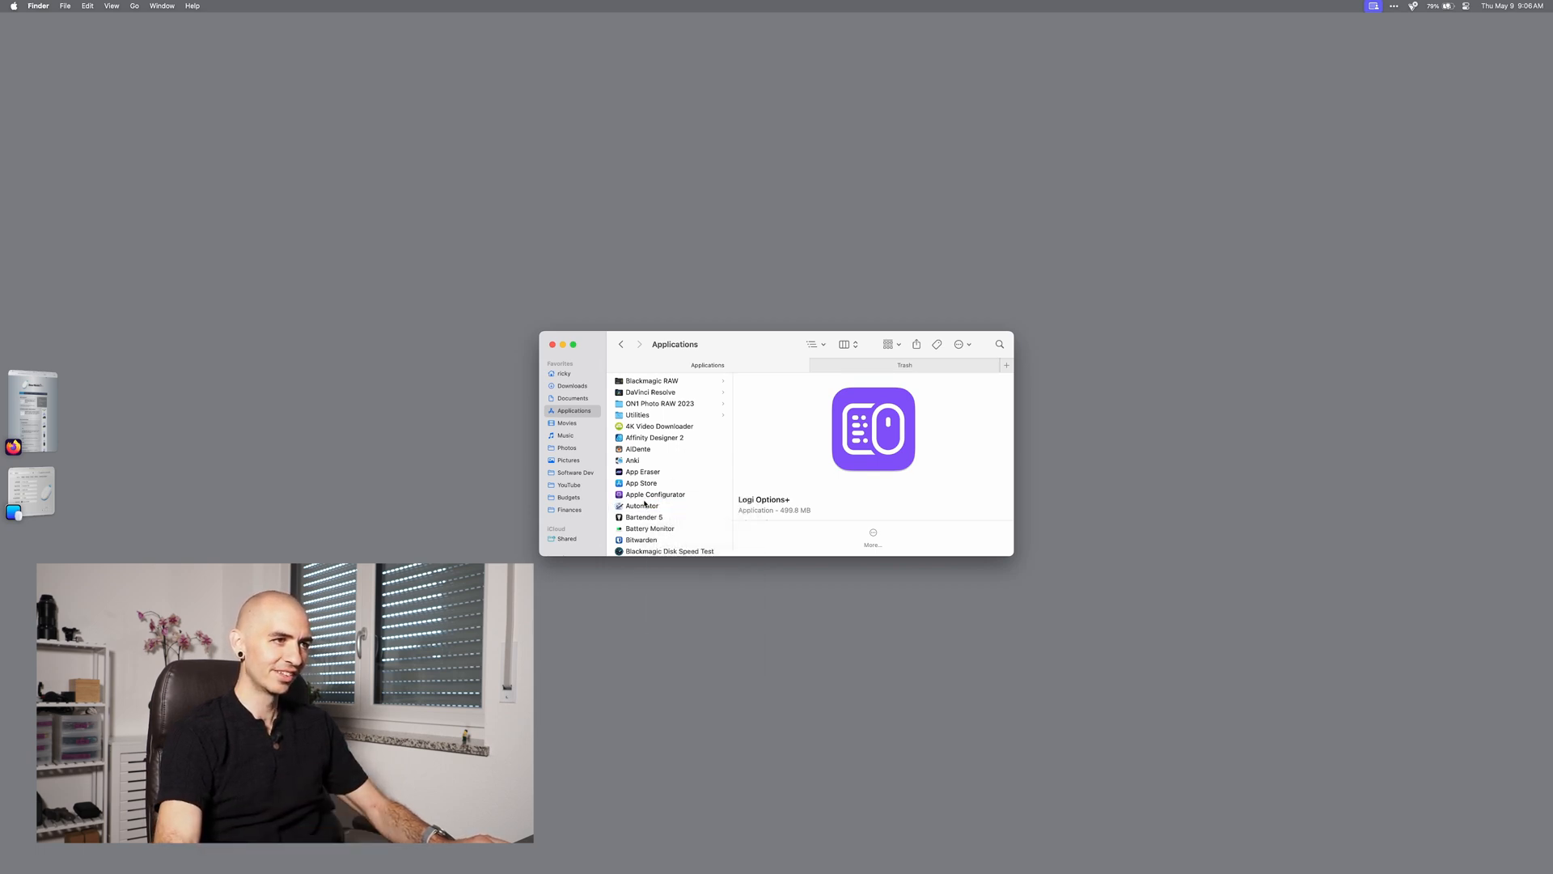
scroll(down, 3)
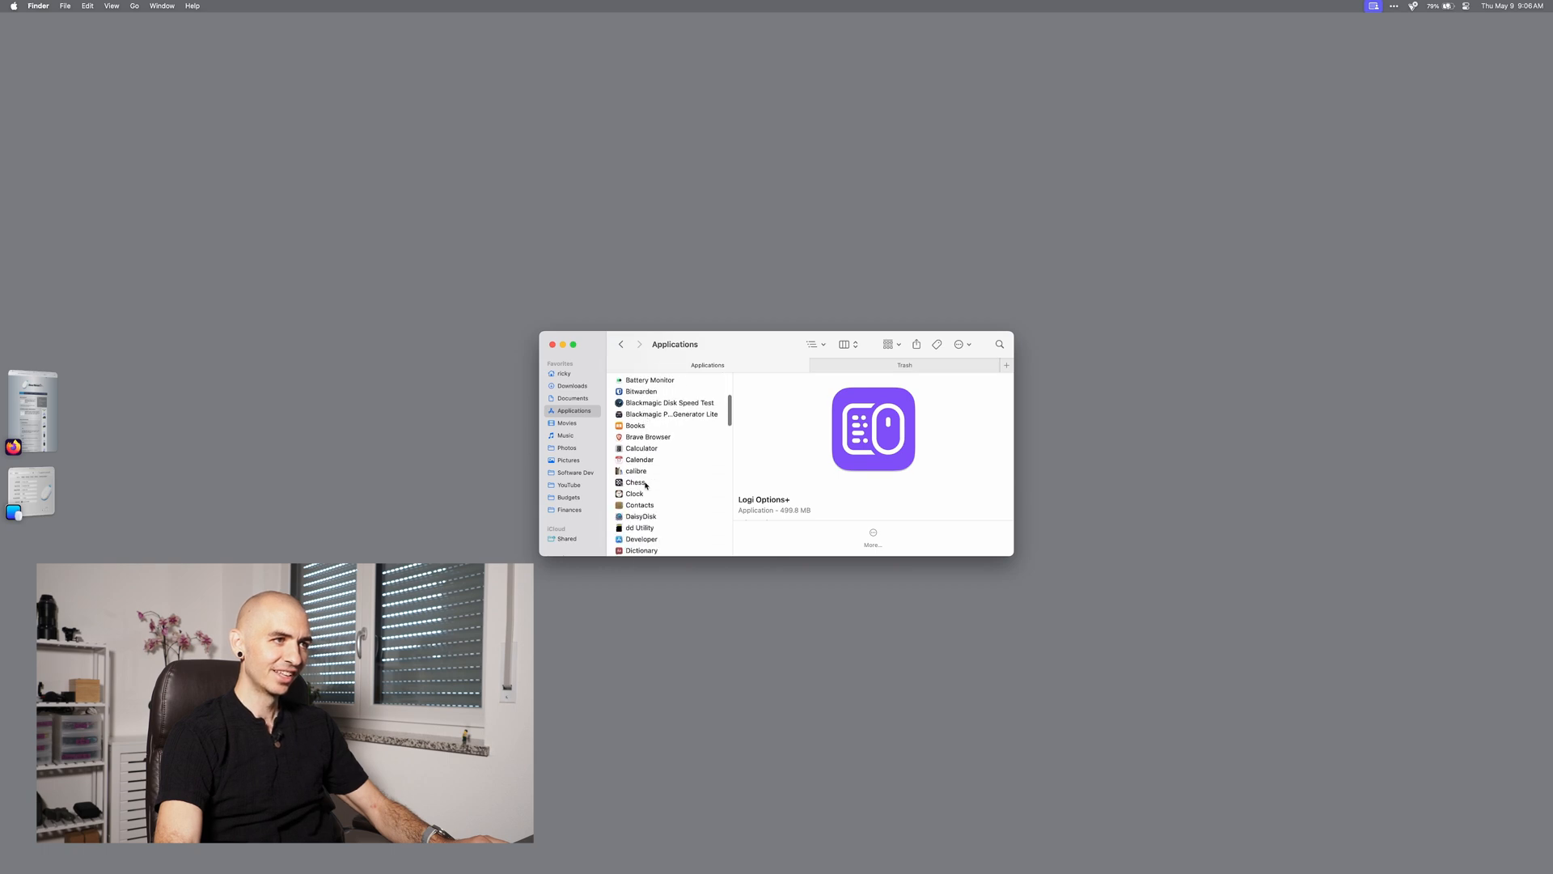
scroll(down, 3)
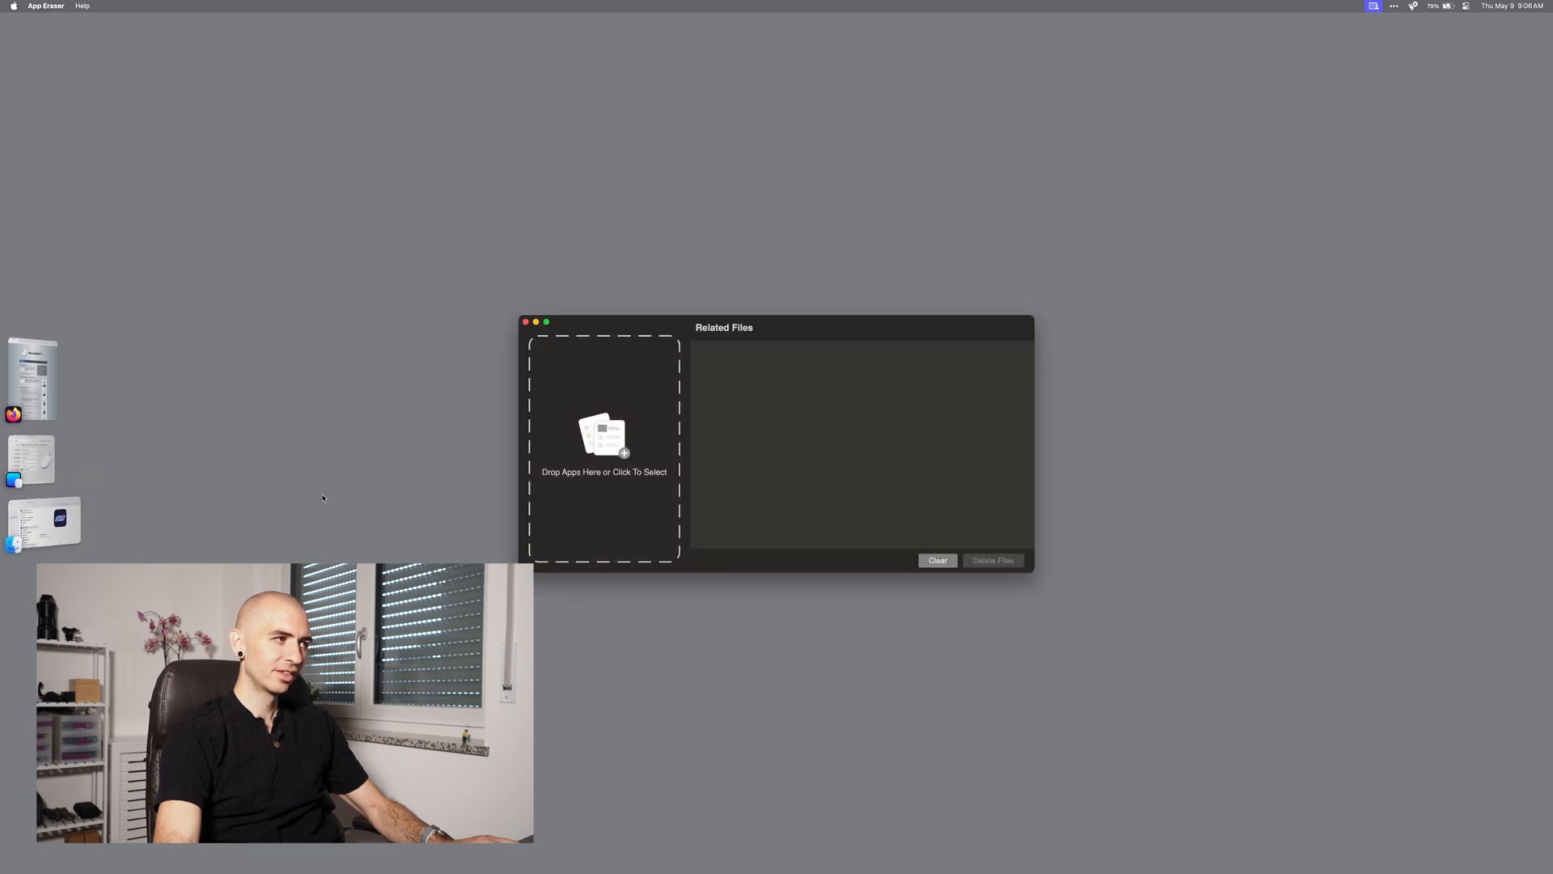
Select Logi Options+ in App Eraser and delete its five related files with authorization
click(603, 452)
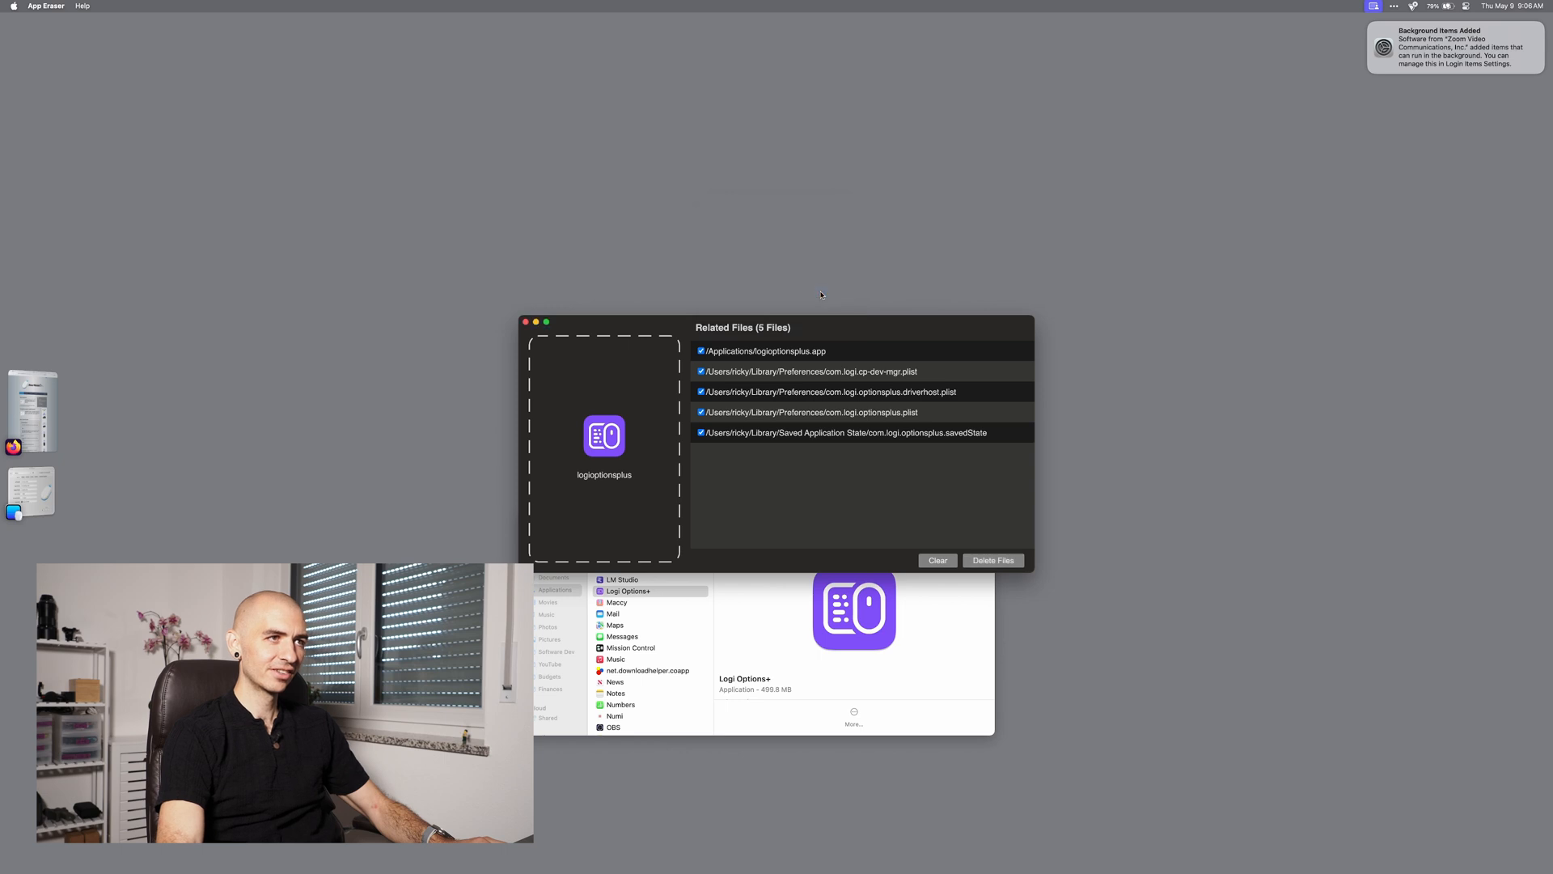
click(992, 560)
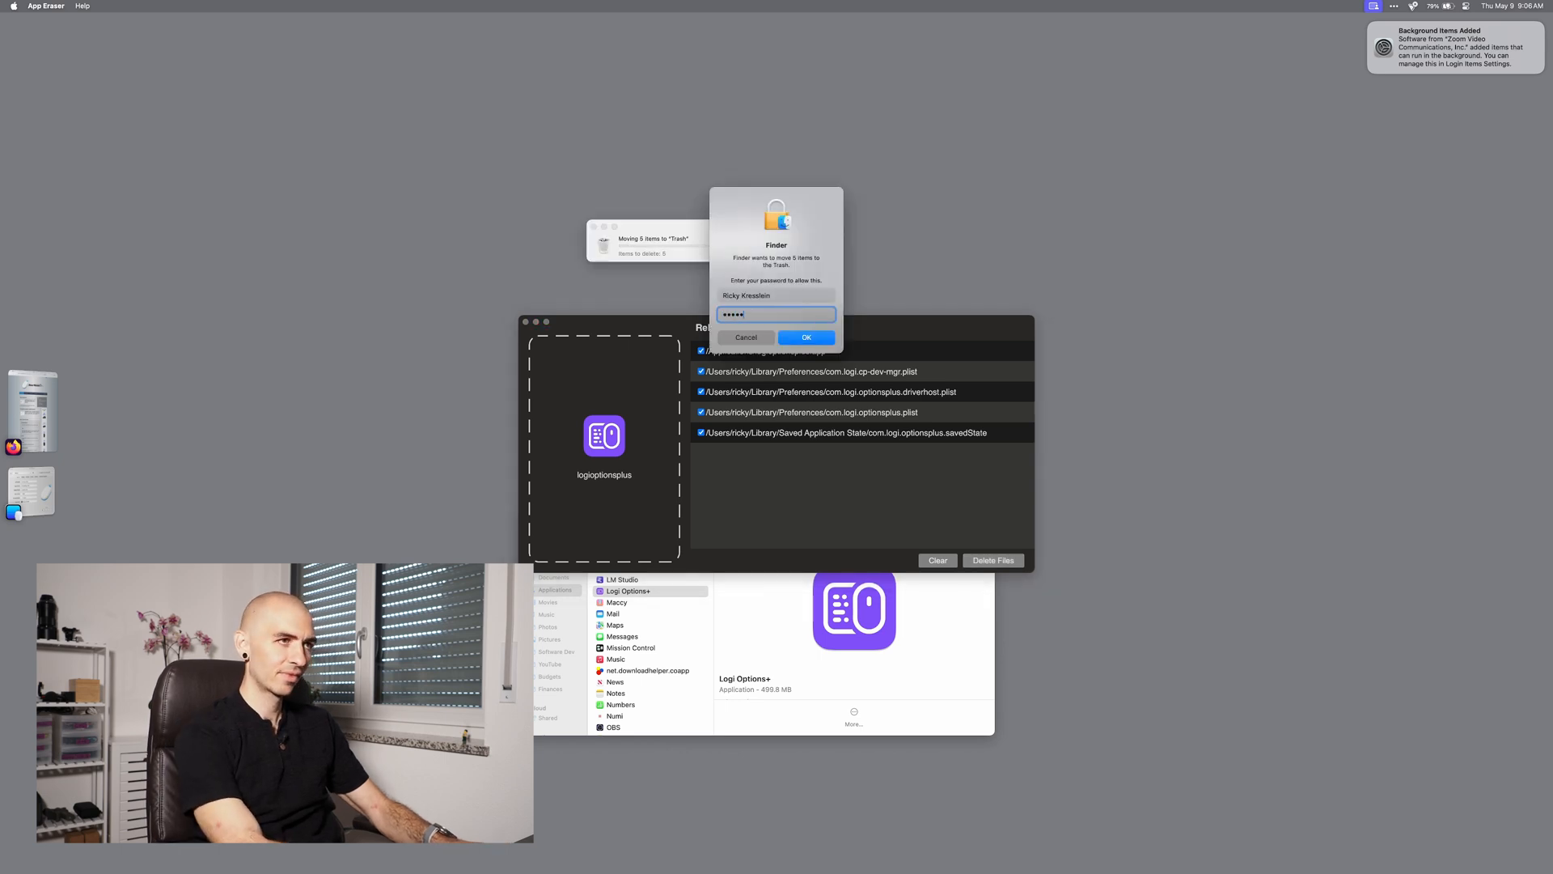
click(807, 337)
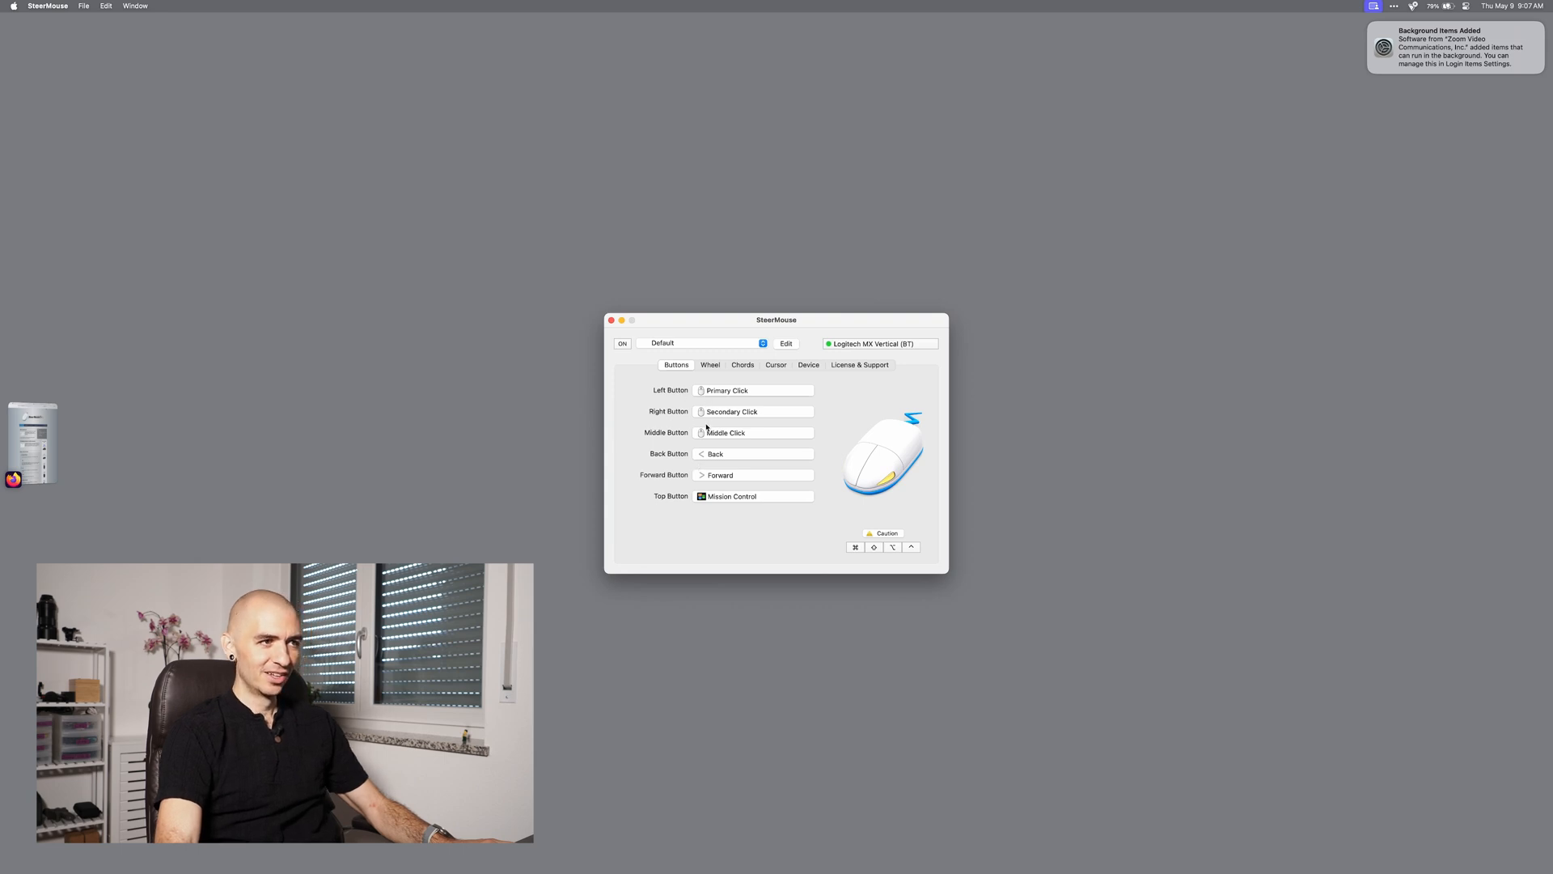
Keep the middle button as Middle Click and set the top button to Music Control > Play
click(753, 432)
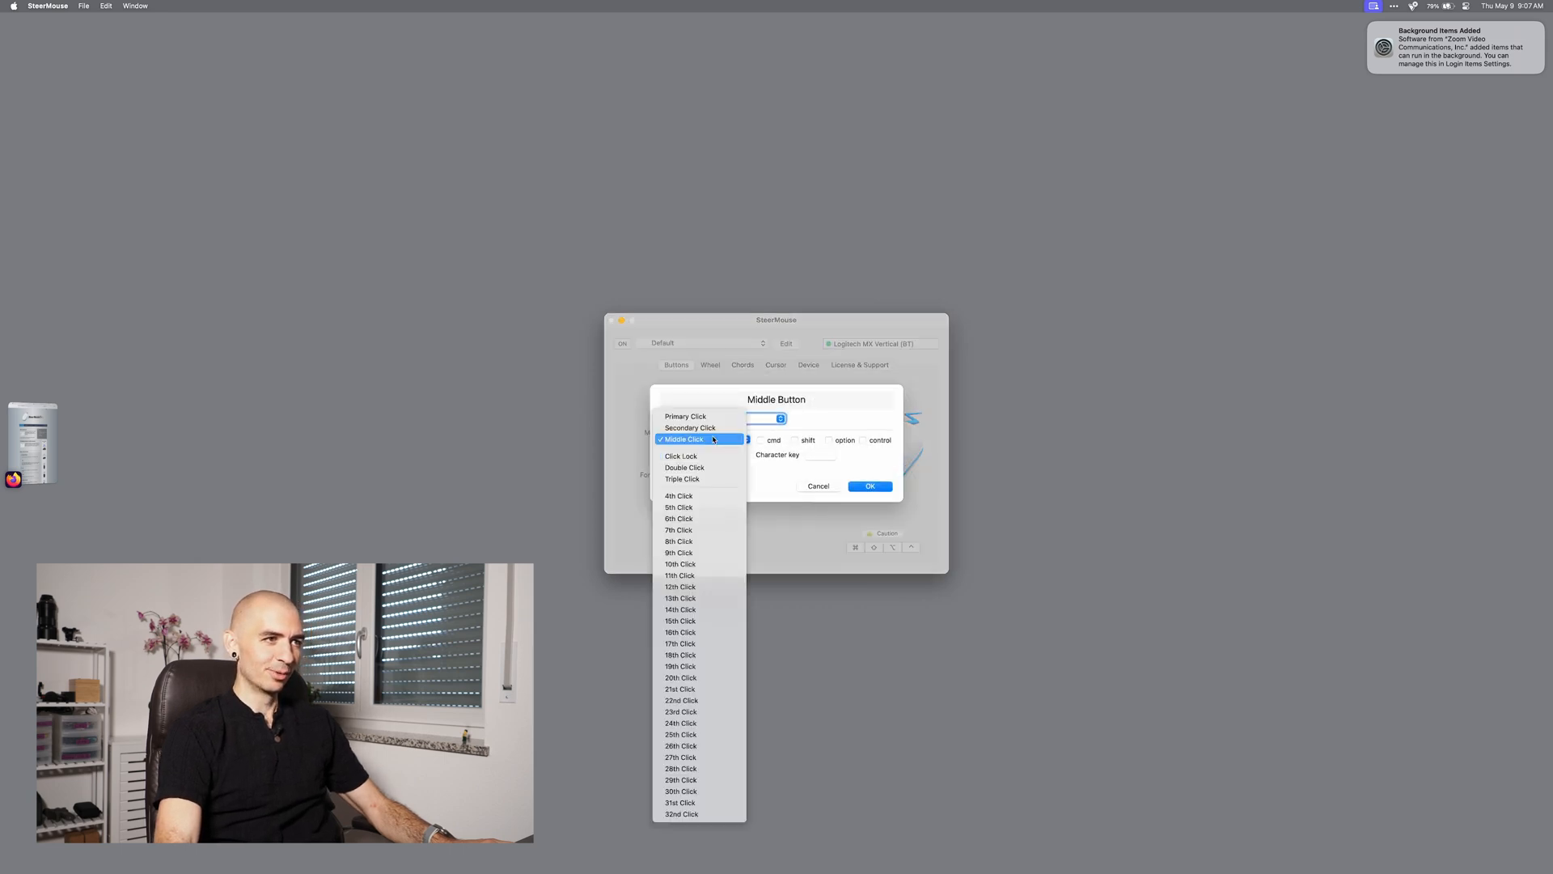
click(687, 438)
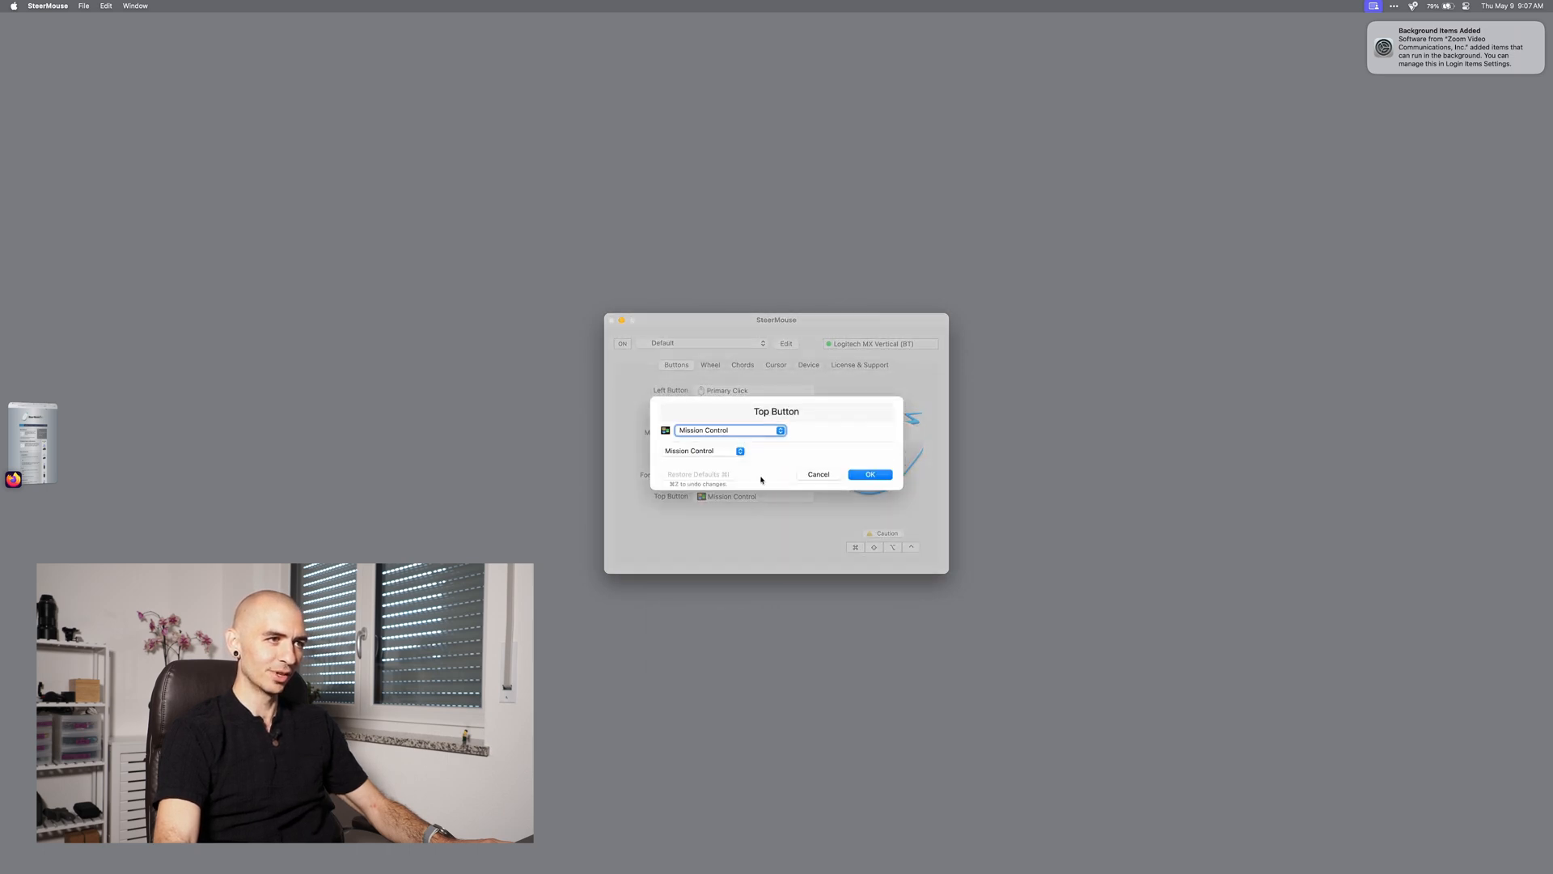
click(730, 429)
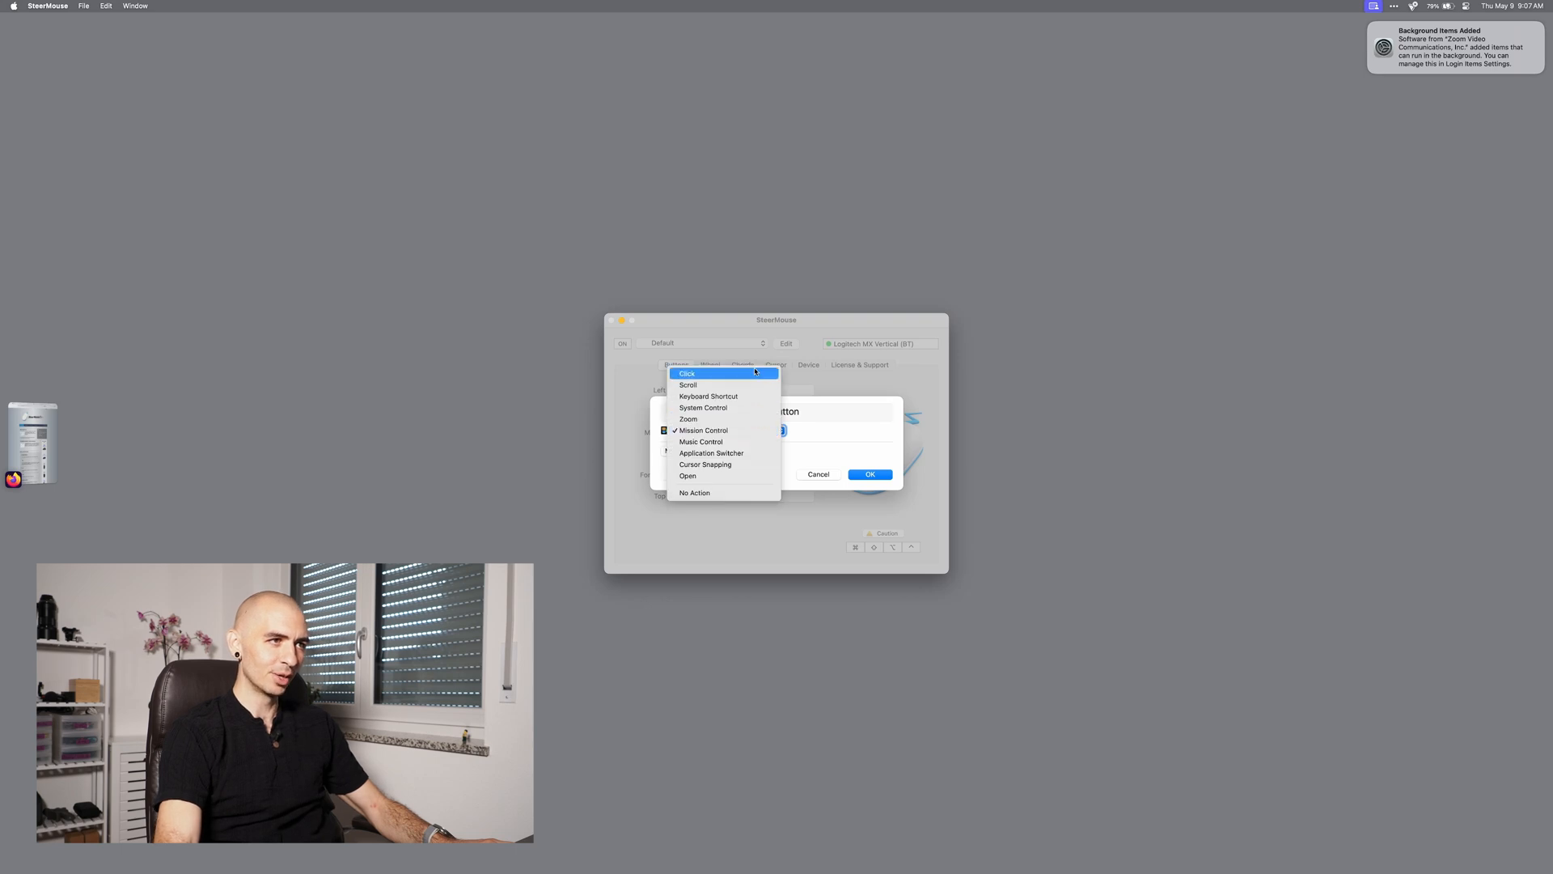
mouse_move(746, 395)
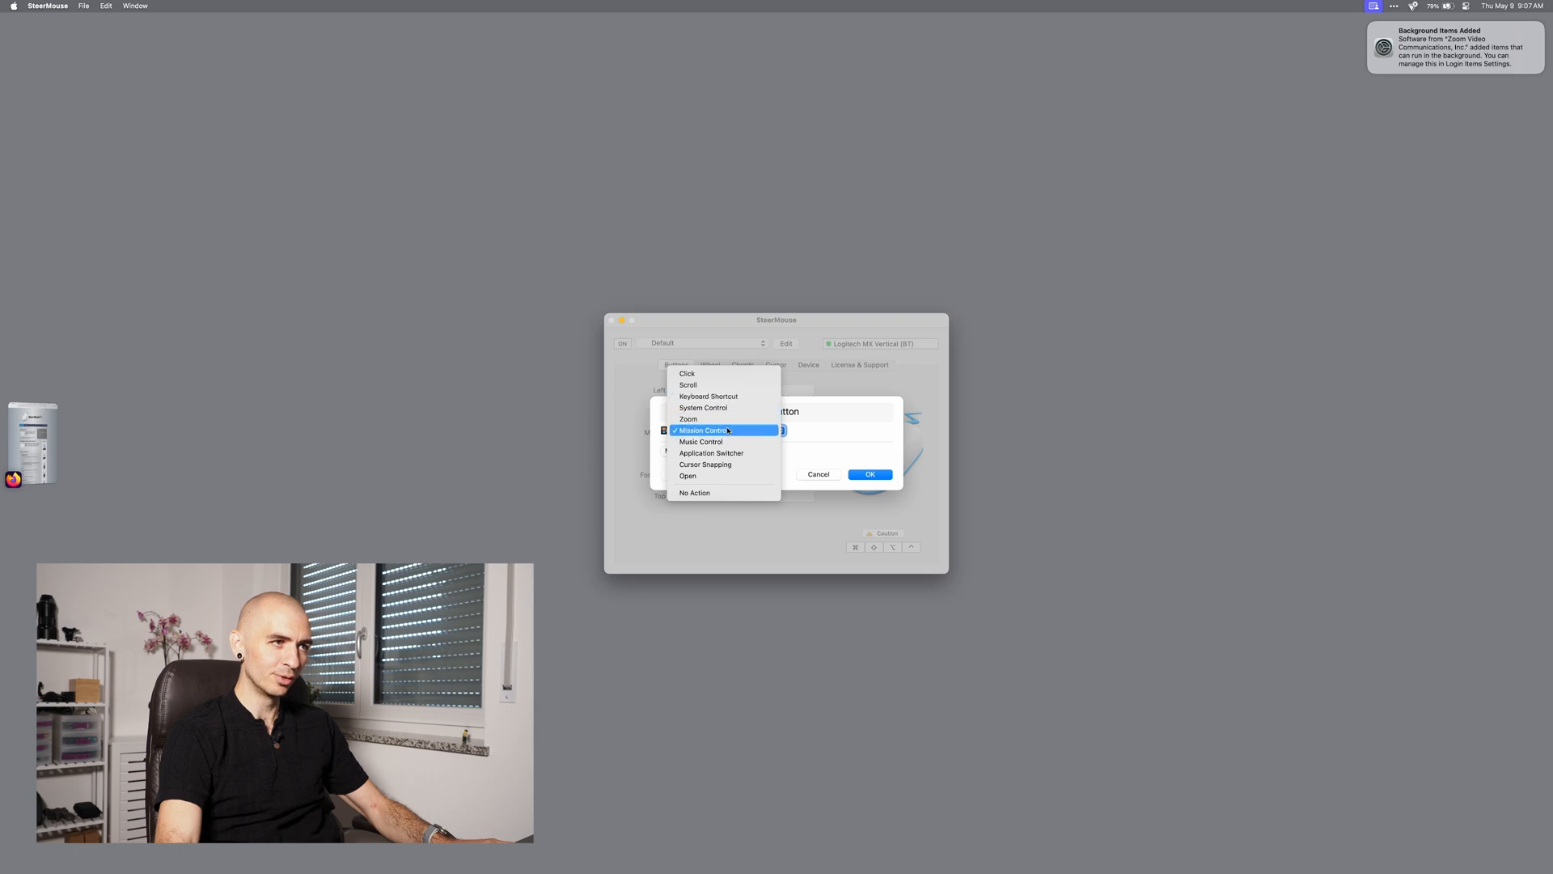
click(701, 441)
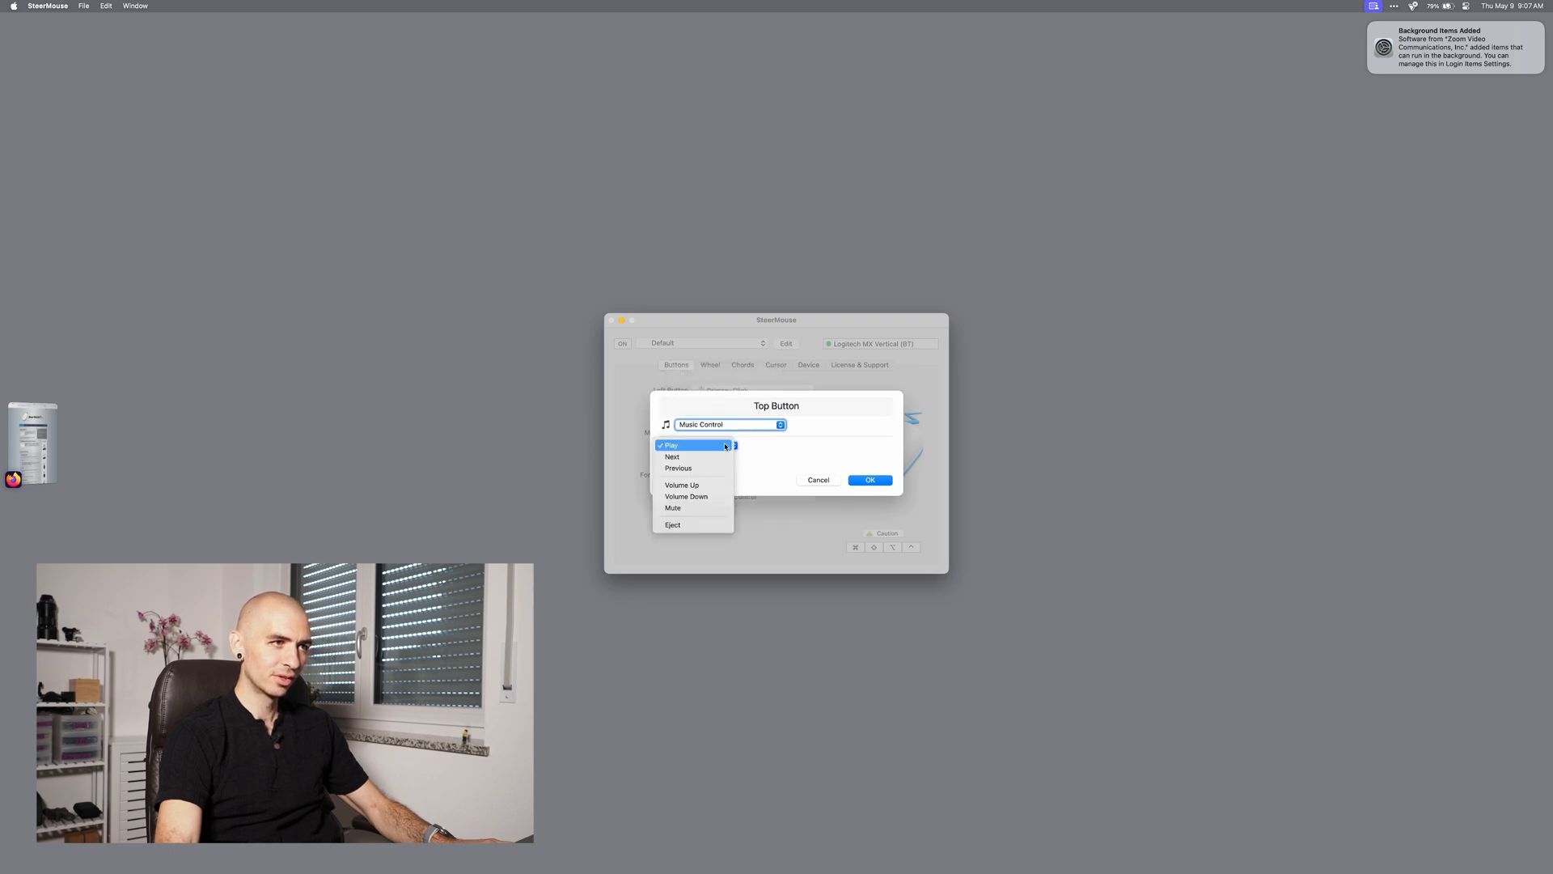
click(670, 445)
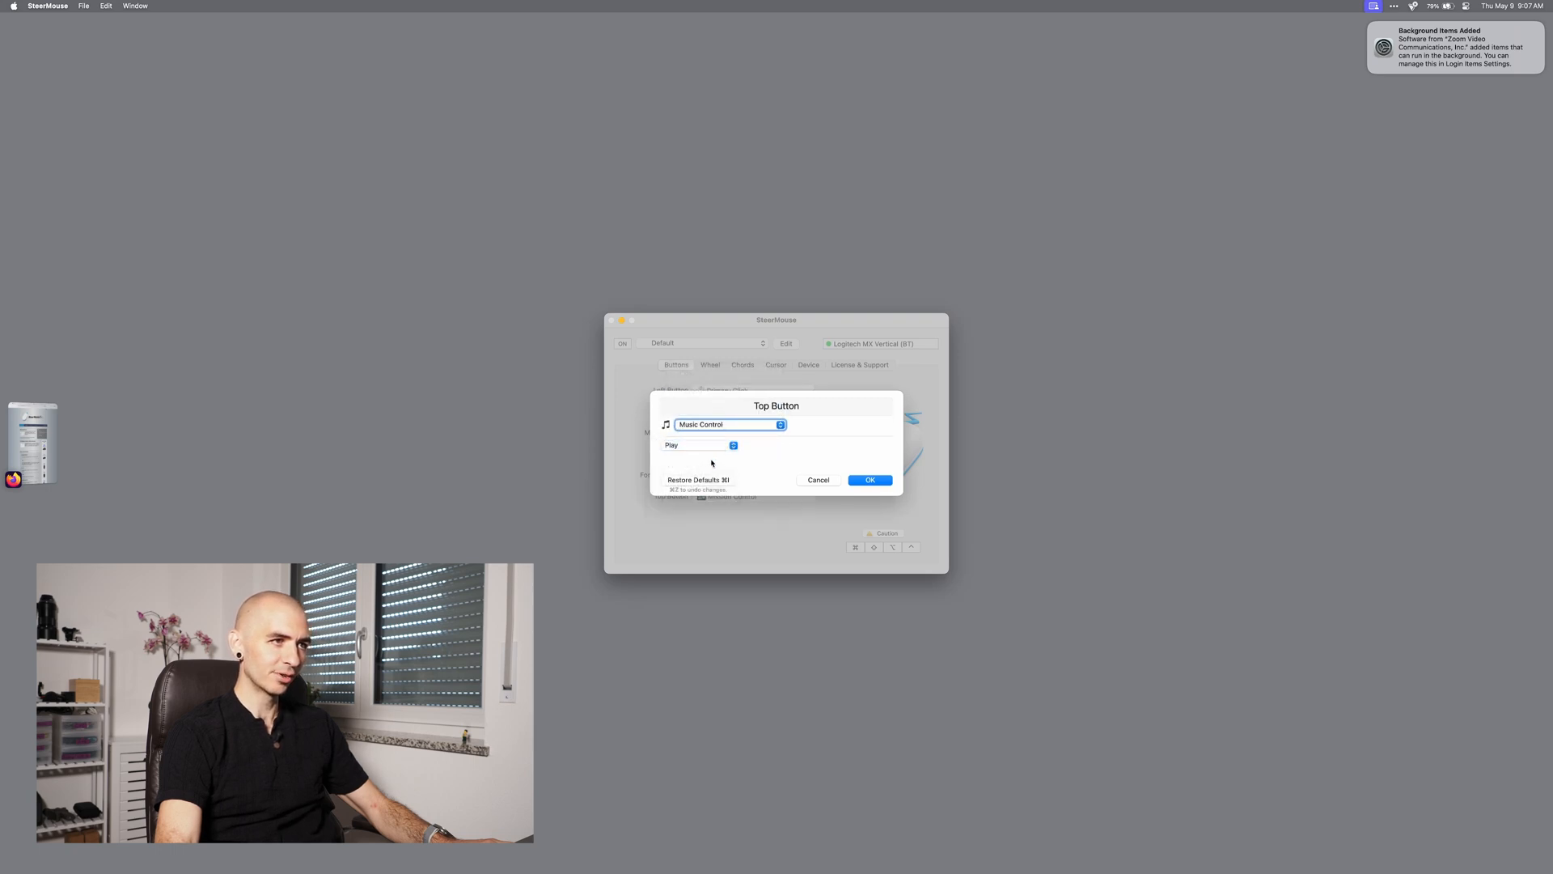
click(870, 480)
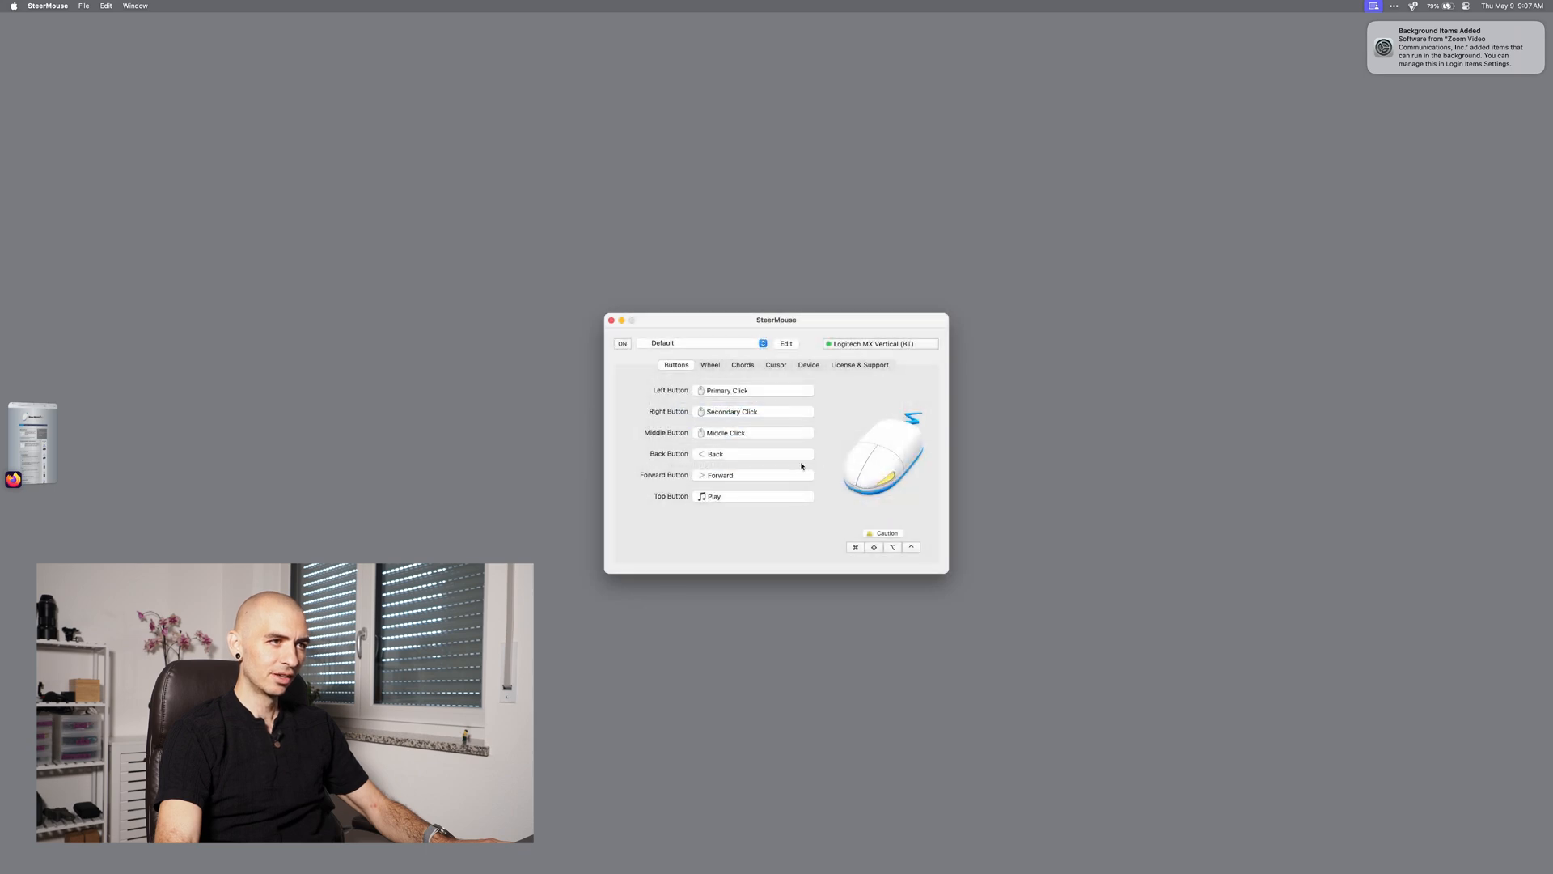
mouse_move(702, 535)
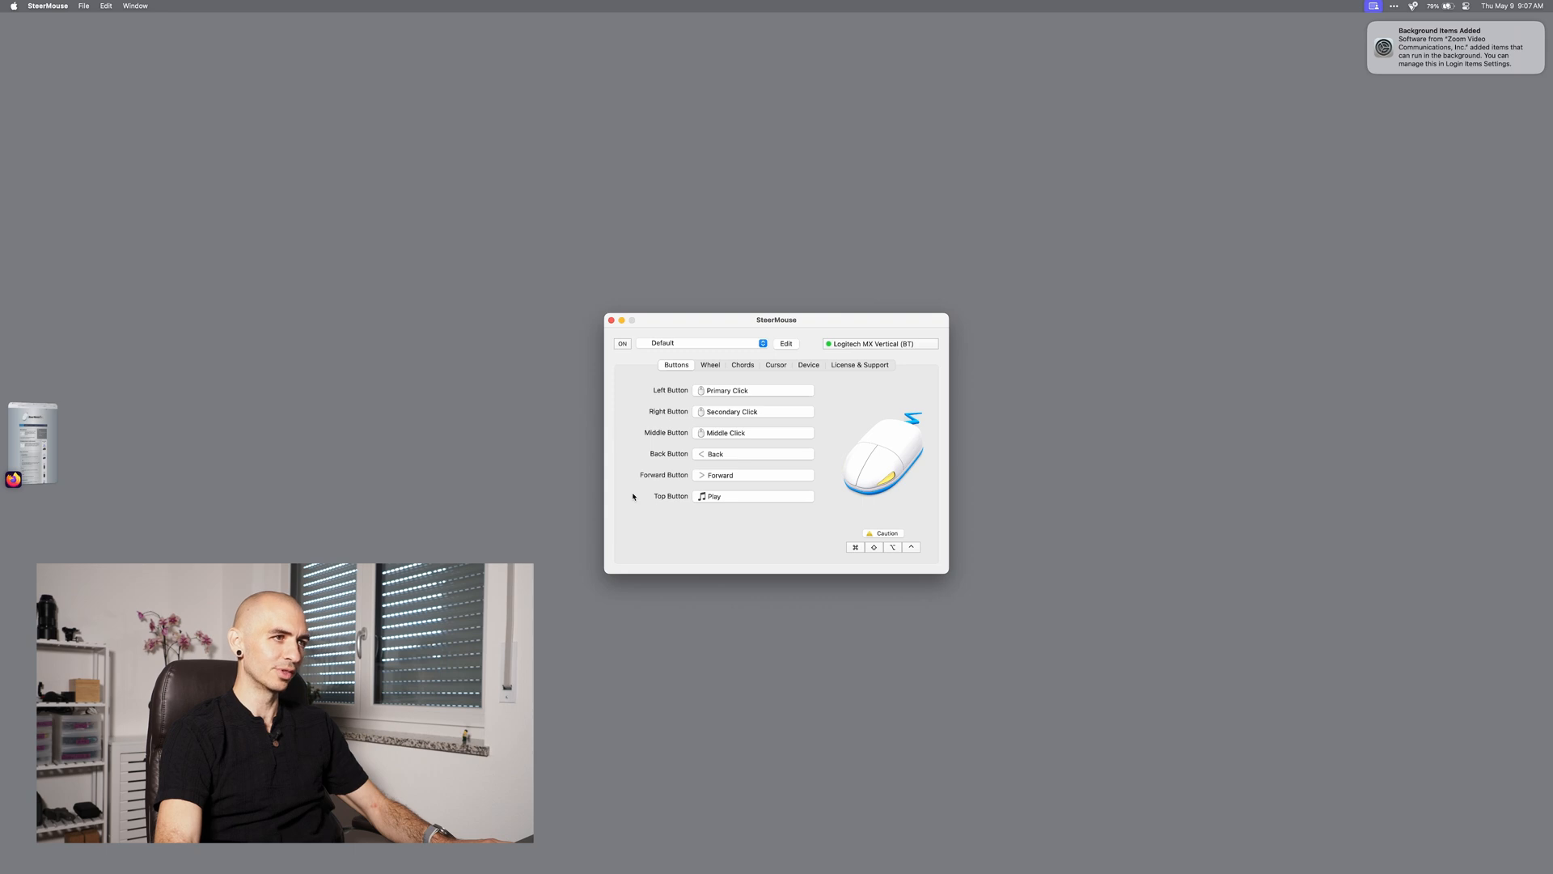
mouse_move(847, 545)
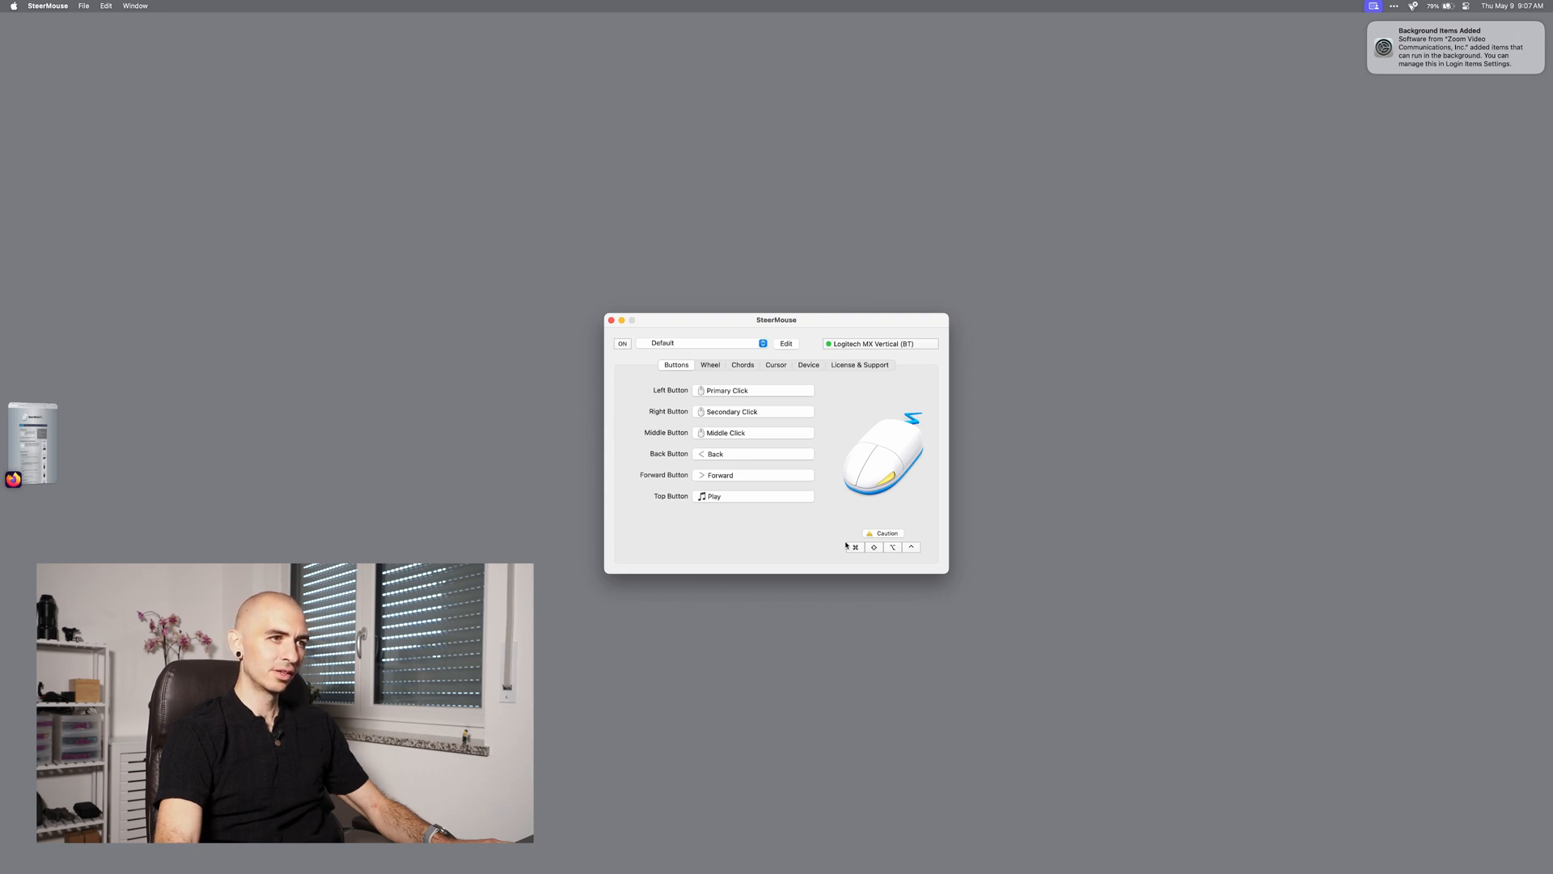
click(883, 533)
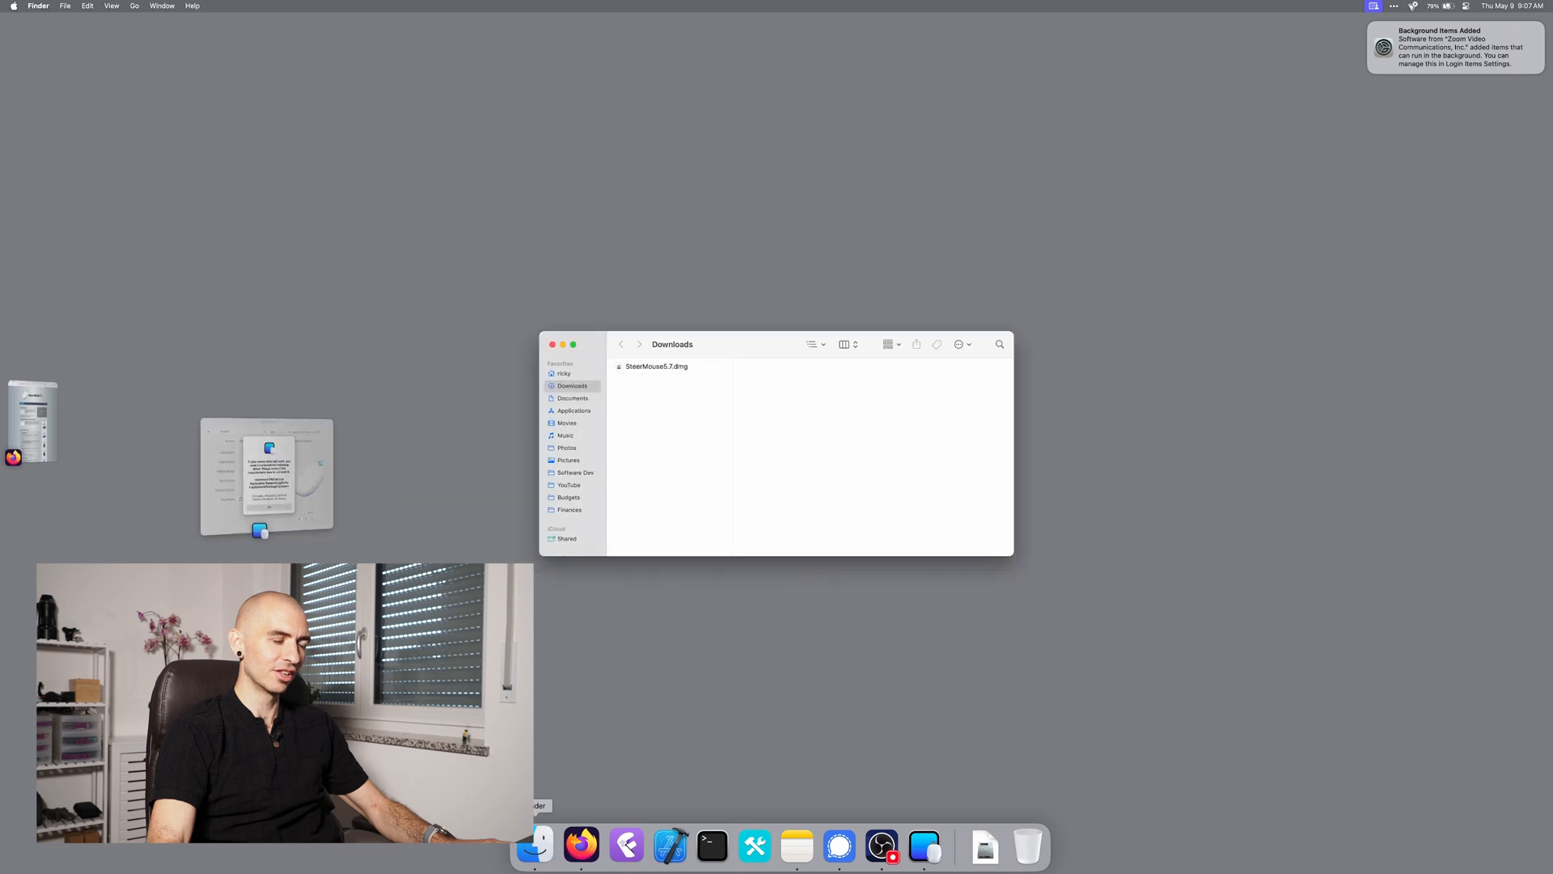
Open Finder at Library > Application Support and move the Logitech folder to the Trash
click(564, 373)
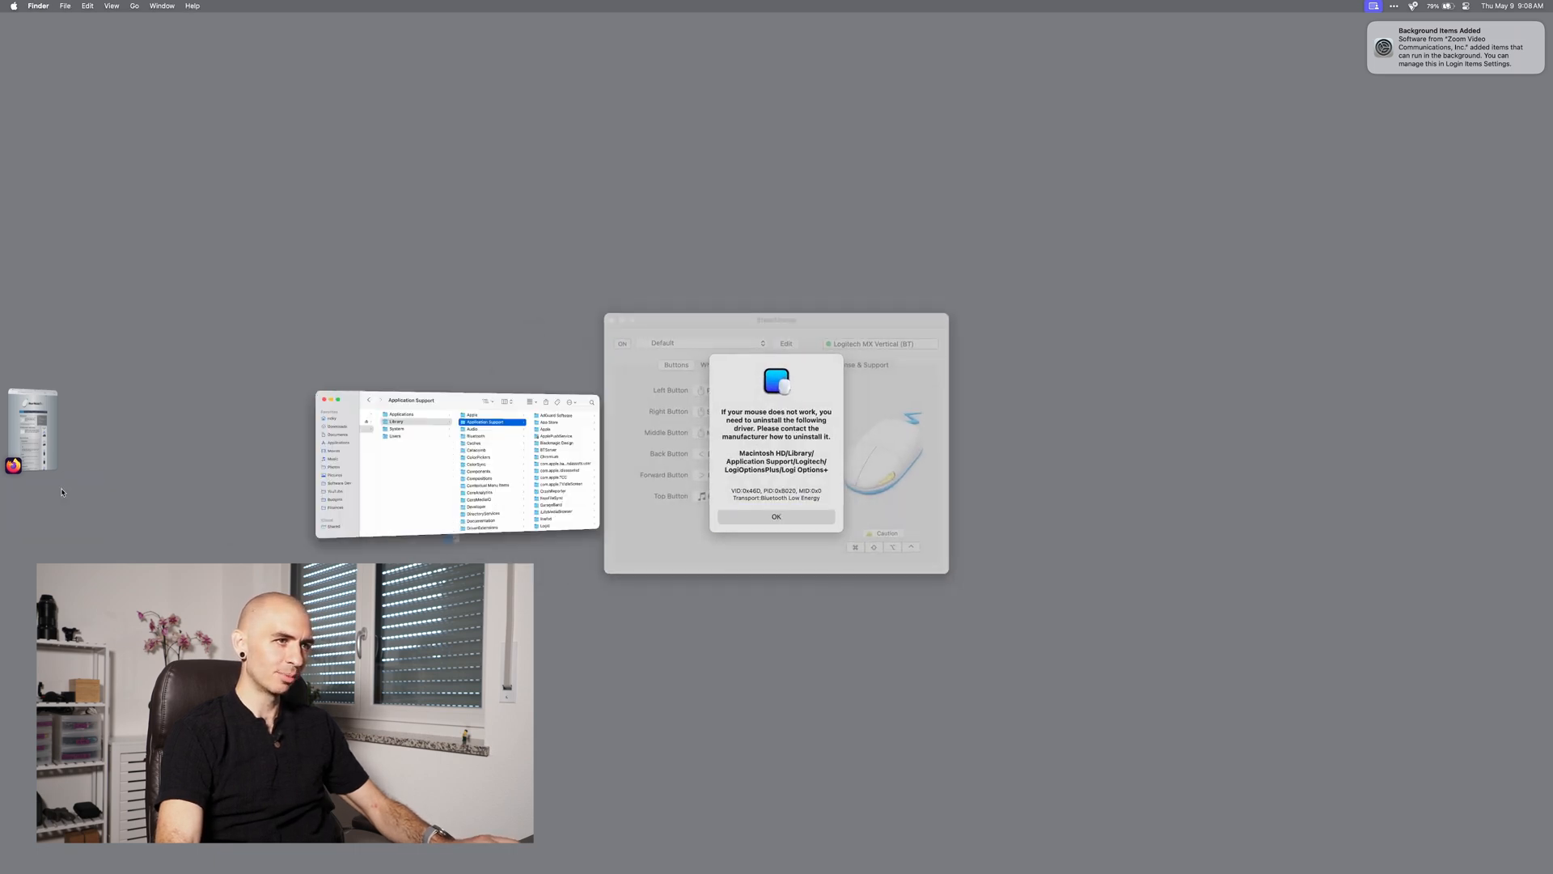
click(775, 516)
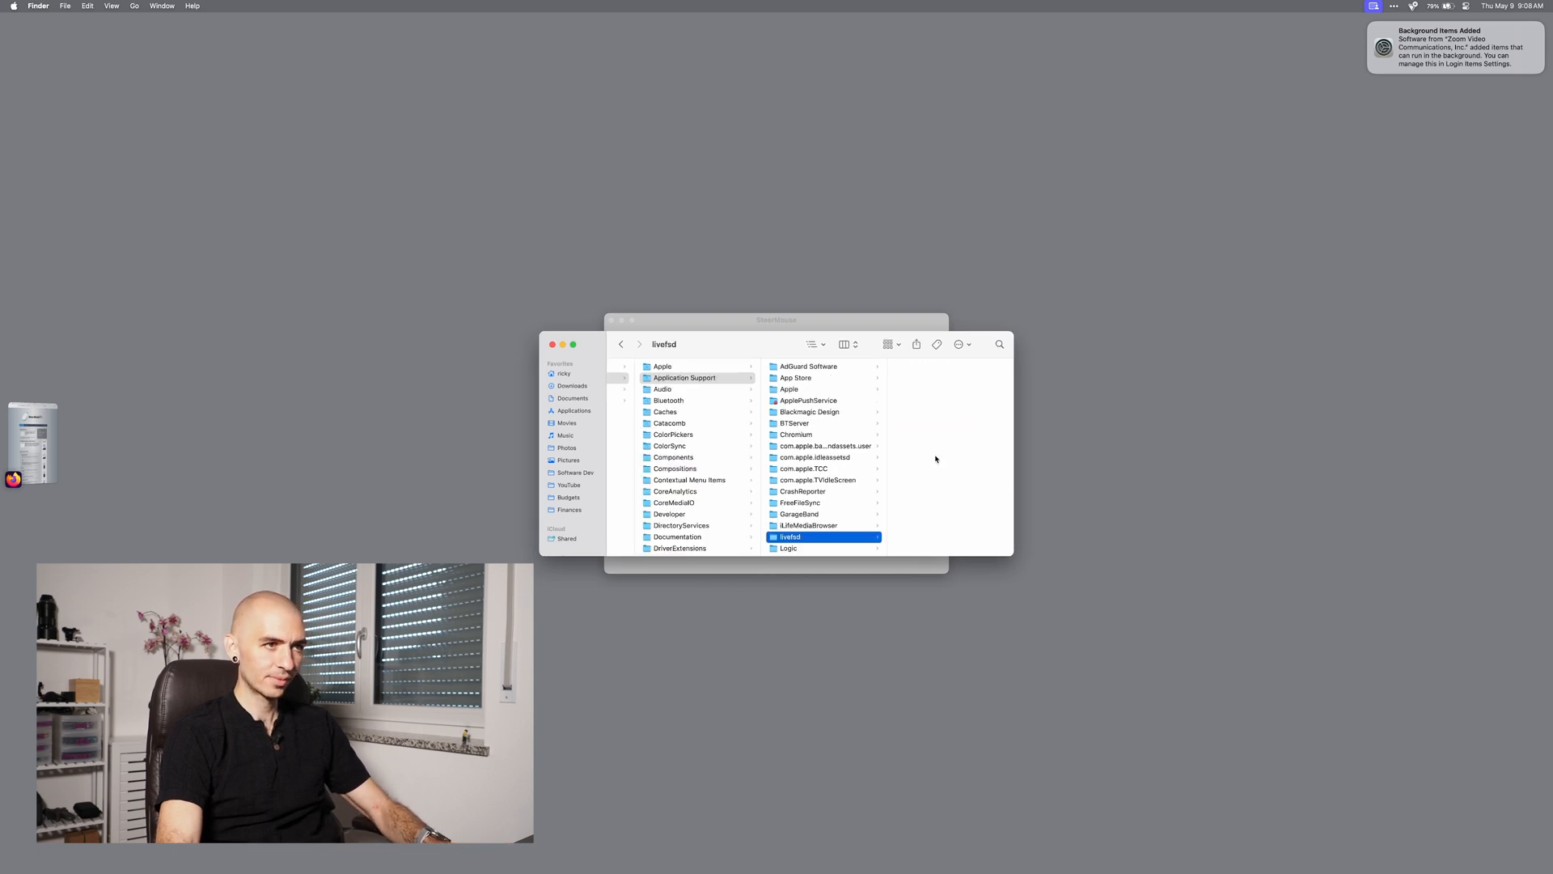
click(793, 530)
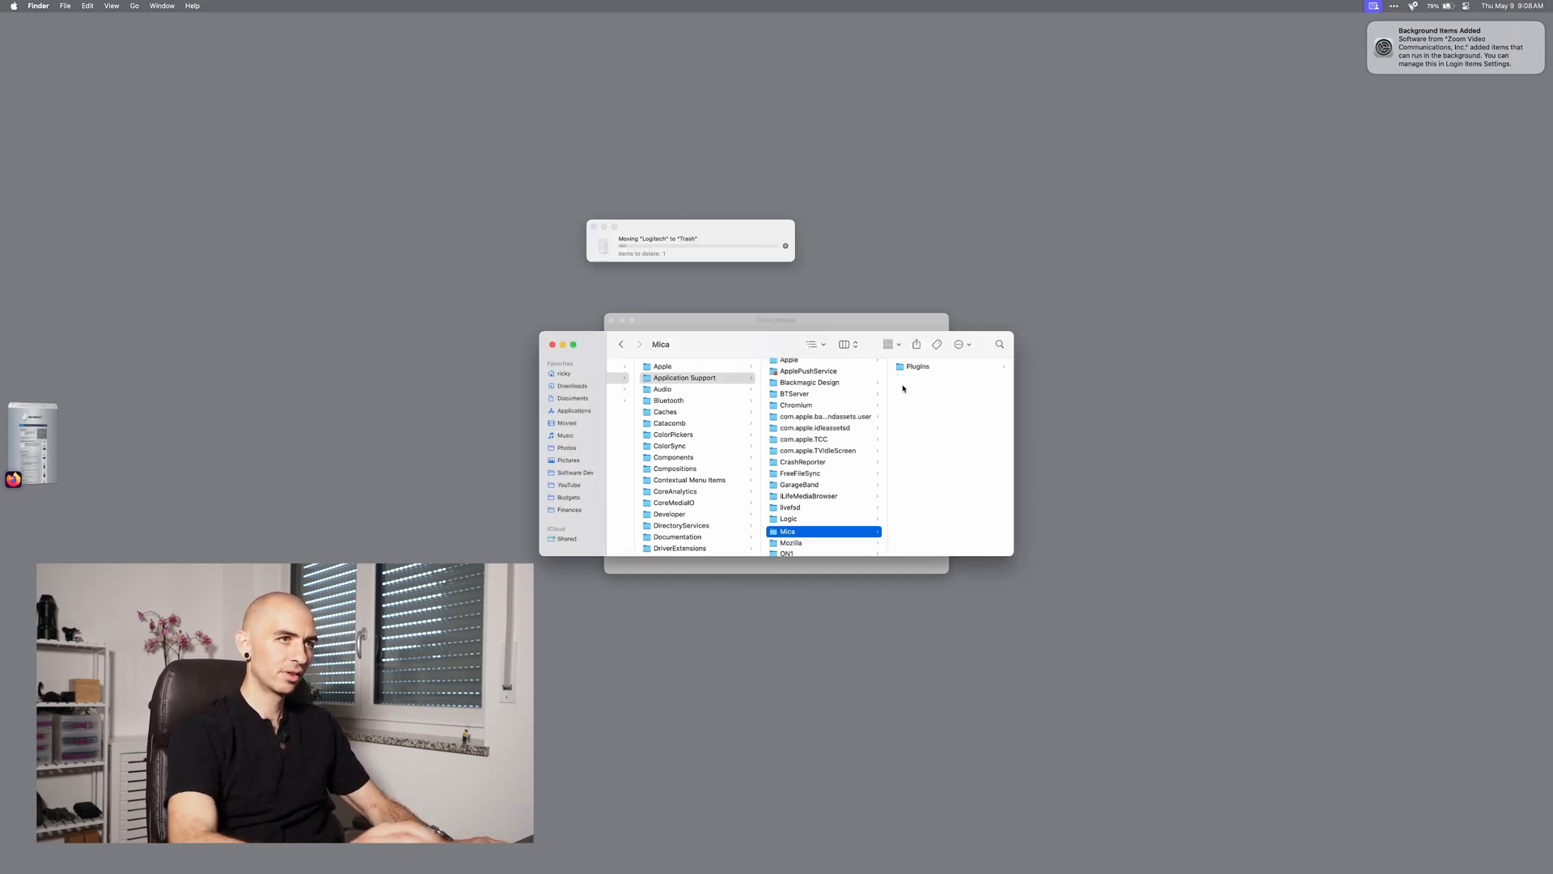
mouse_move(951, 727)
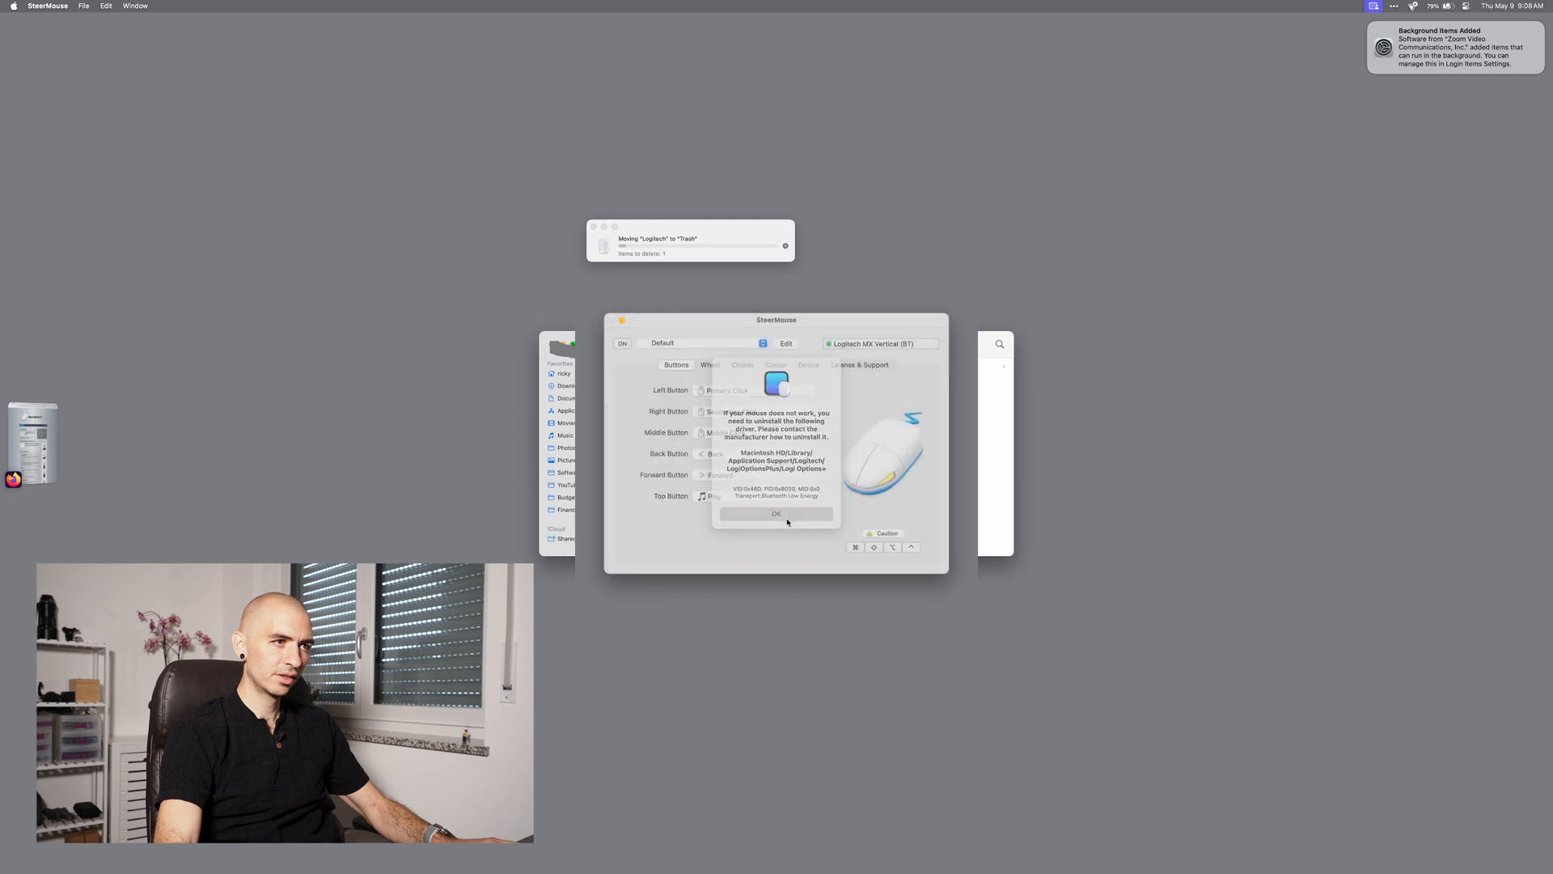
Dismiss the driver alert, then view the Wheel tab's Roll Up settings and cancel
click(776, 513)
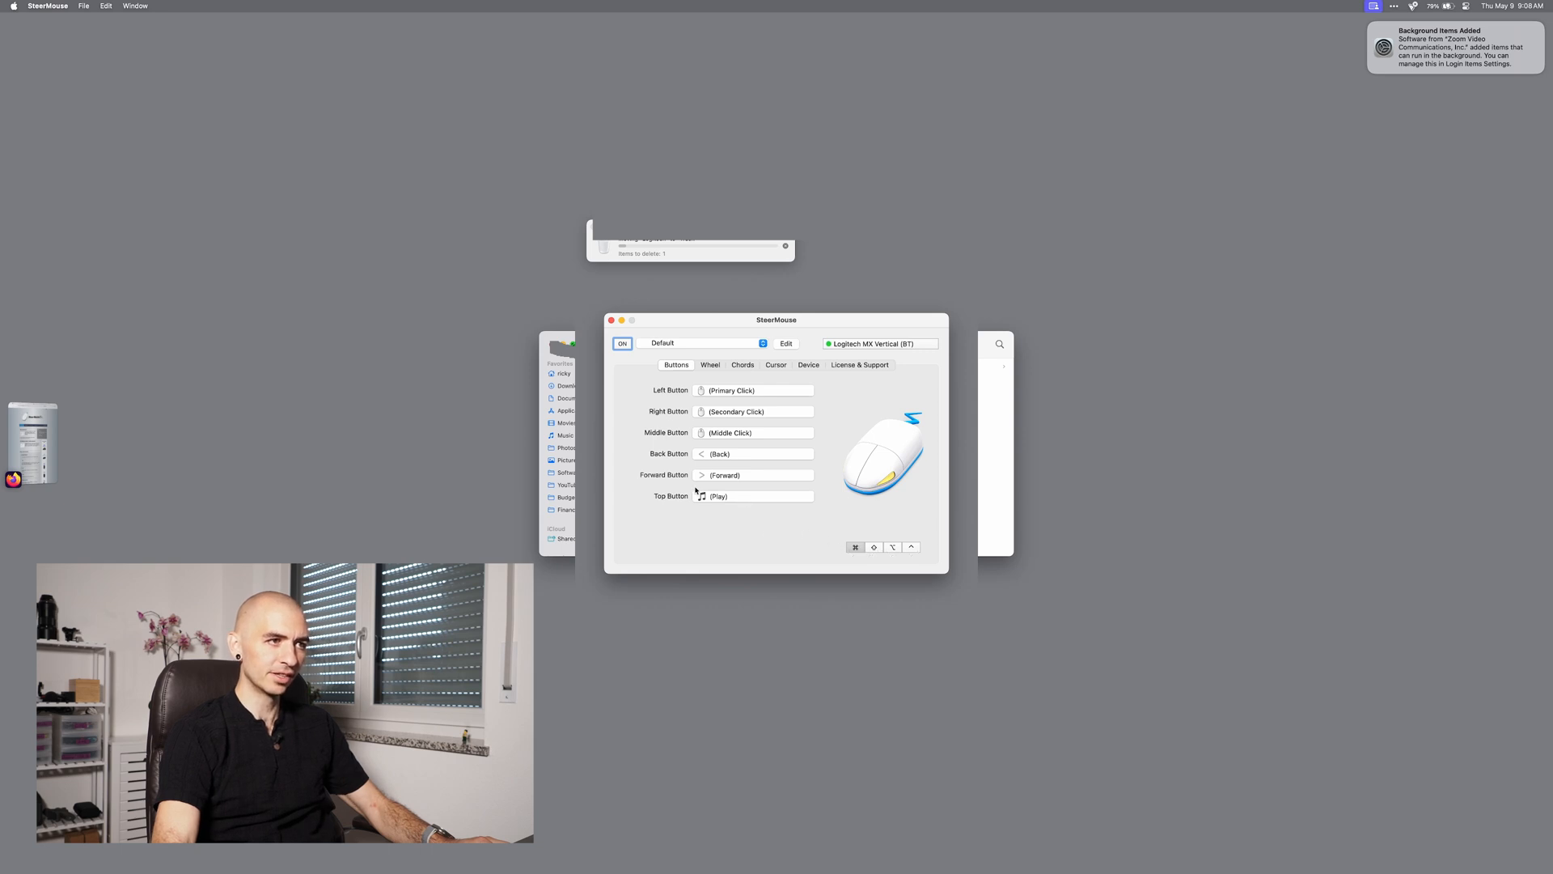
mouse_move(886, 568)
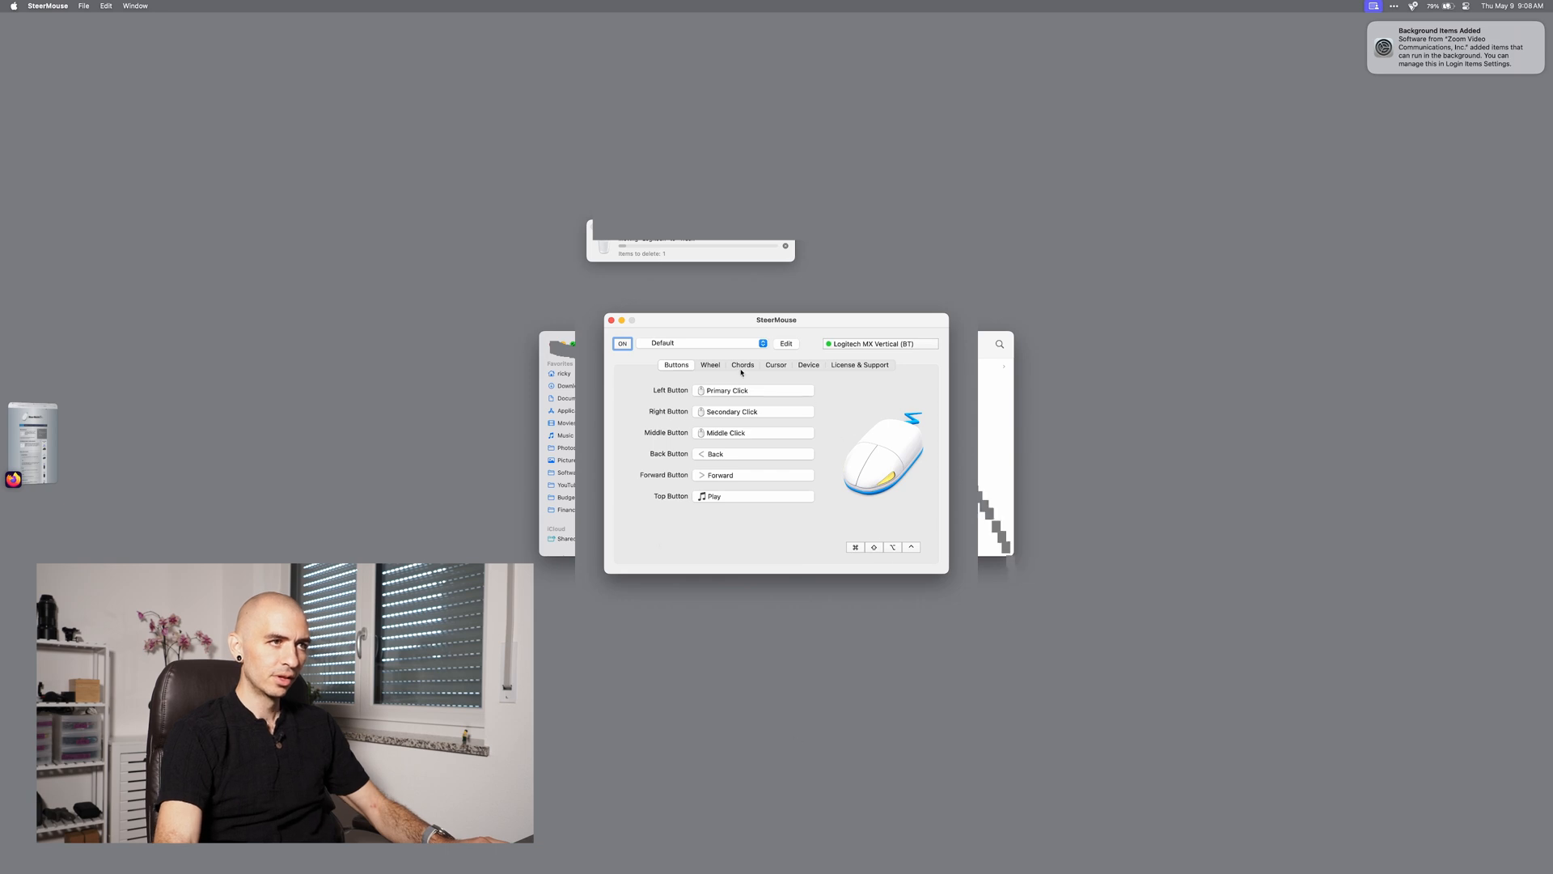
mouse_move(699, 442)
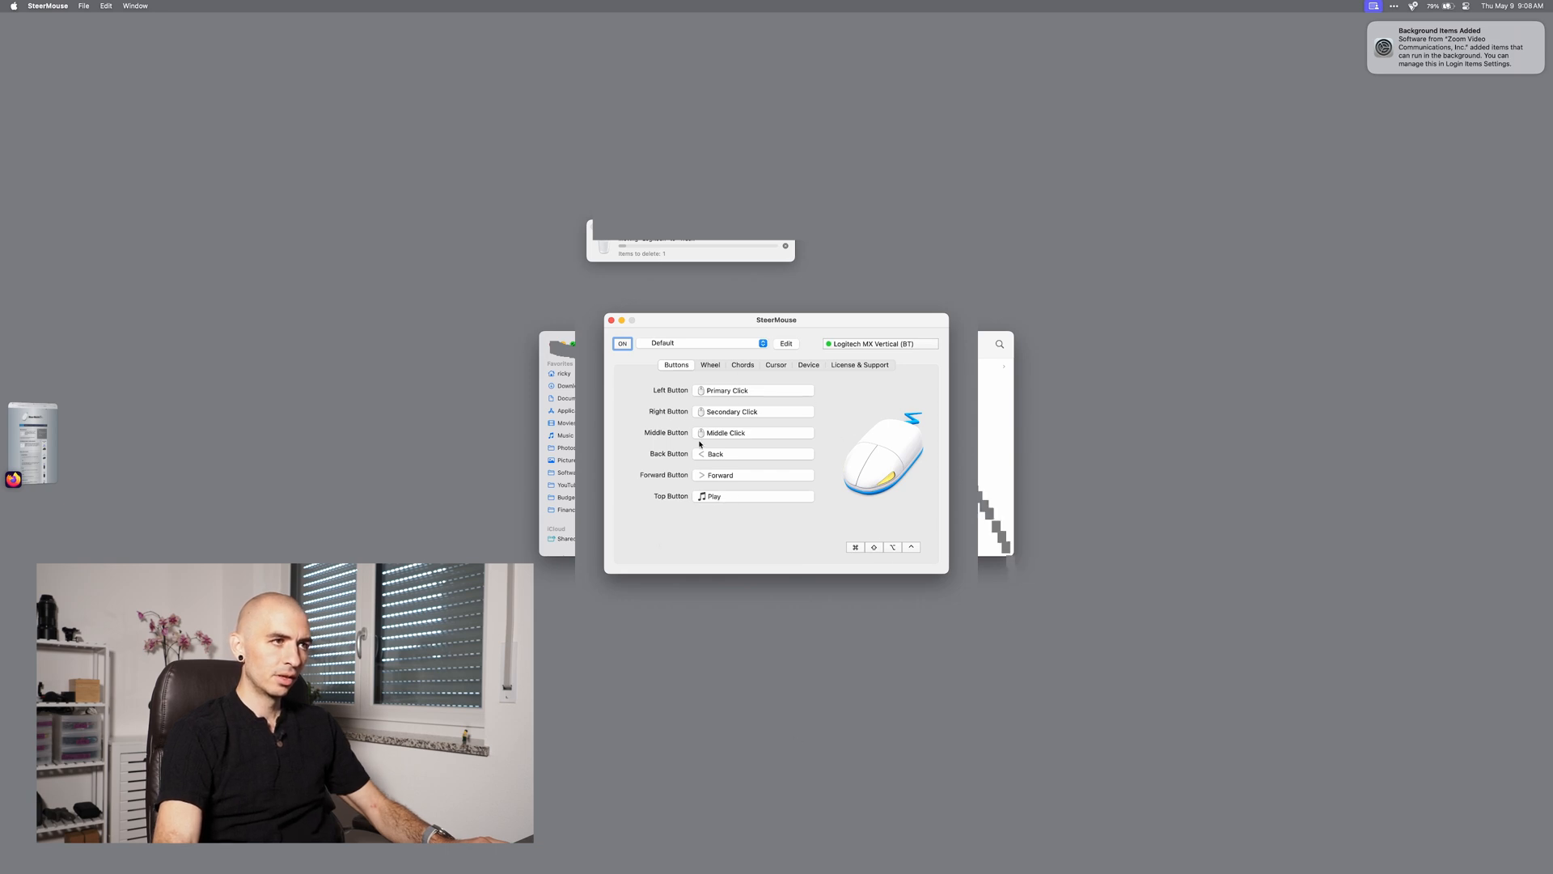
click(710, 365)
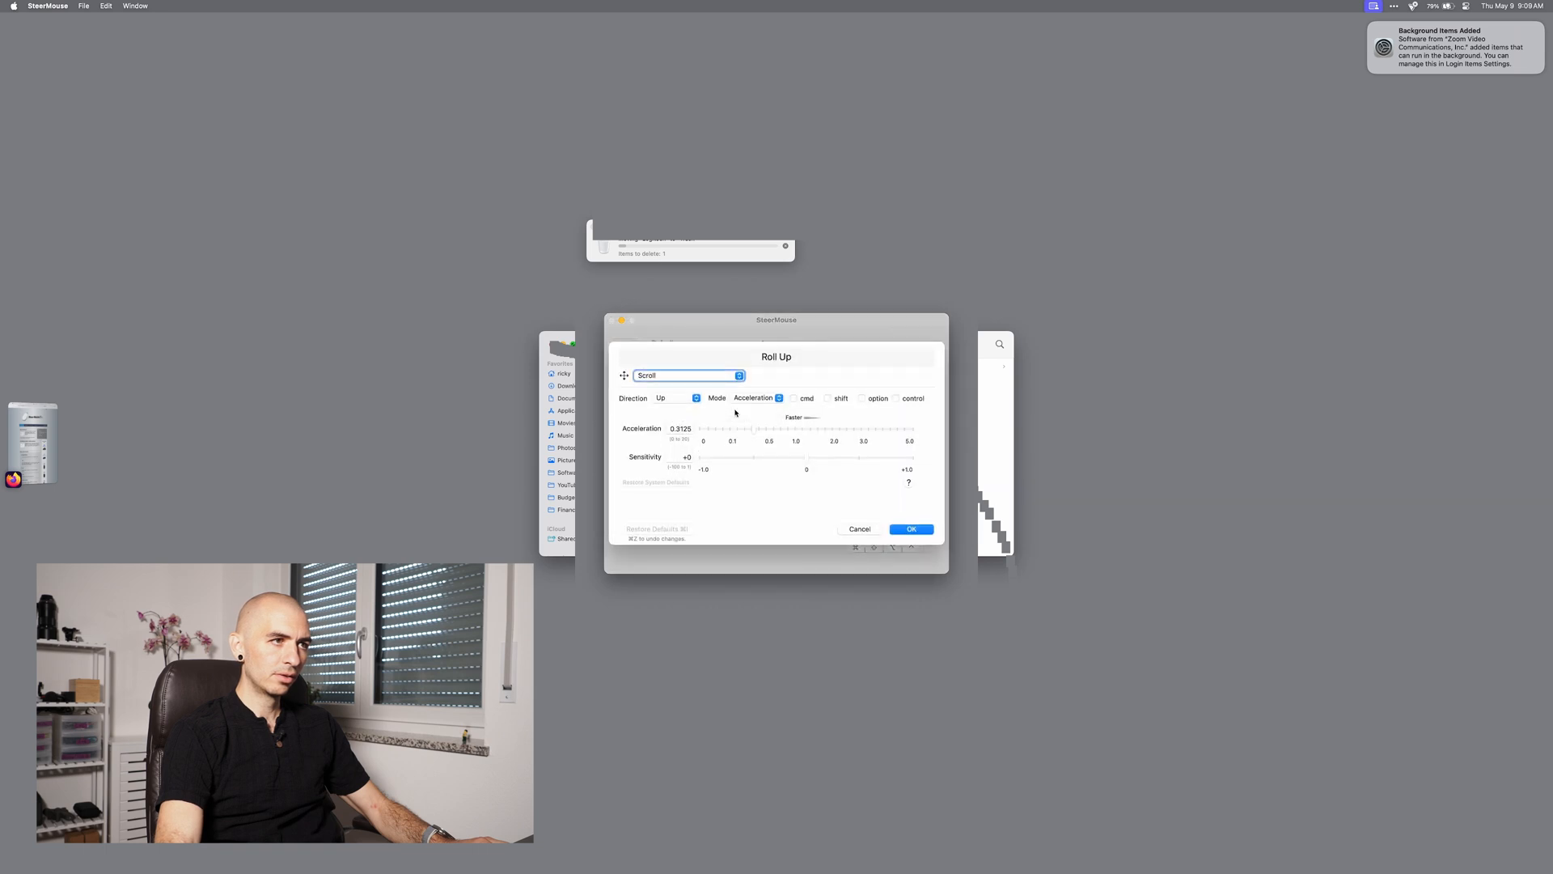
mouse_move(860, 529)
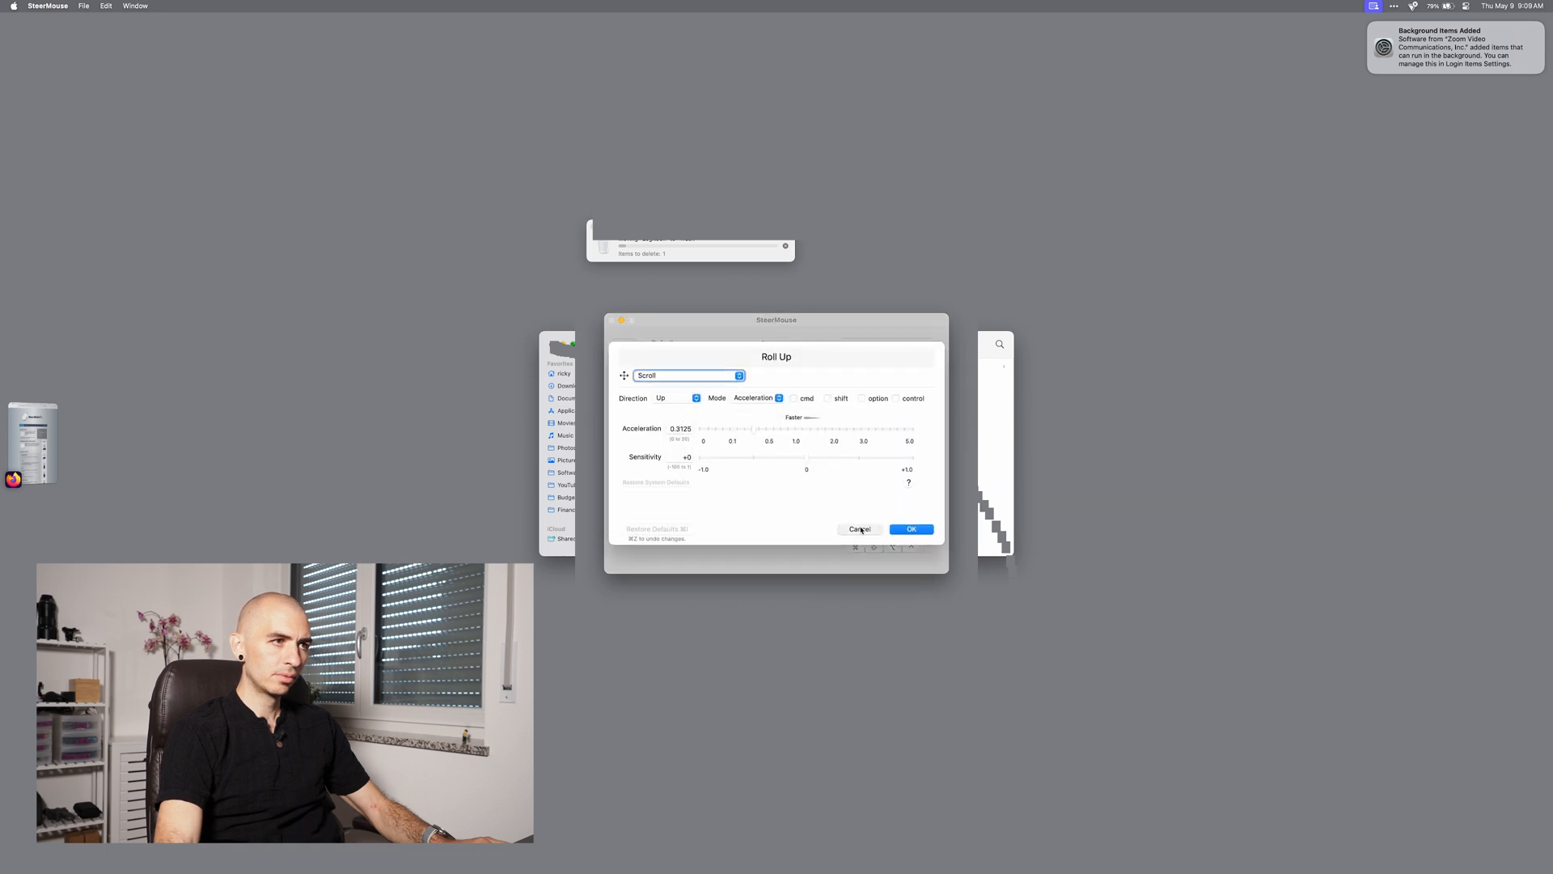
click(911, 529)
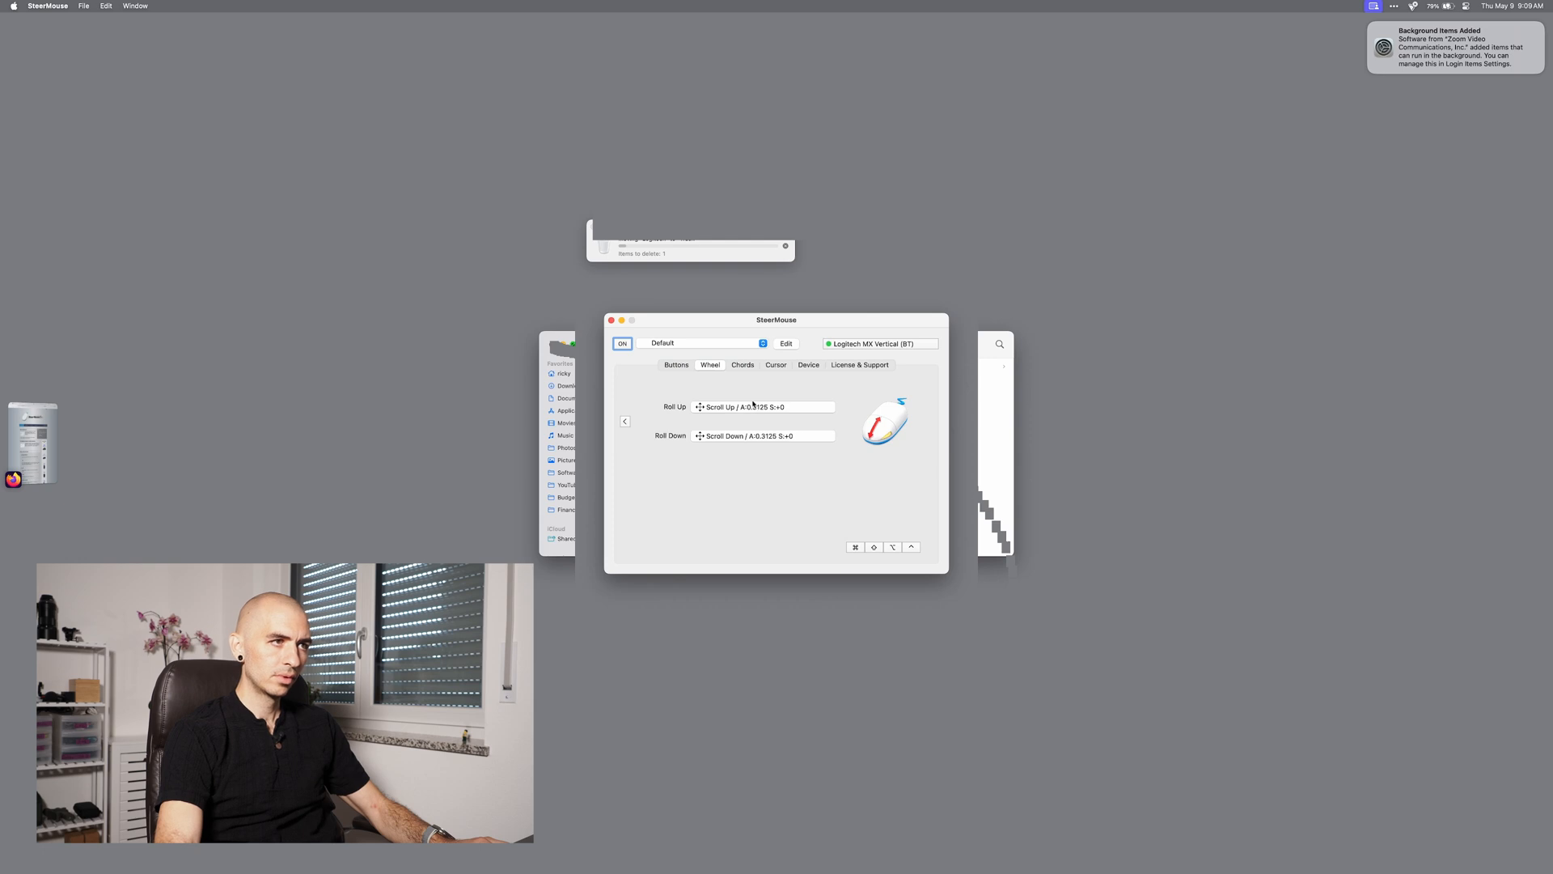
Drag the Cursor tab's Acceleration slider toward Faster, raising acceleration to 4.2
click(742, 365)
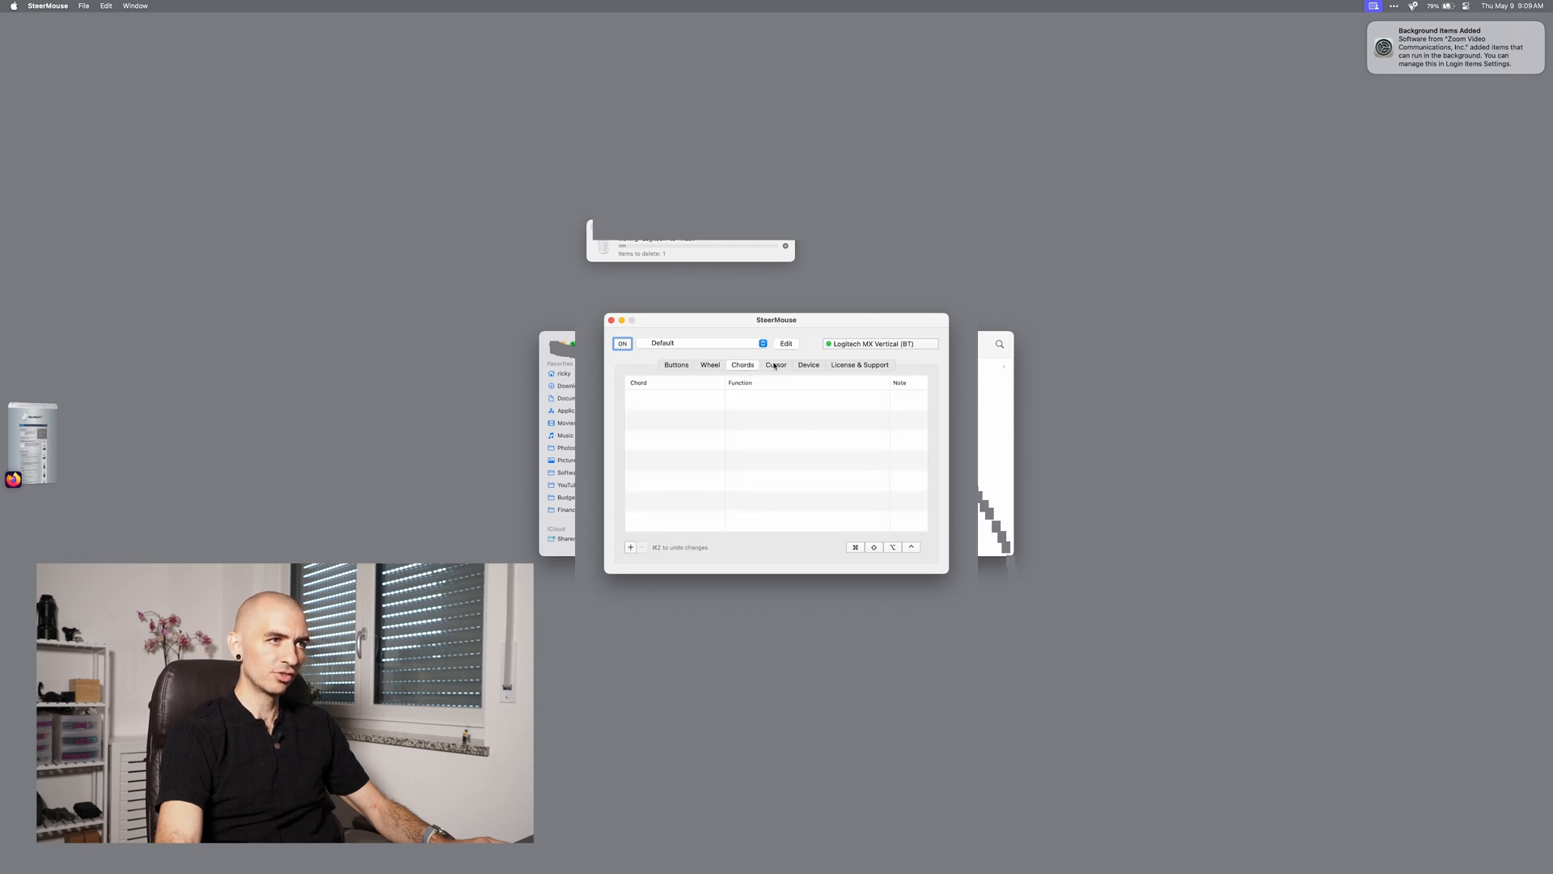
click(776, 365)
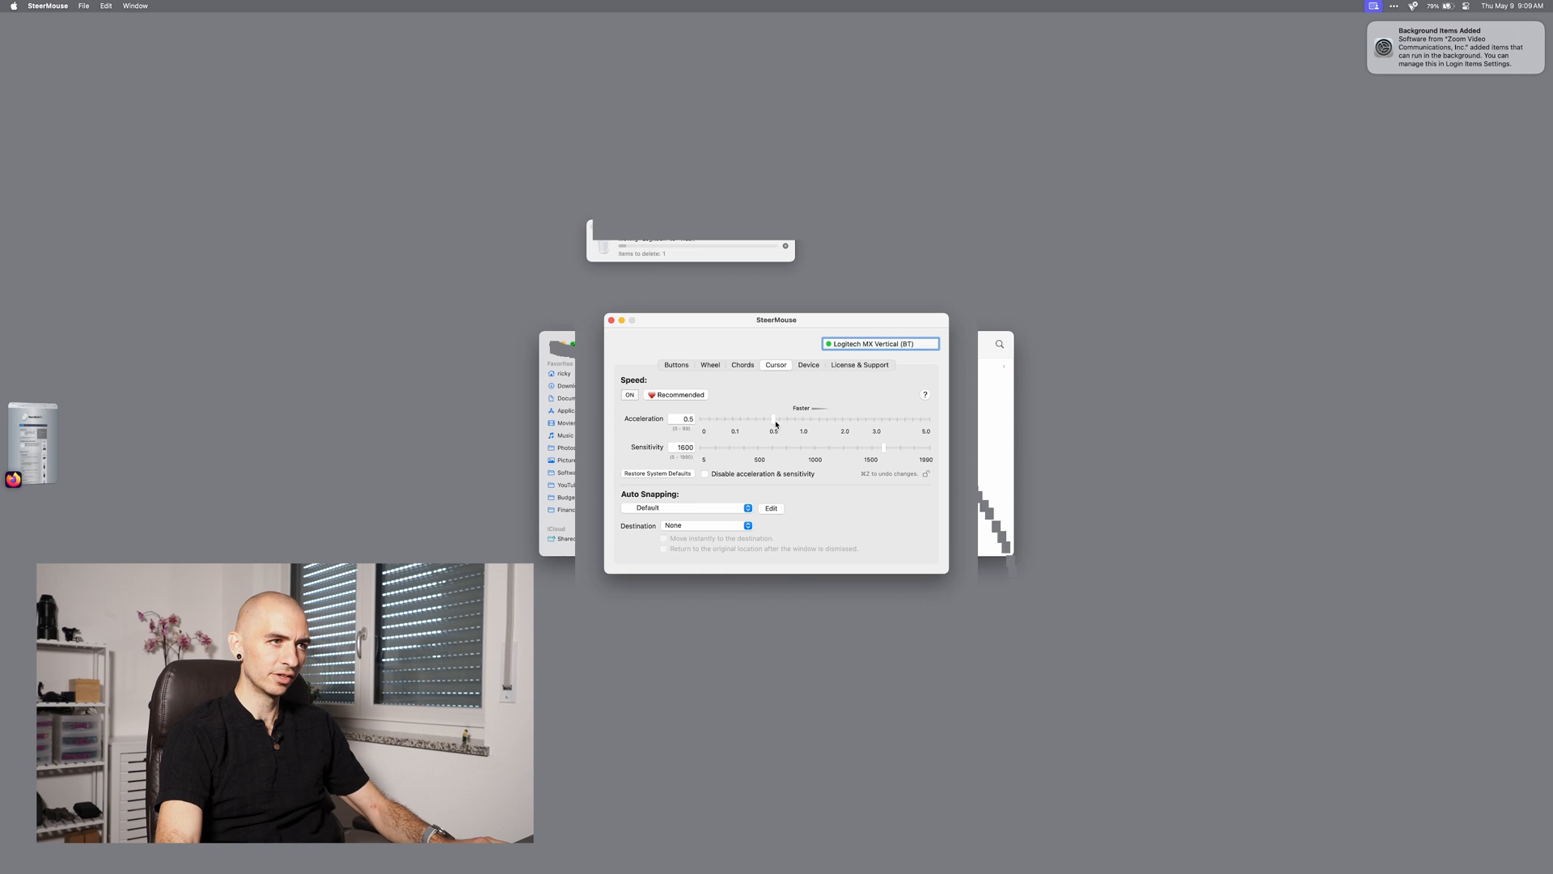
drag(772, 420, 703, 420)
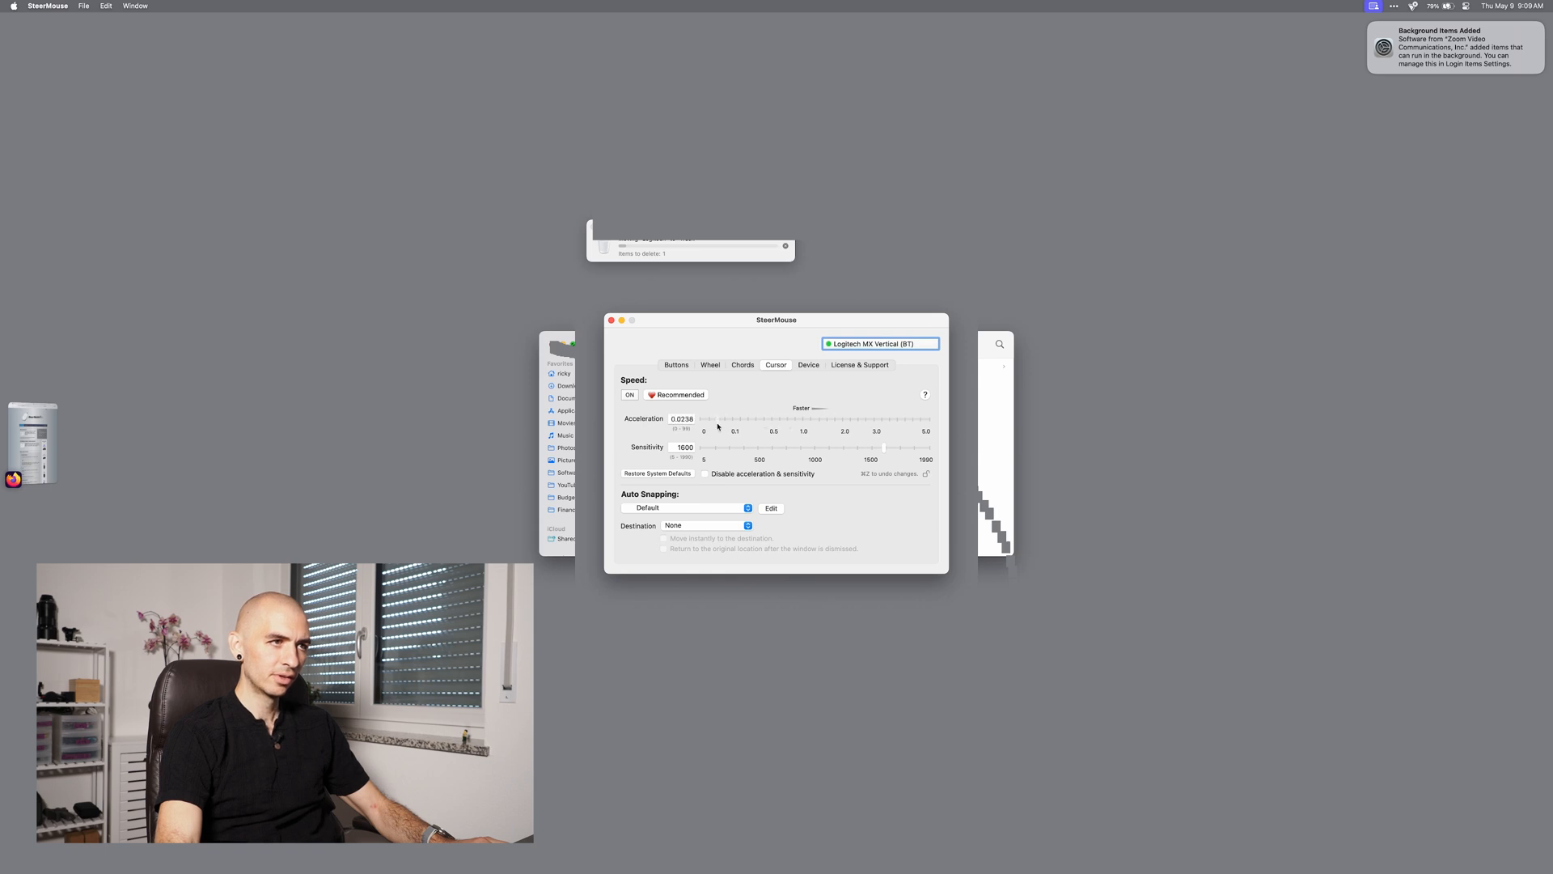
click(681, 419)
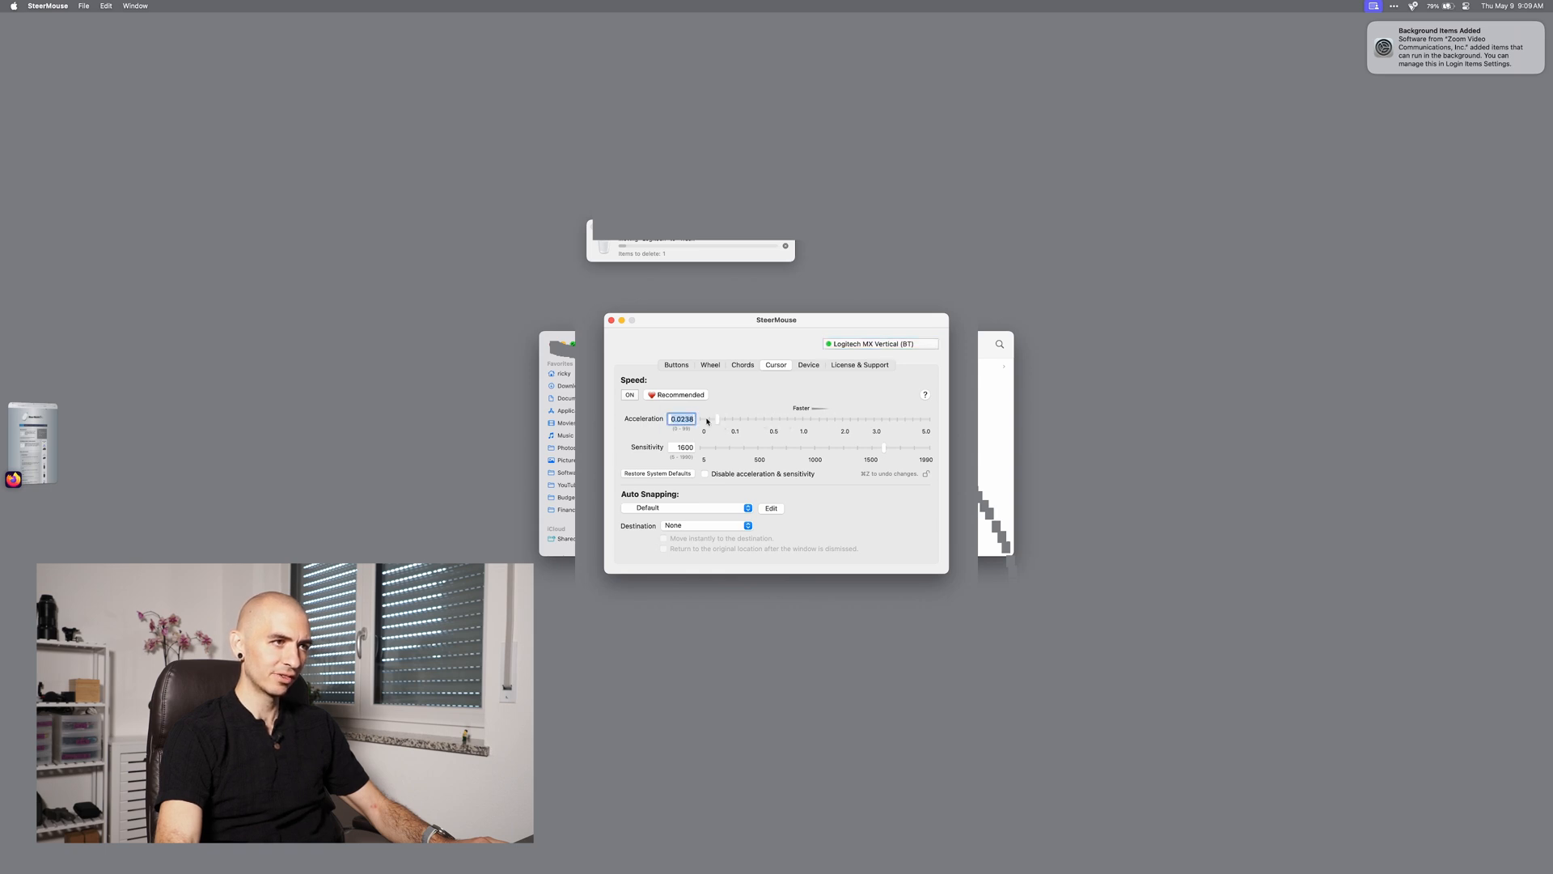
drag(706, 418, 872, 418)
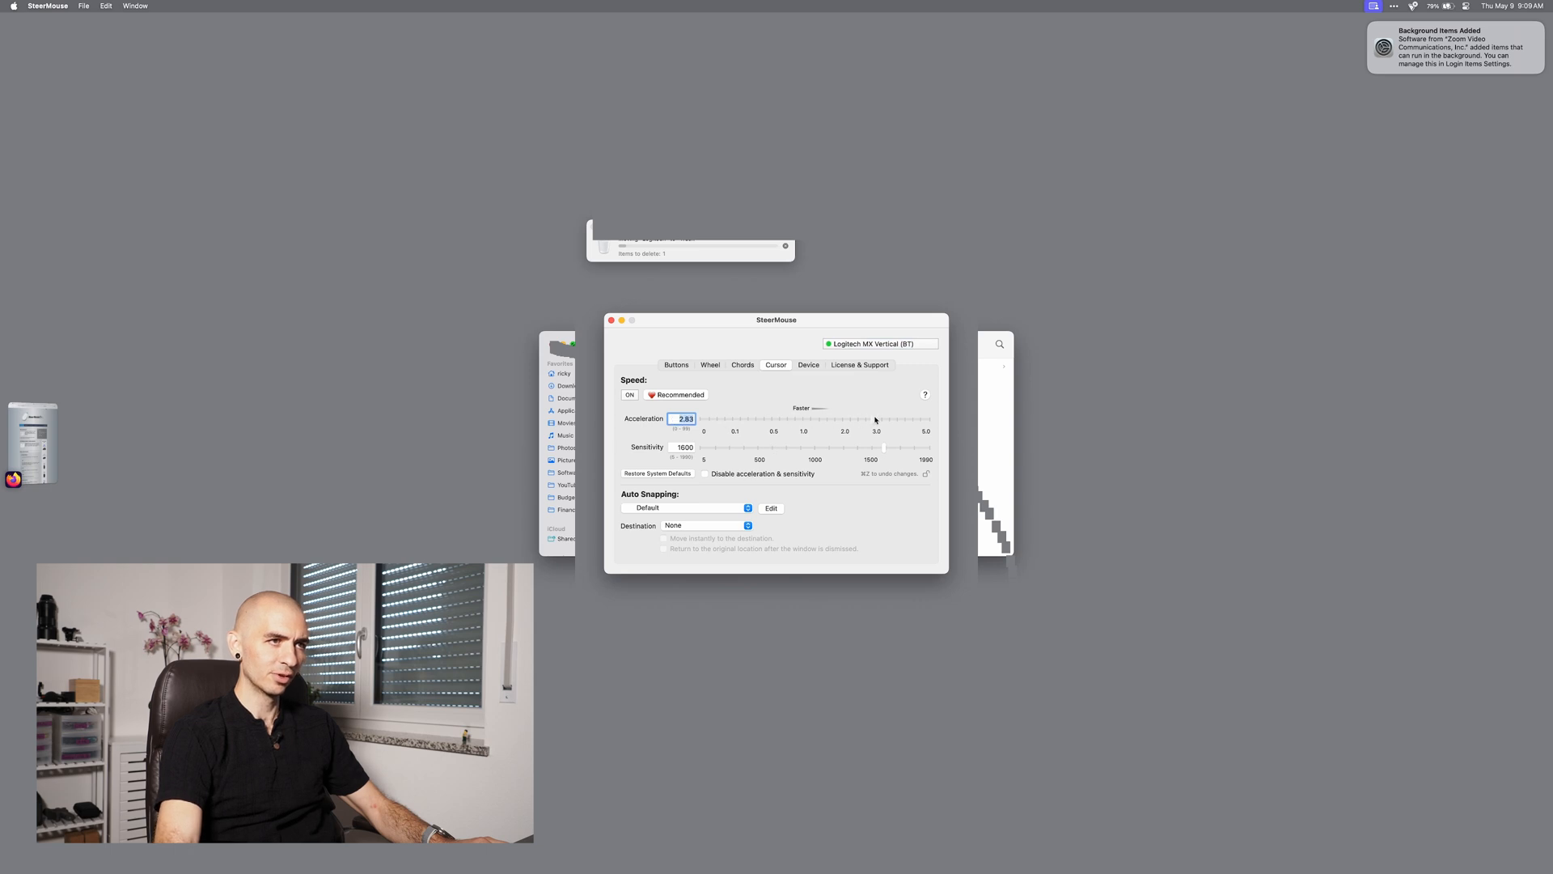
drag(874, 418, 905, 418)
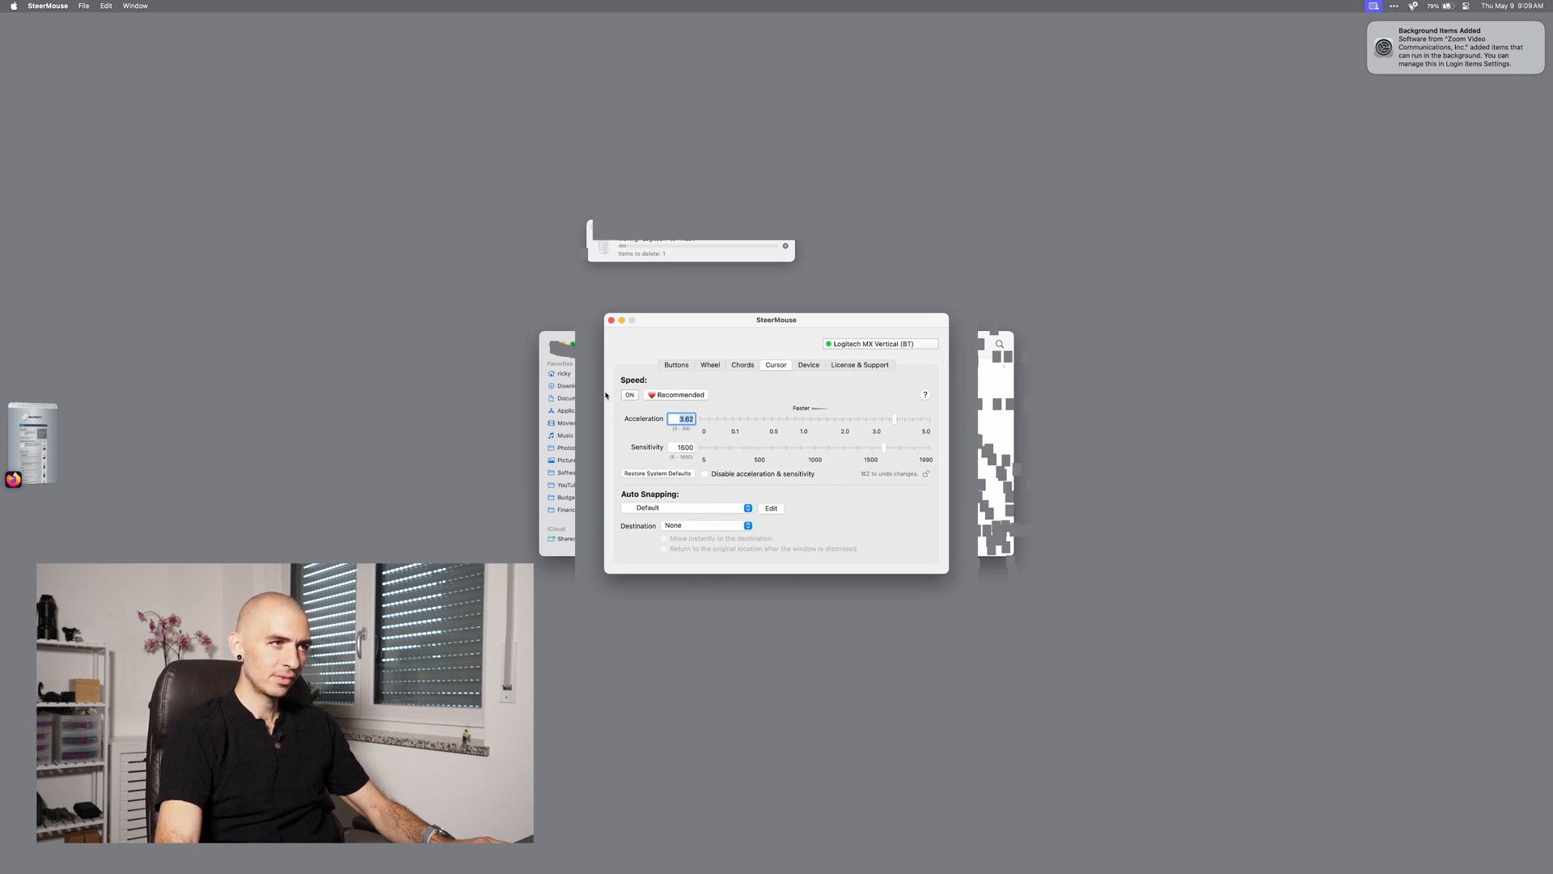
mouse_move(894, 435)
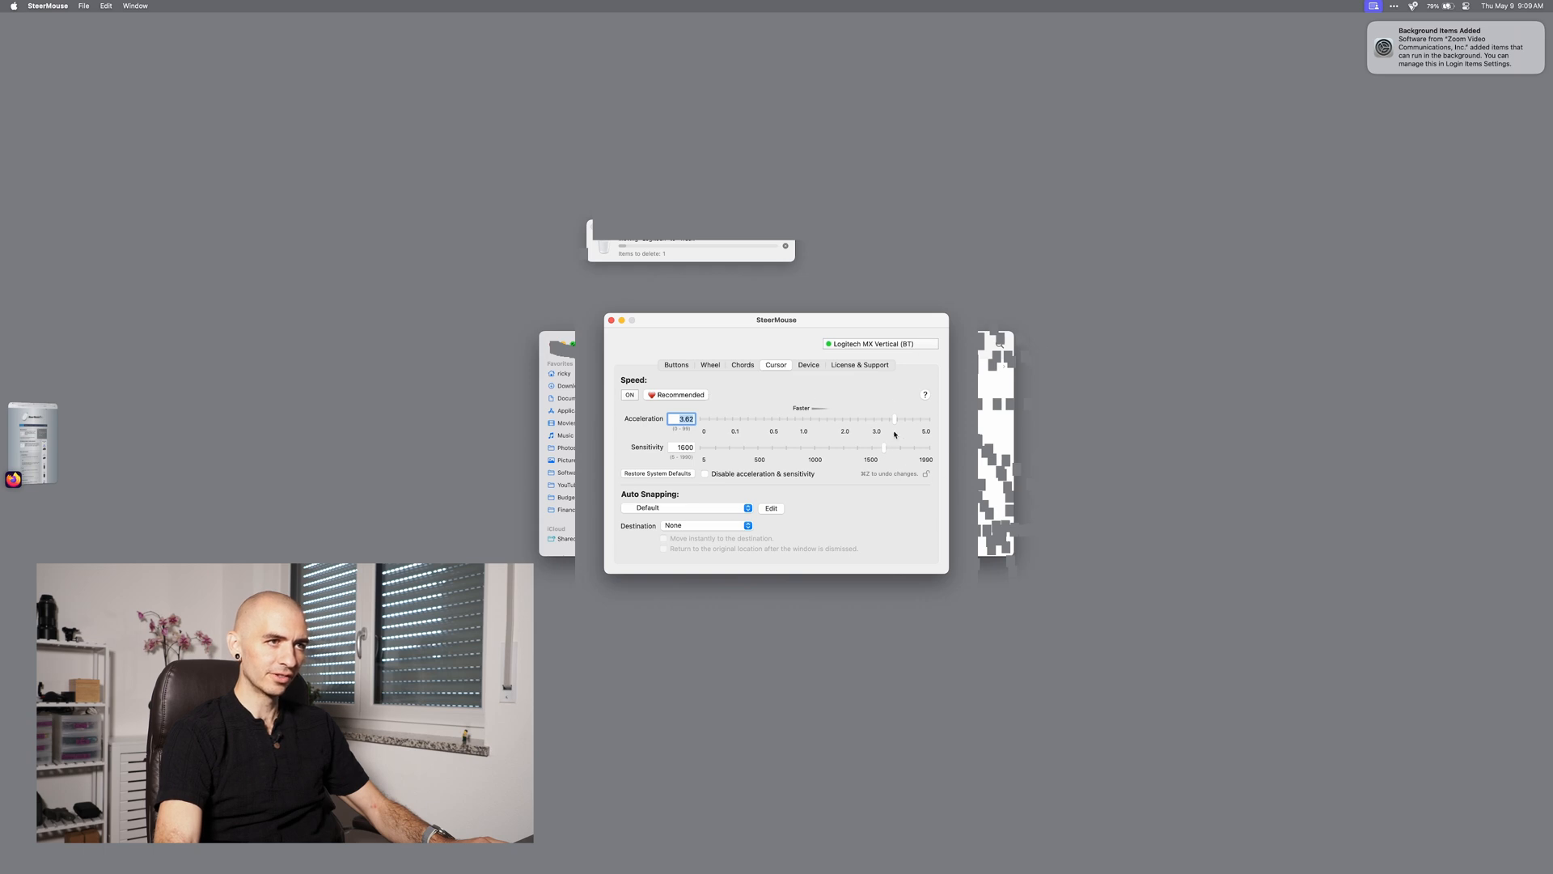
drag(895, 418, 912, 419)
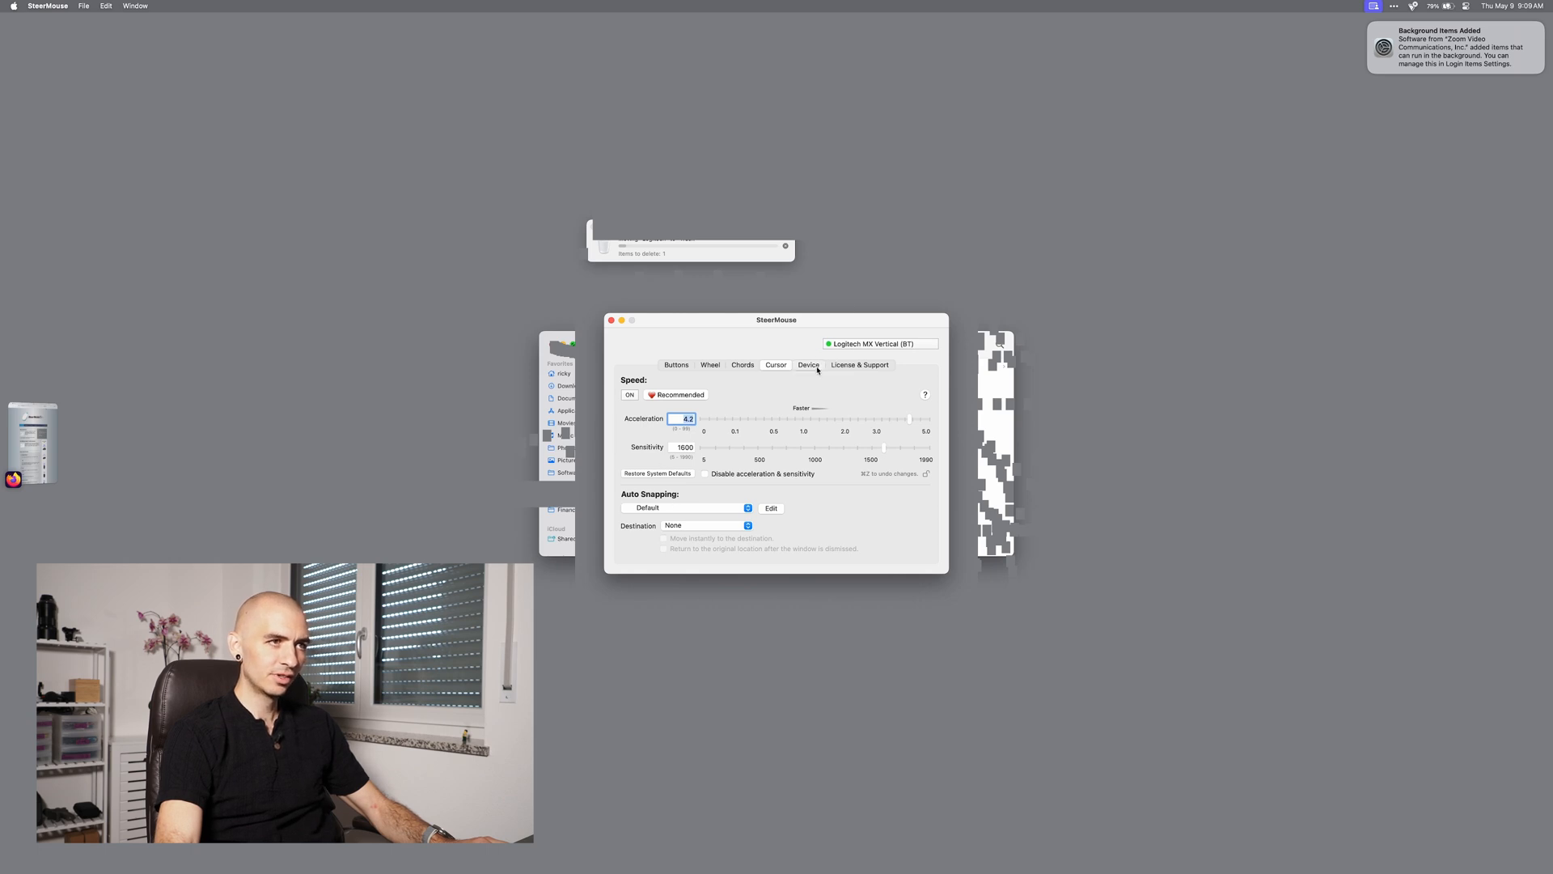
Set the top button's action to Application Switcher (Show Switcher Window)
click(808, 365)
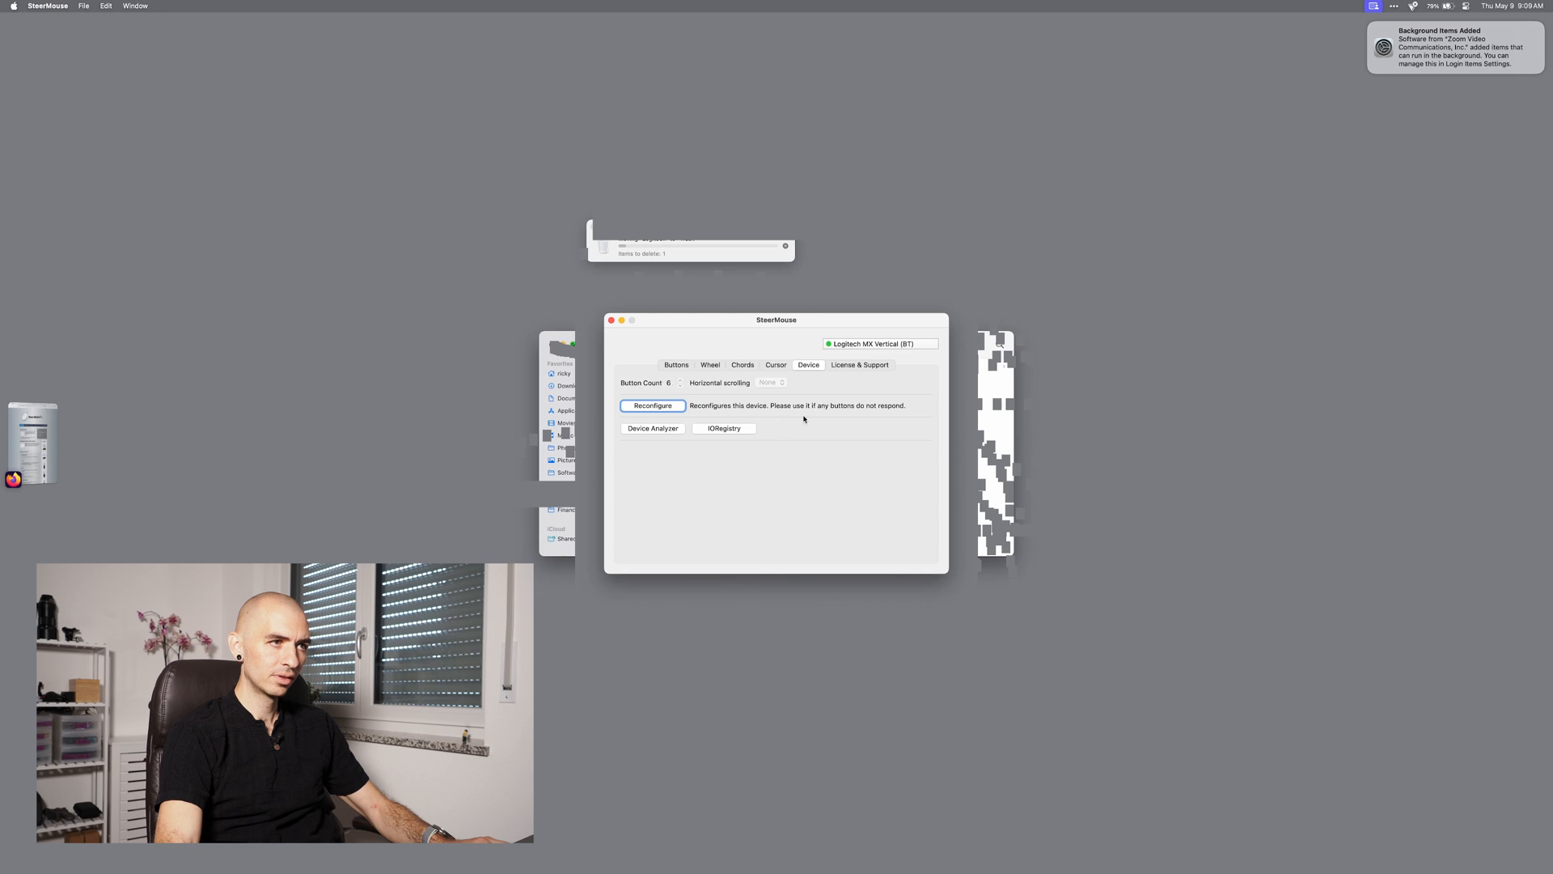
mouse_move(818, 410)
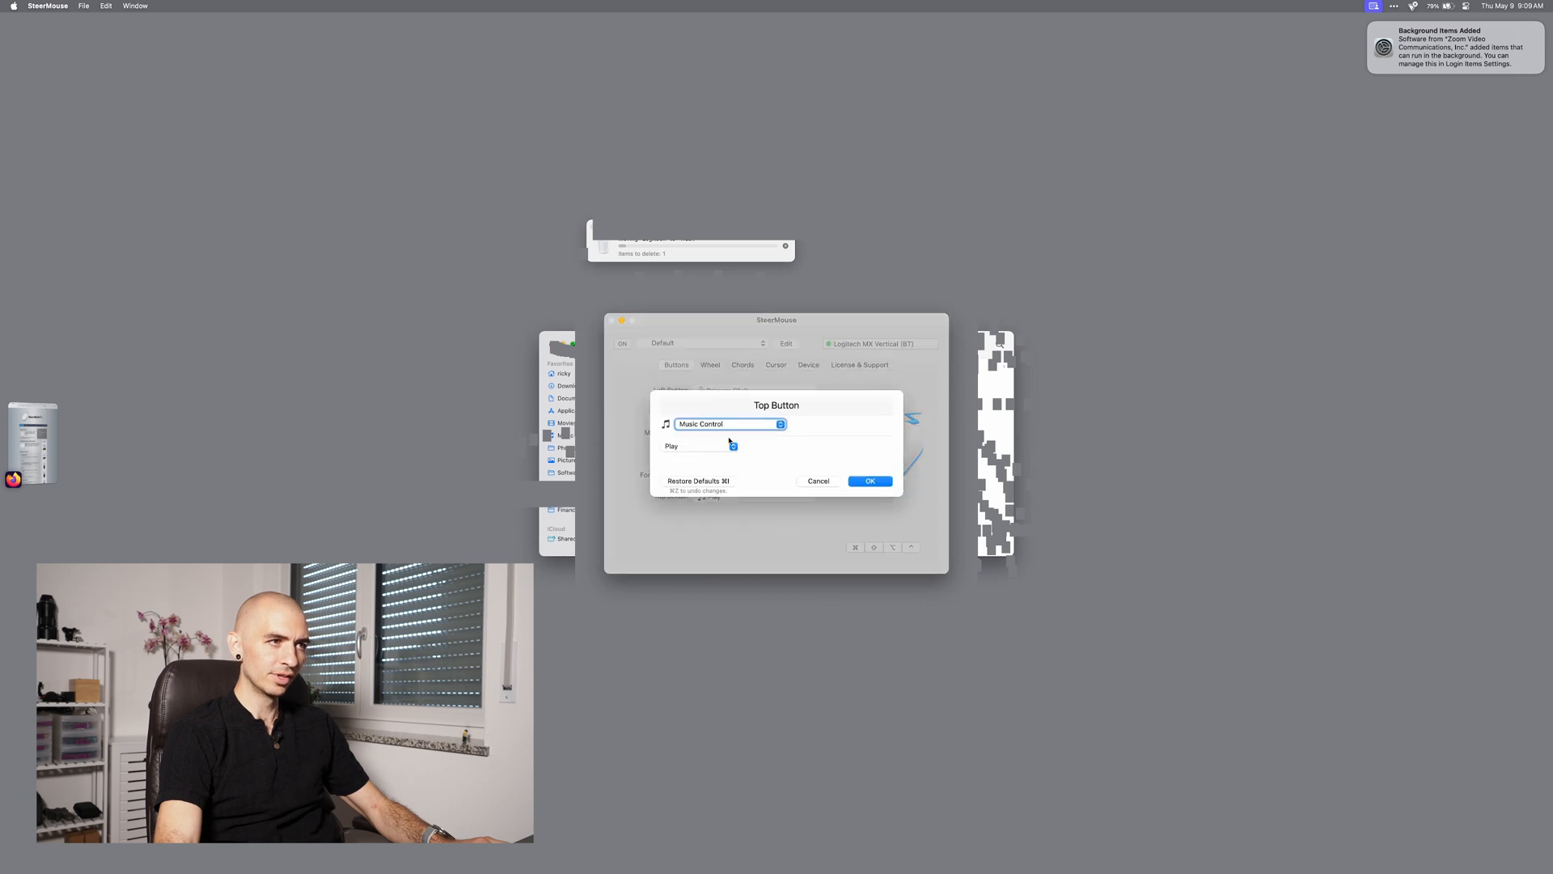
click(729, 424)
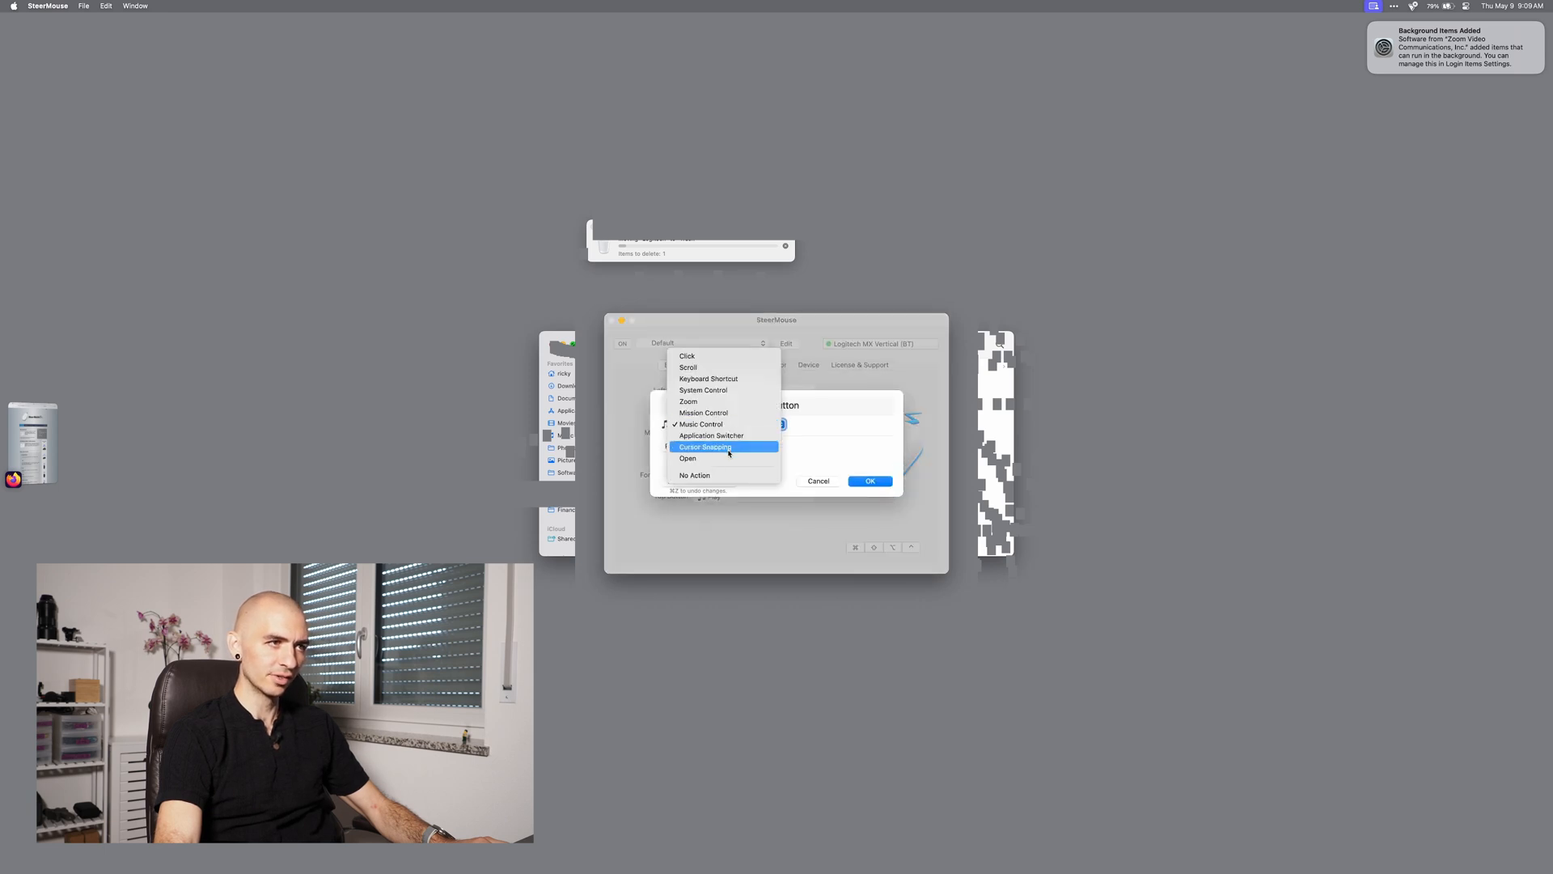
click(711, 436)
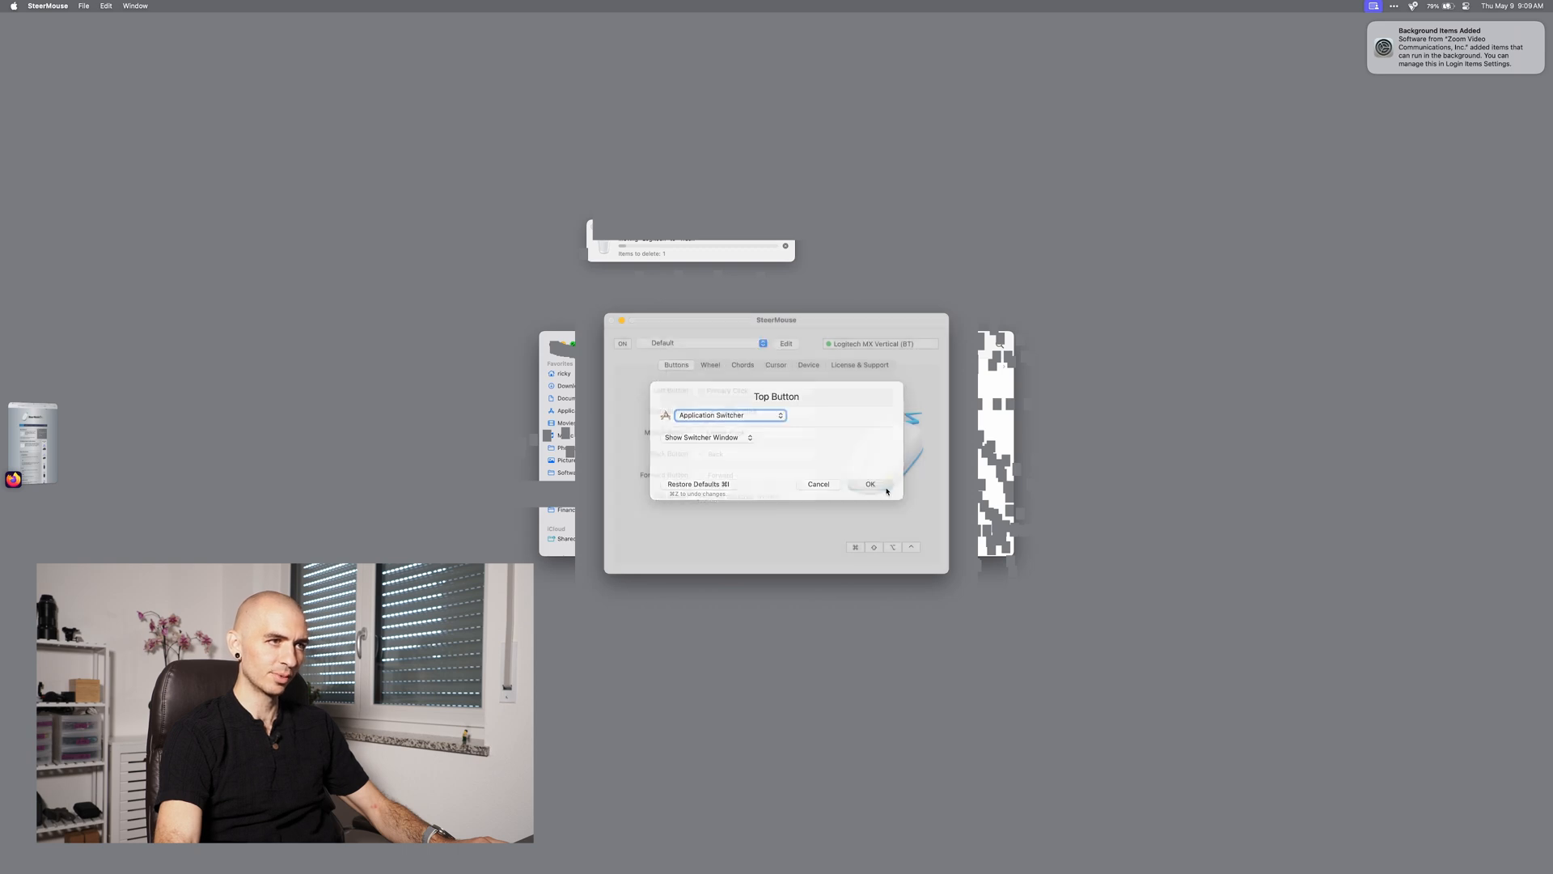
click(870, 484)
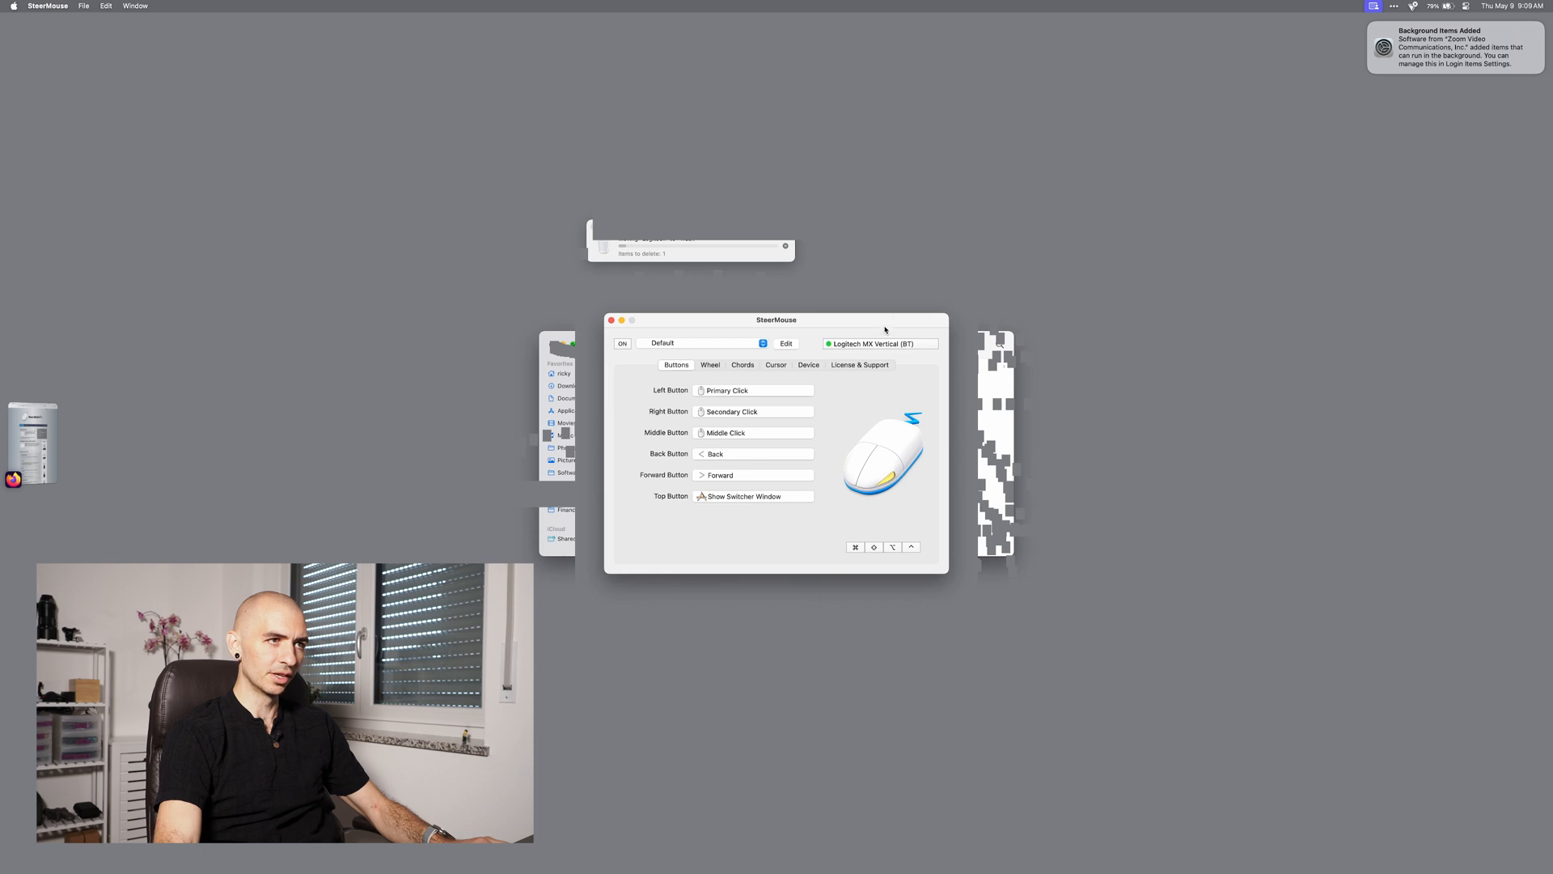
Reconfigure the MX Vertical from the Device tab and dismiss the confirmation
click(808, 364)
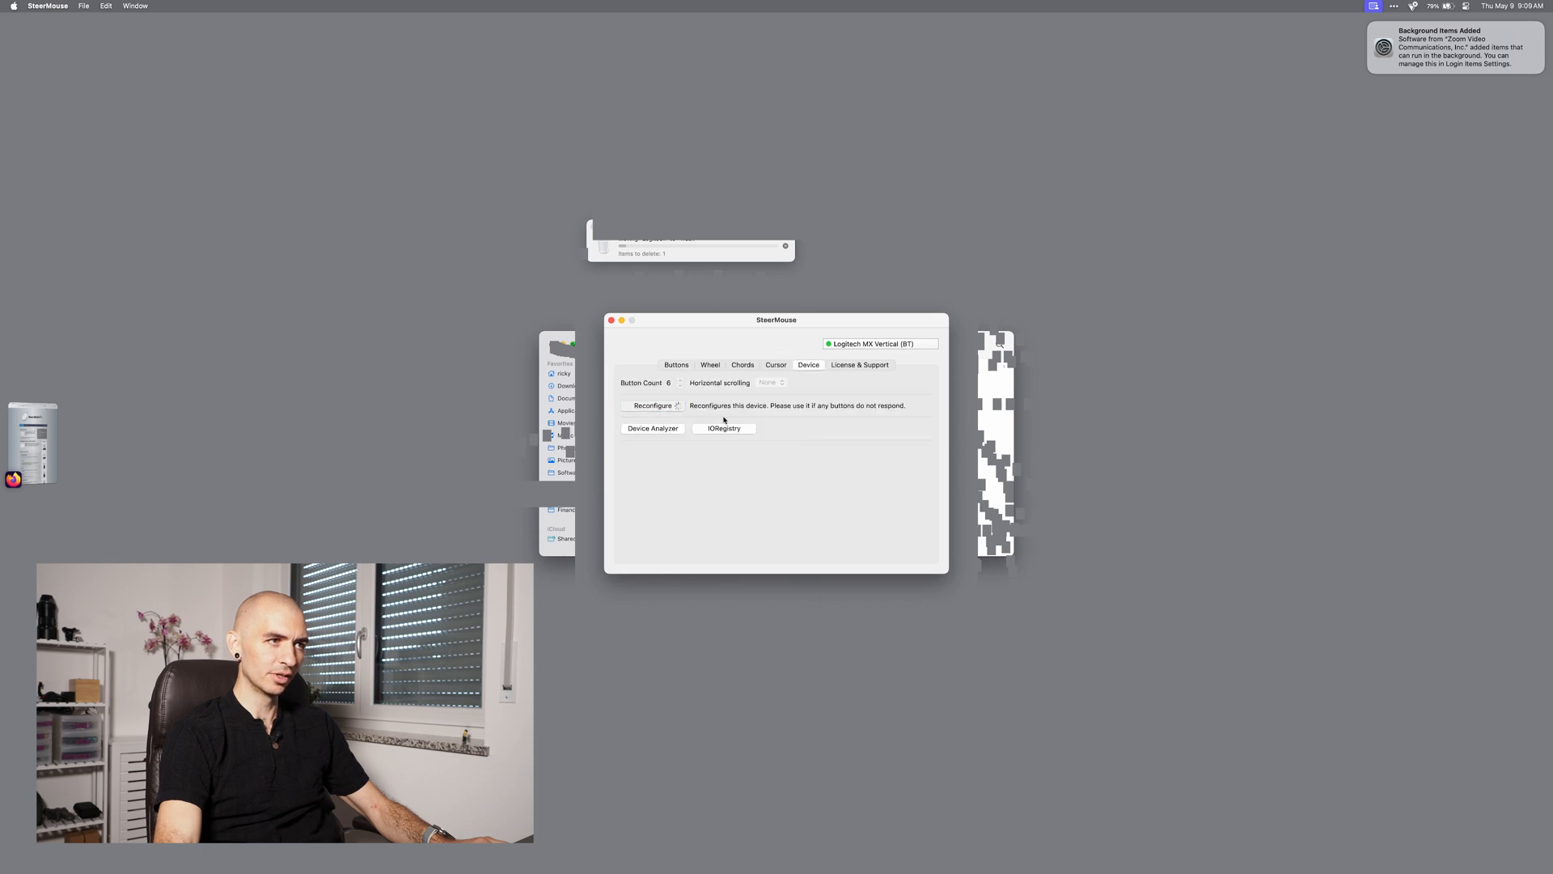
click(653, 405)
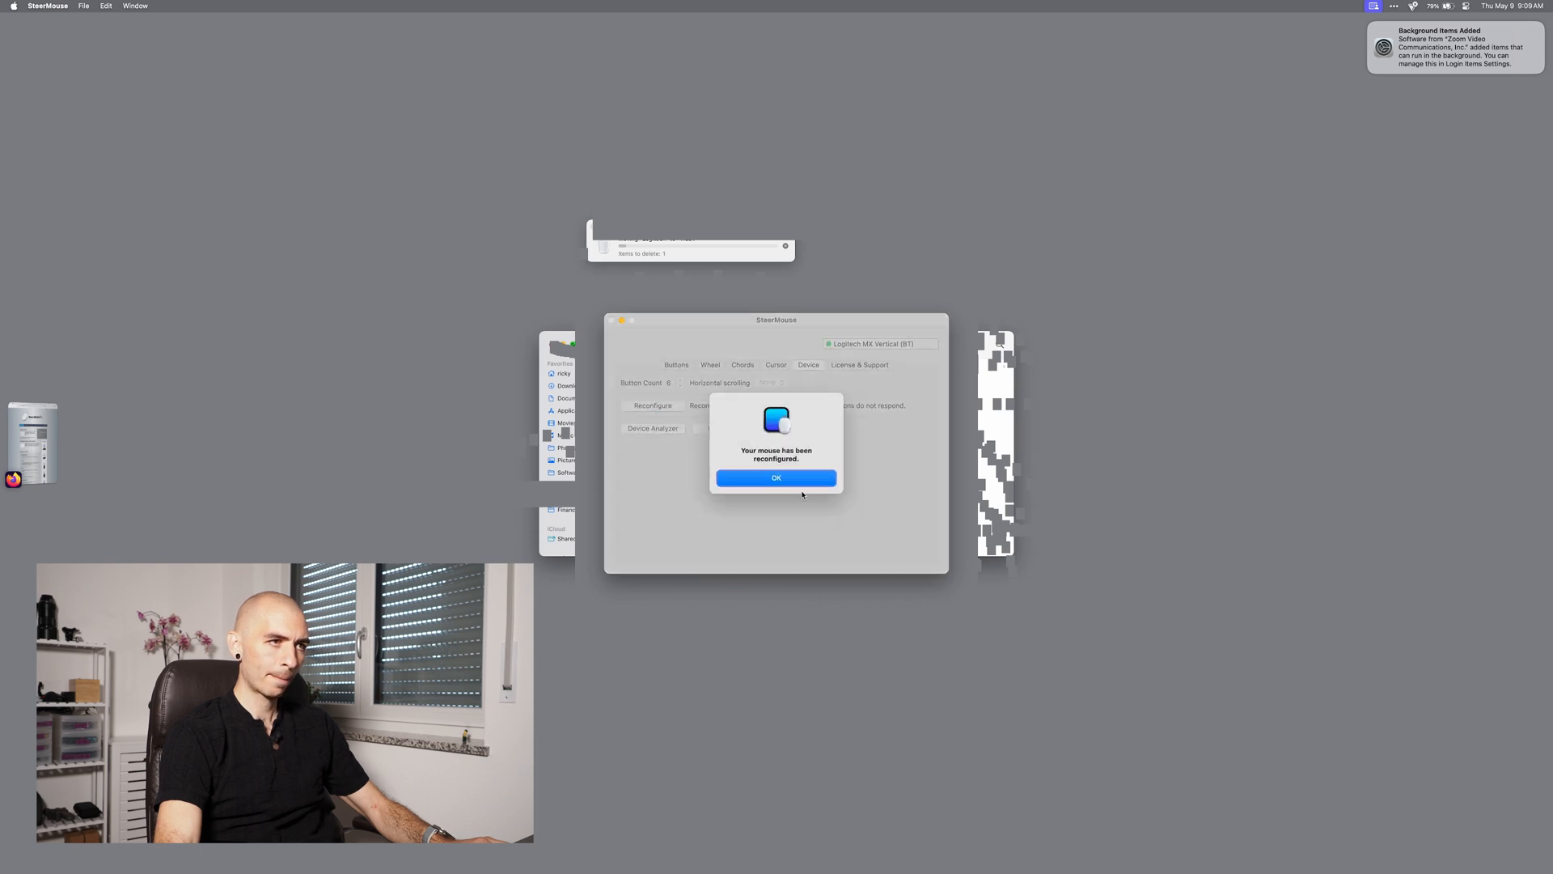
click(776, 477)
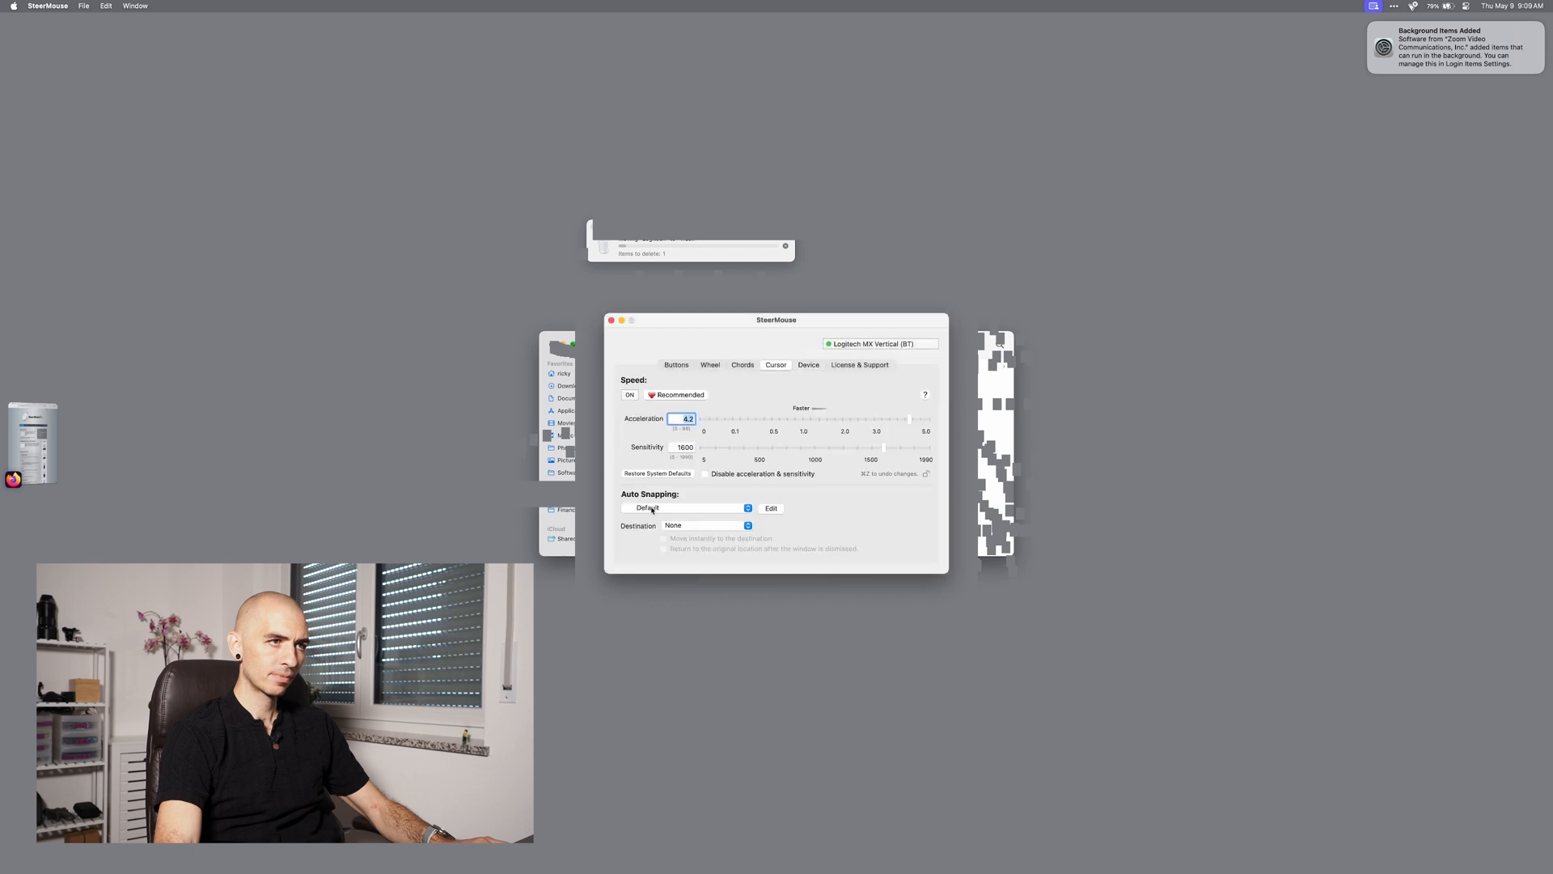
click(677, 365)
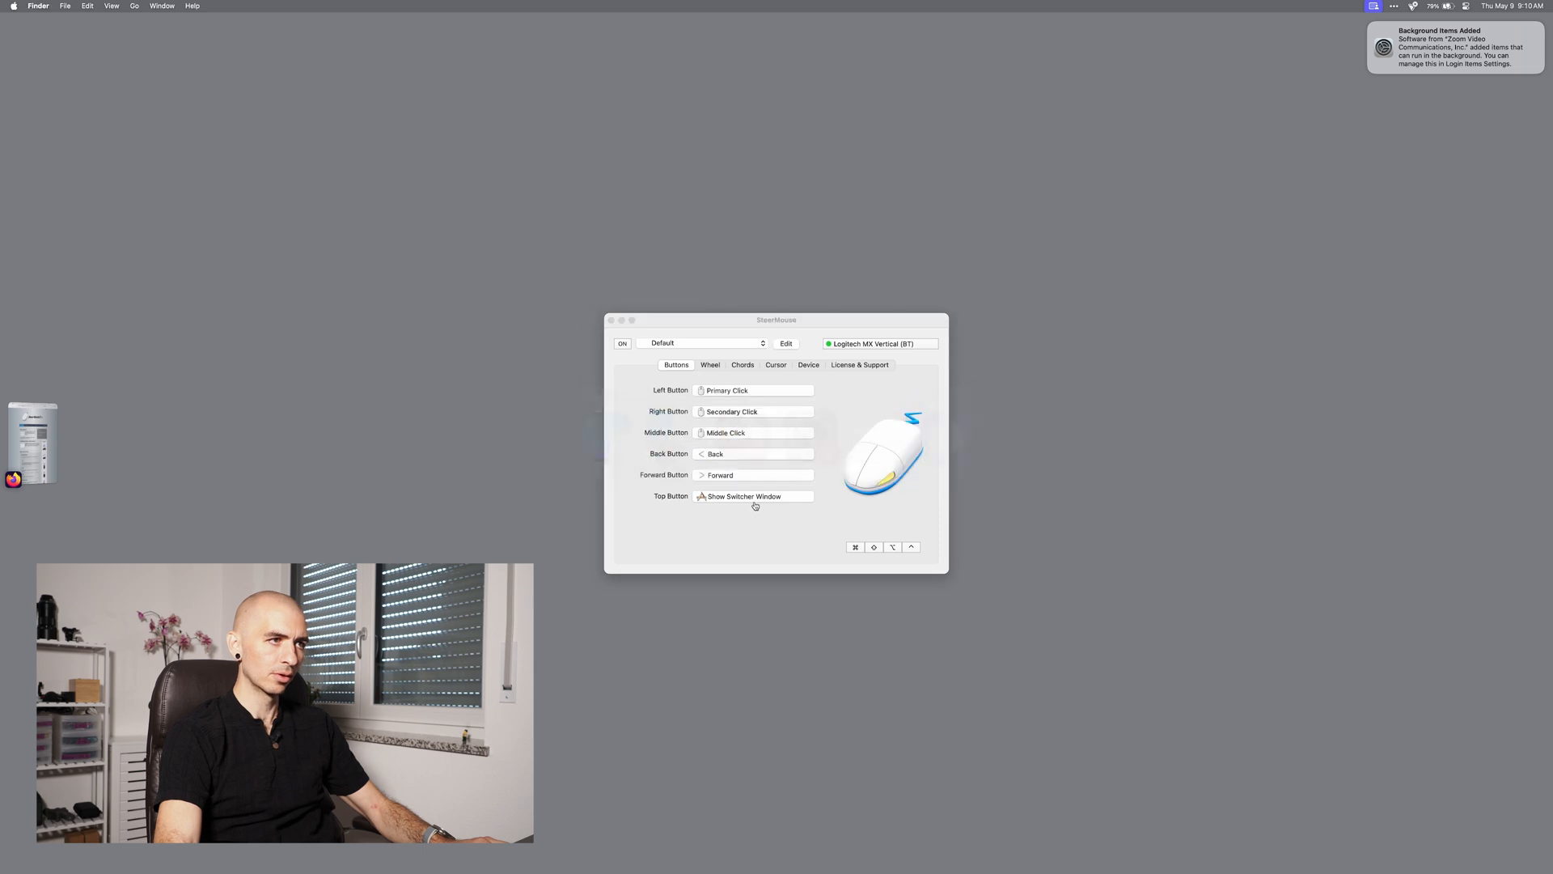
Assign Music Control Play to the MX Vertical's top button
click(752, 496)
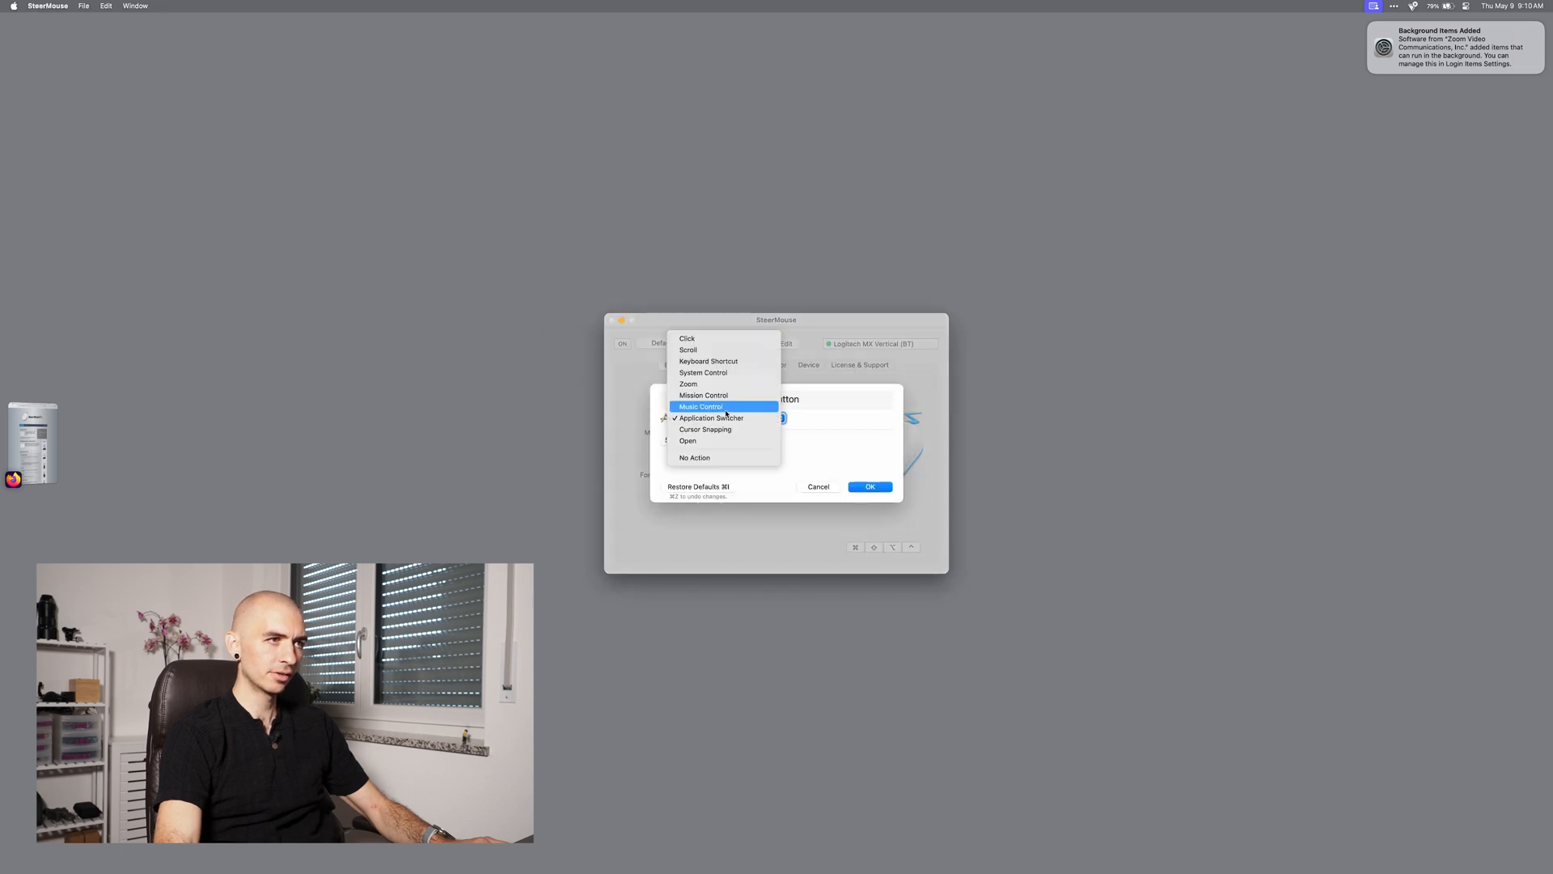
click(700, 406)
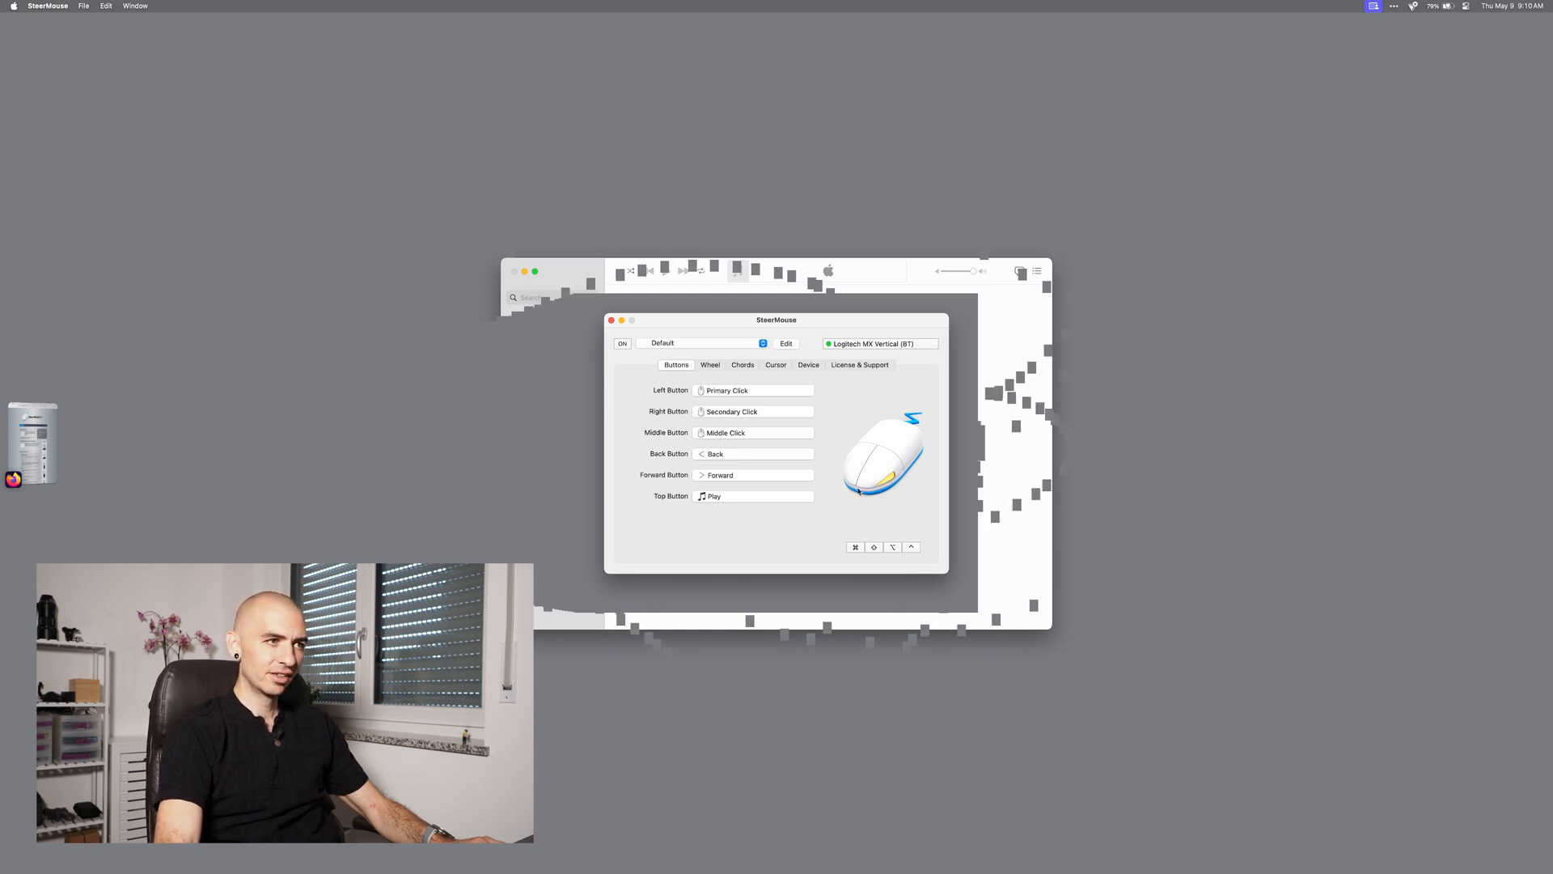
click(776, 365)
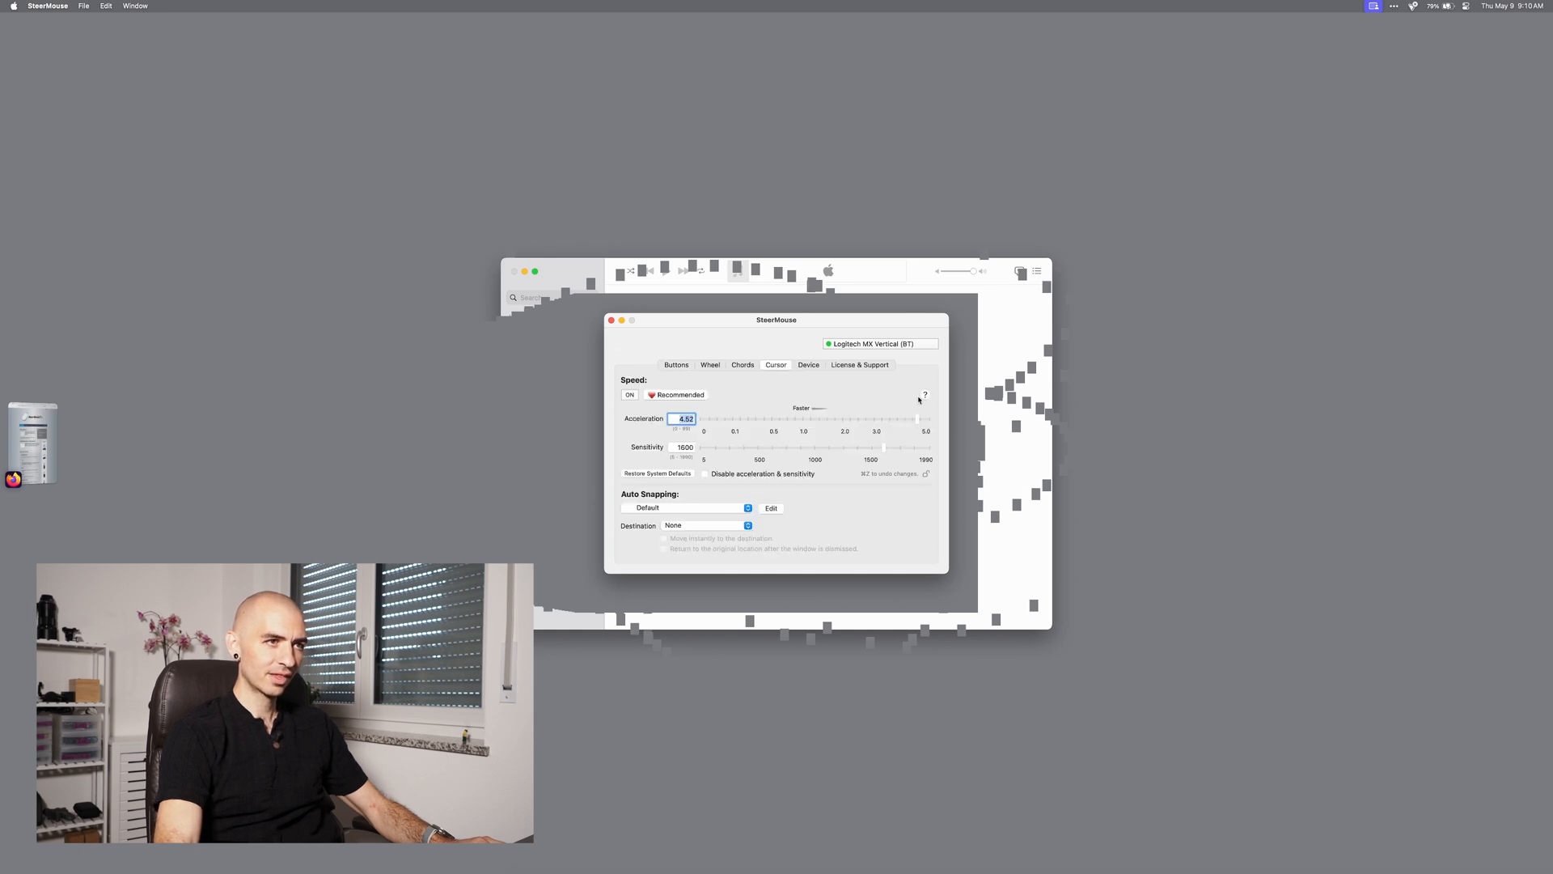
mouse_move(624, 308)
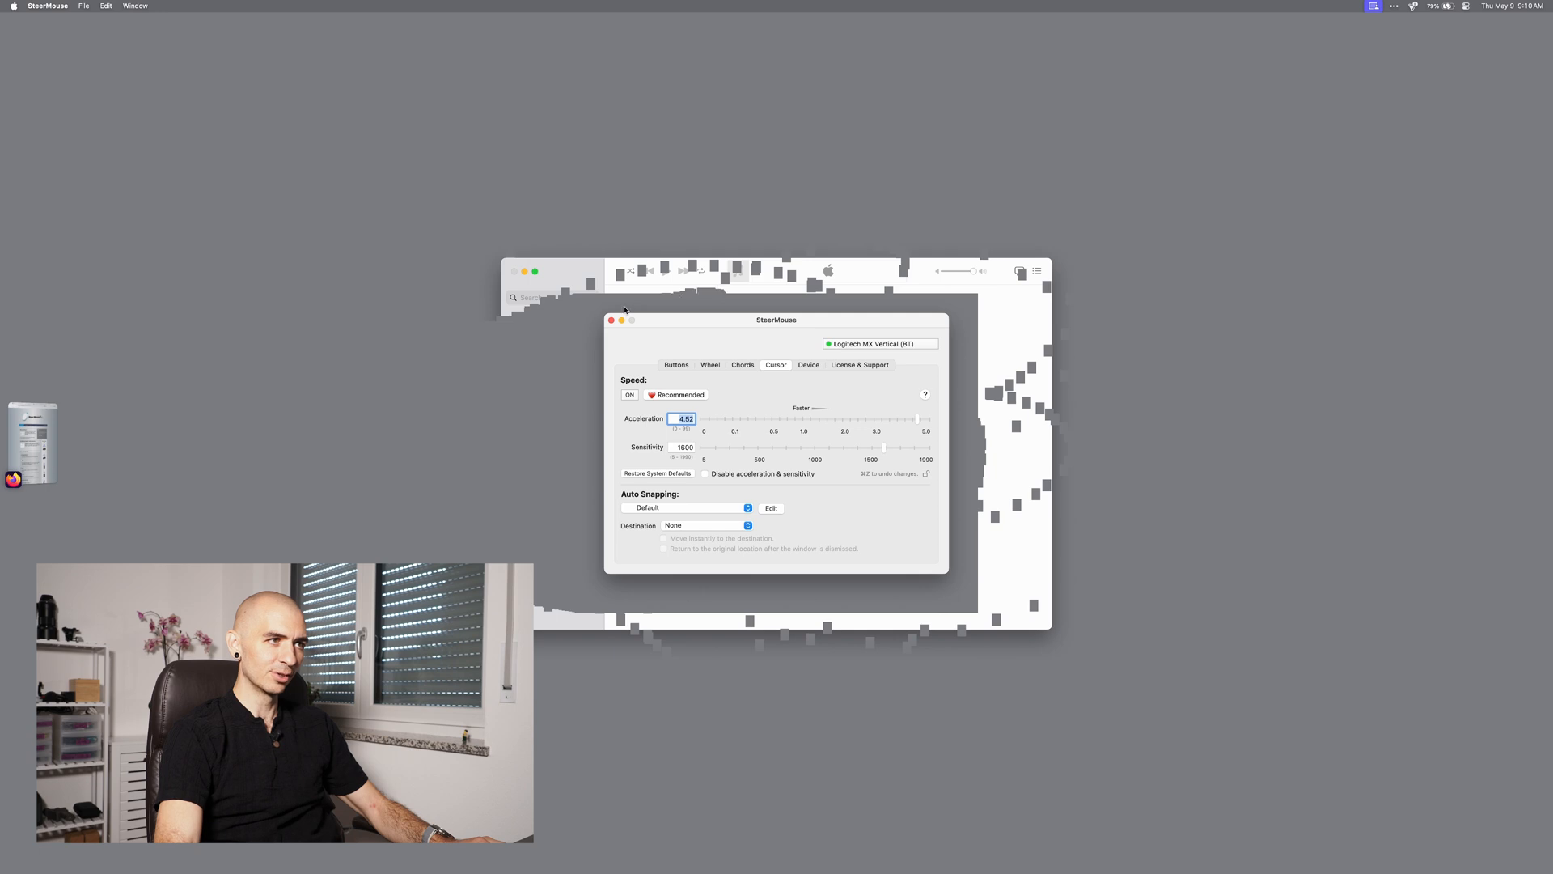
click(676, 365)
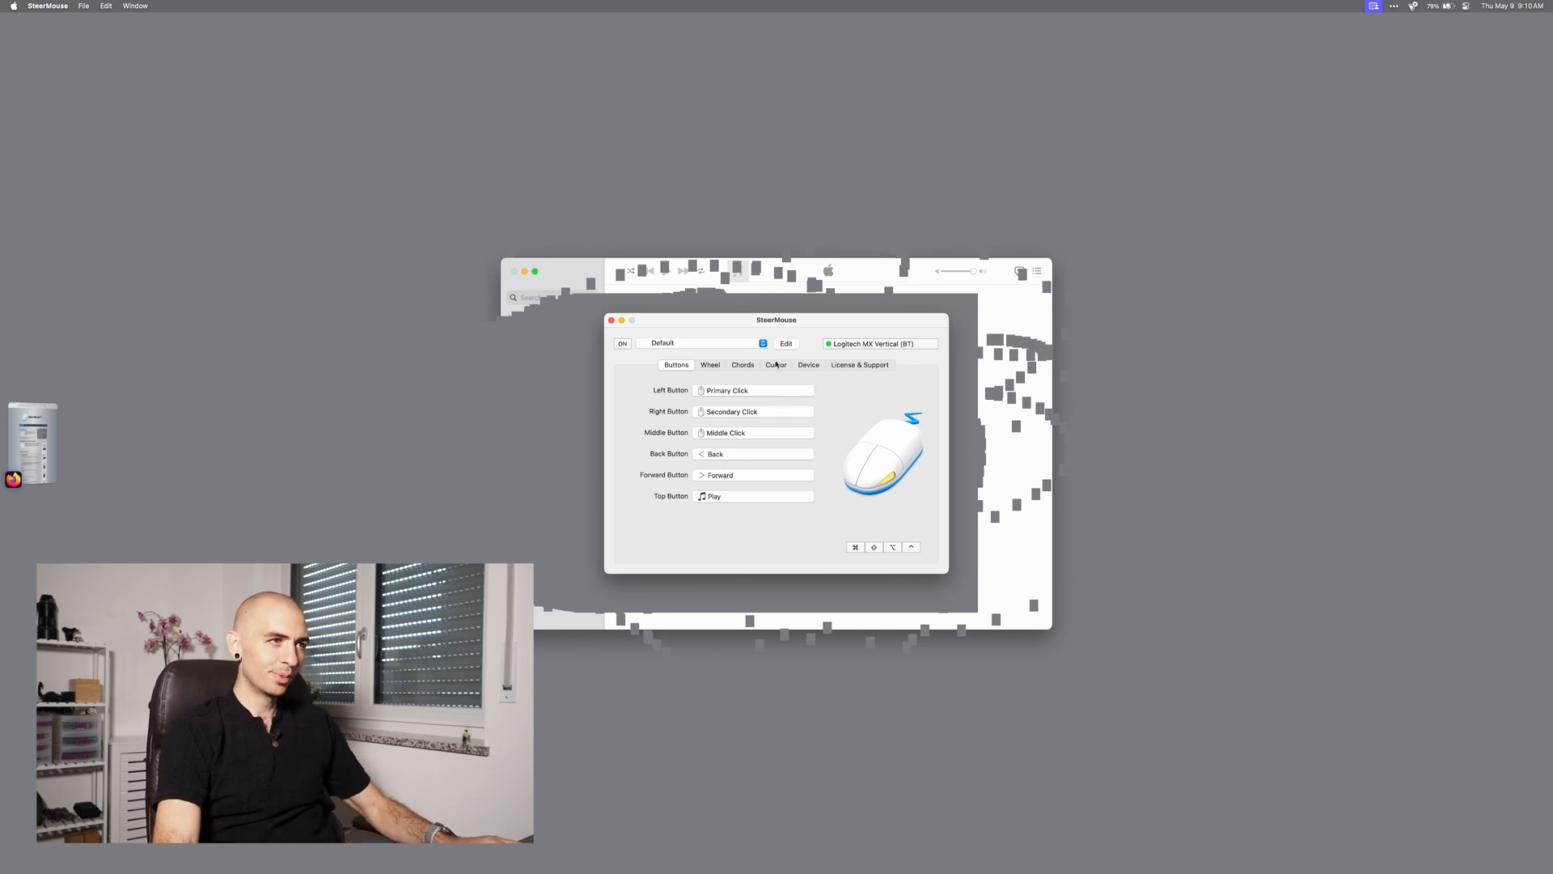
Show the Wheel settings and dismiss the Roll Up editor, keeping acceleration 0.3125
click(710, 365)
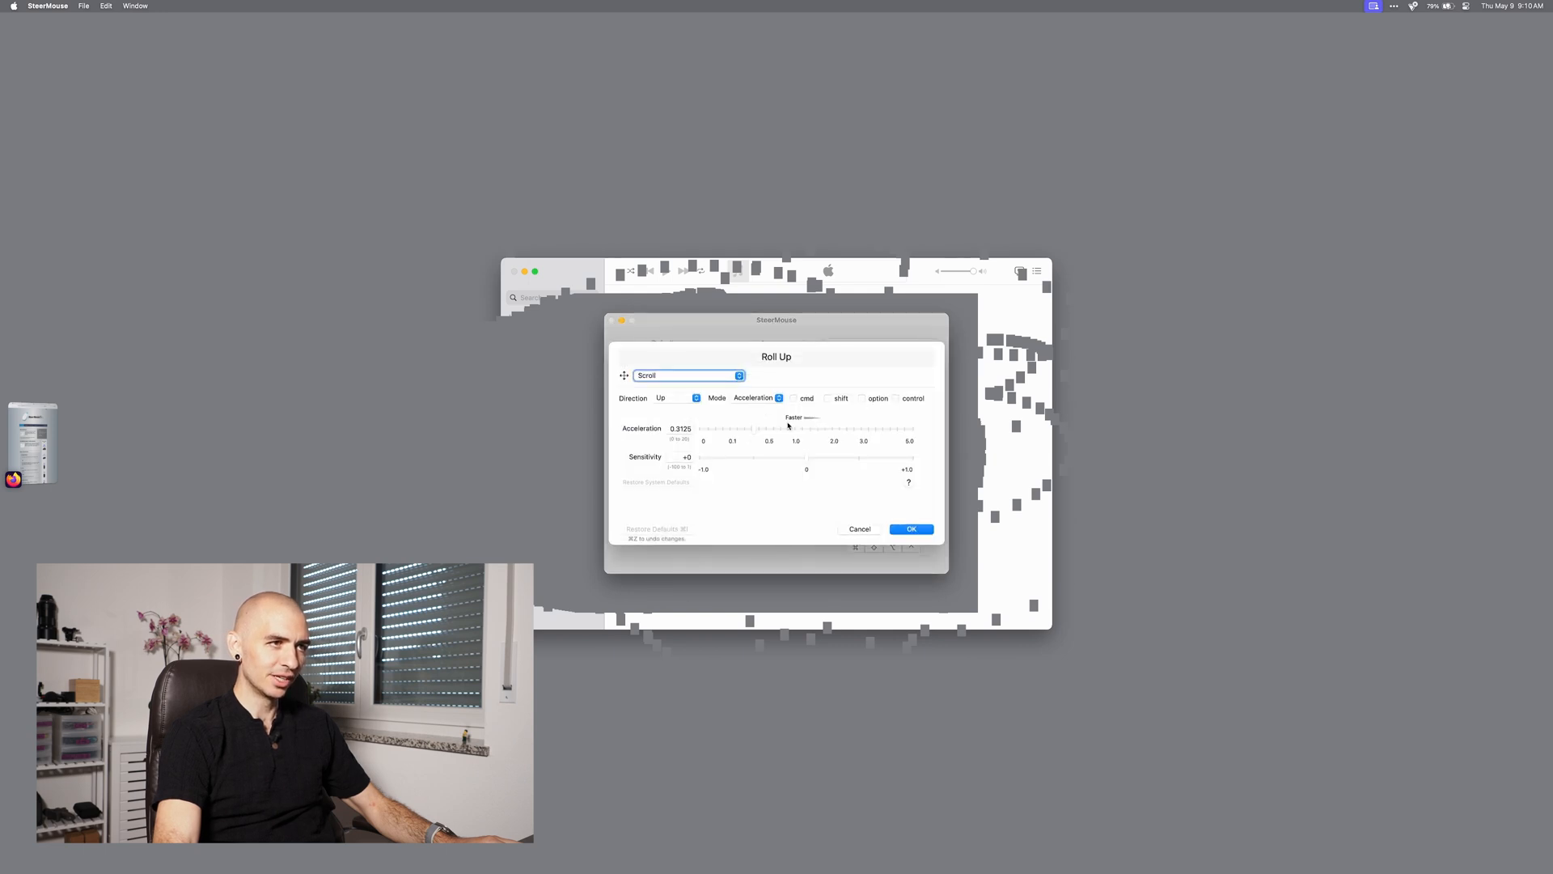
mouse_move(874, 535)
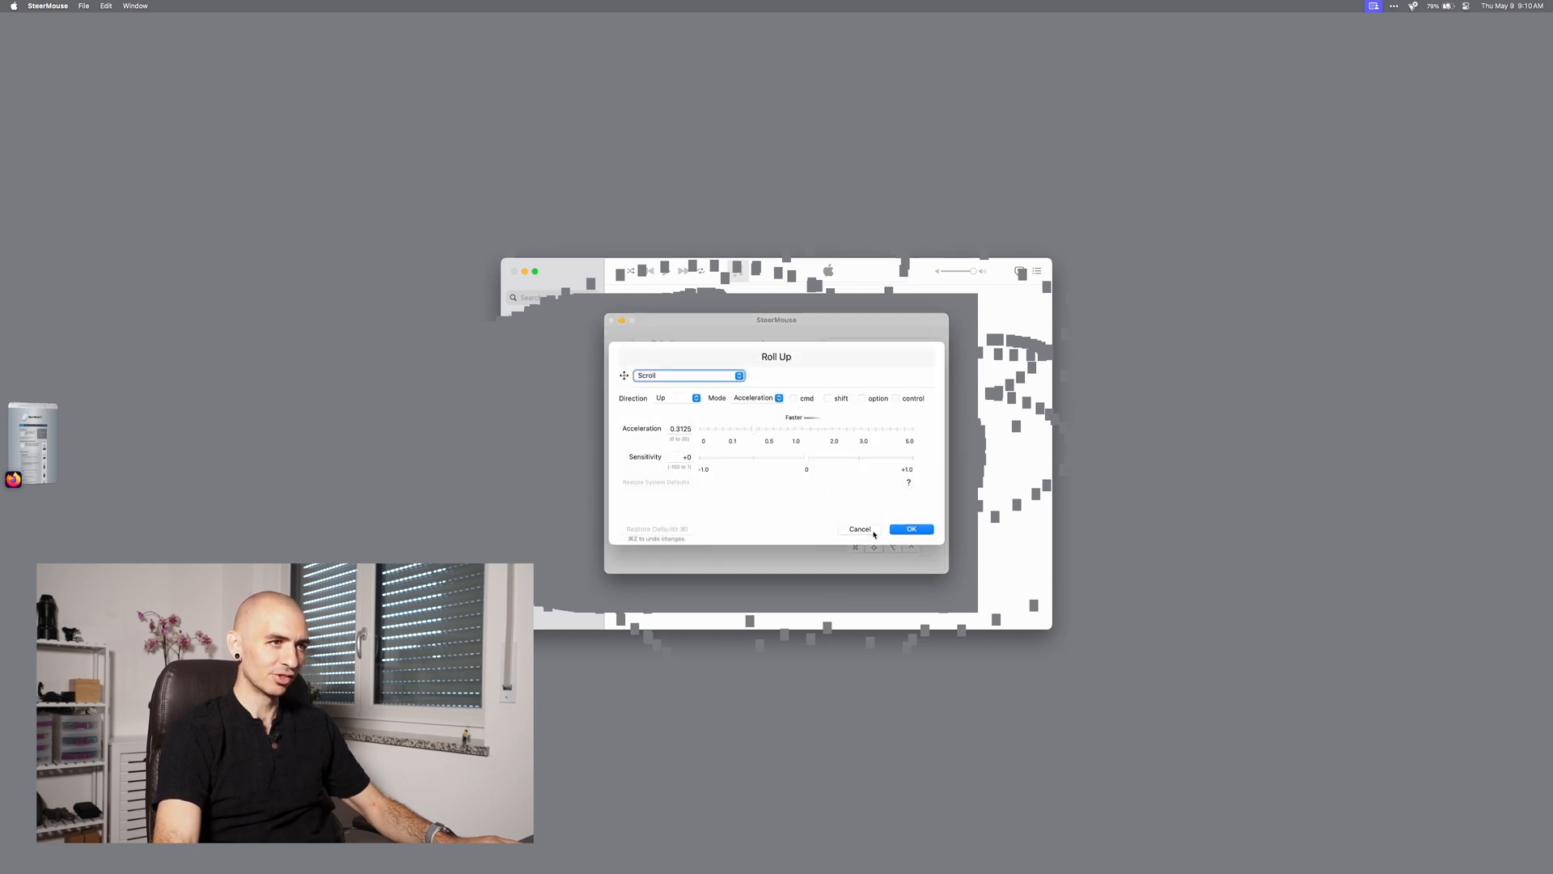
click(911, 529)
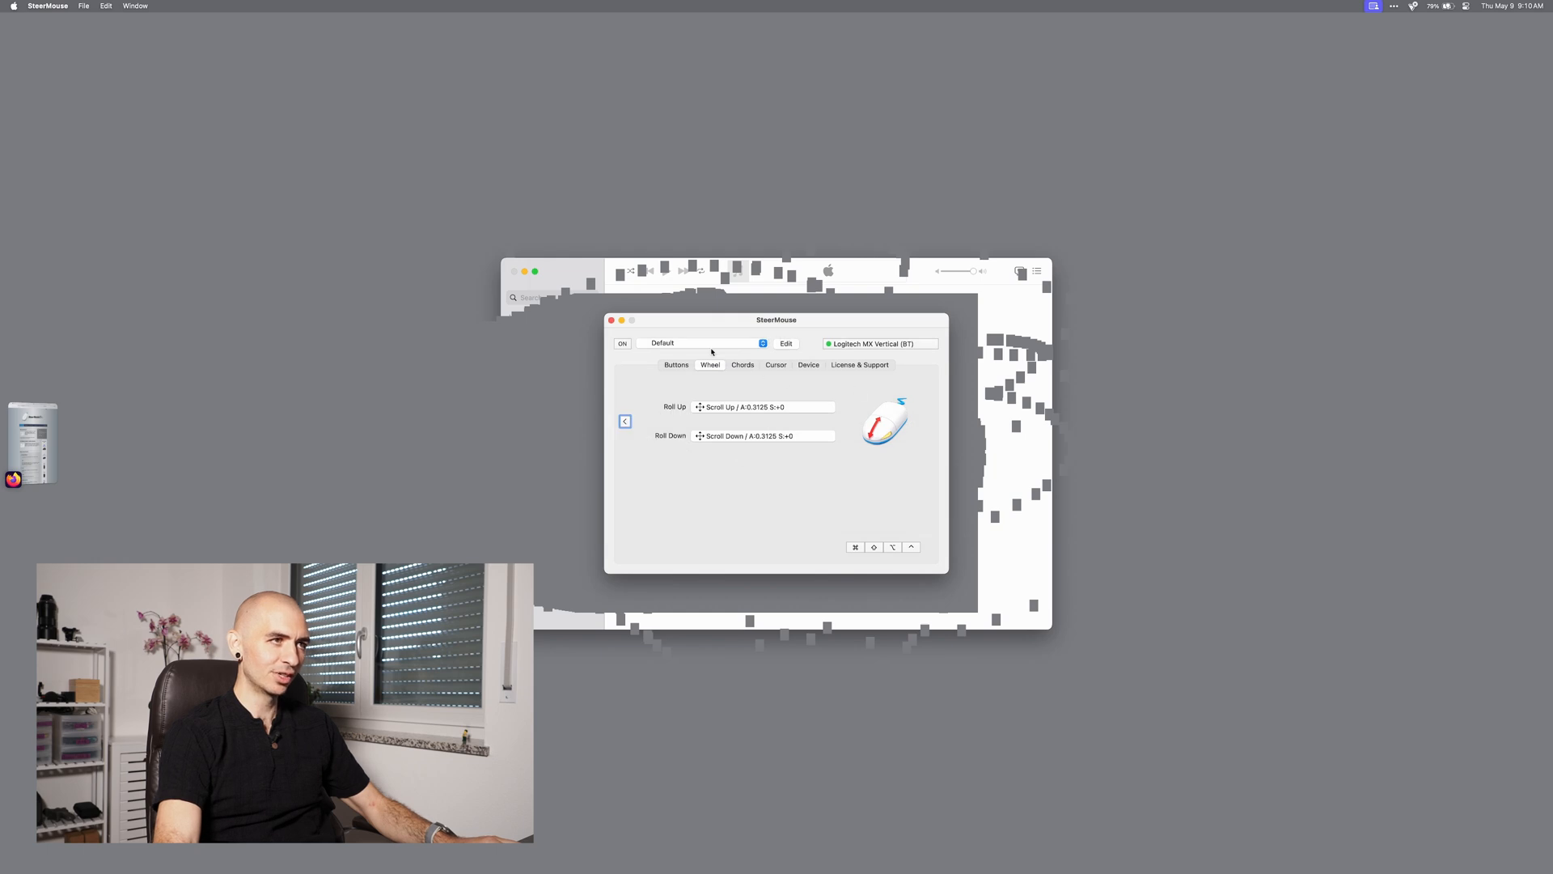